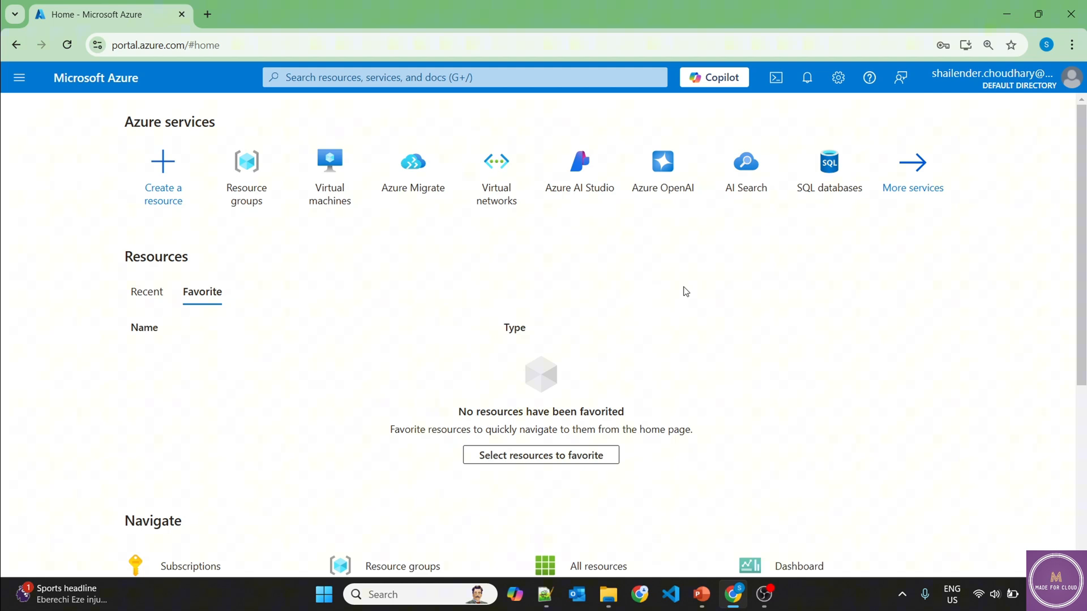
Show the Virtual machines list from Azure services, currently empty
{"action": "left_click", "coordinate": [330, 163]}
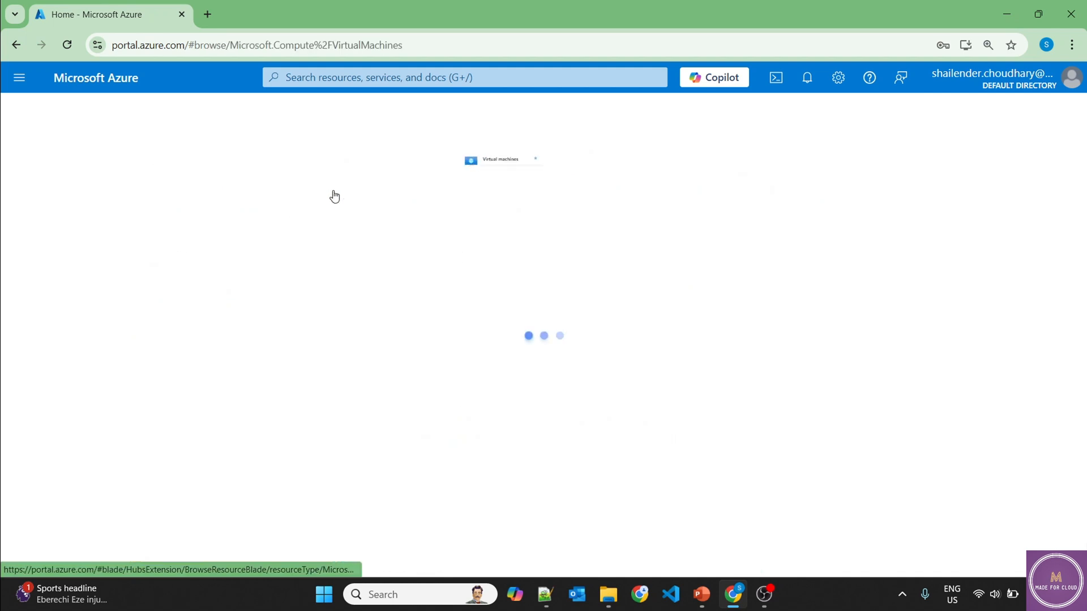
{"action": "left_click", "coordinate": [54, 179]}
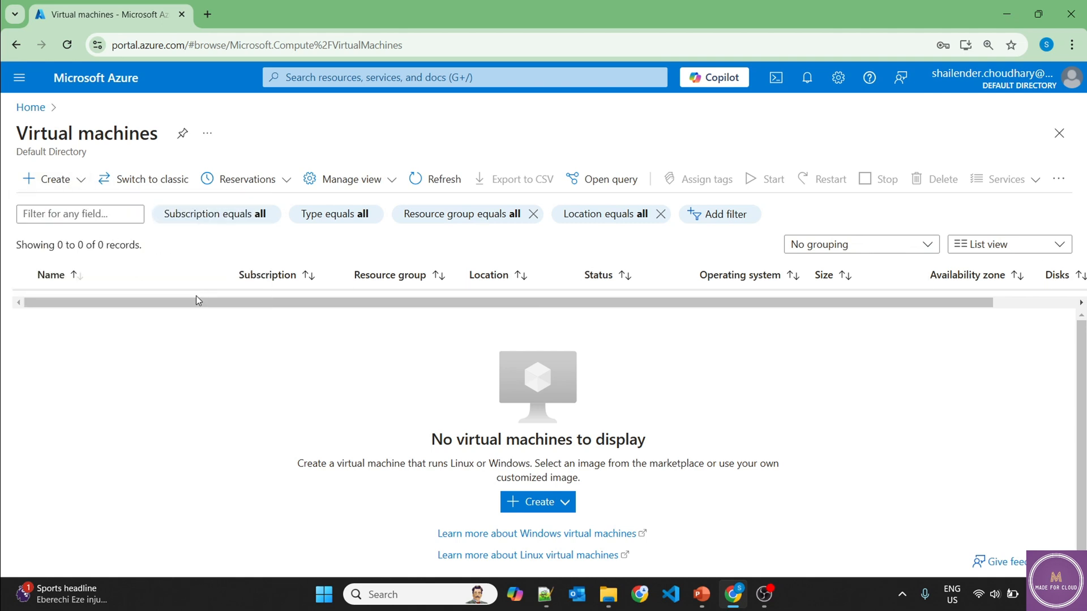
Start a new Azure VM in new resource group rg-onprem named hypervm01 in Australia East
{"action": "left_click", "coordinate": [538, 503]}
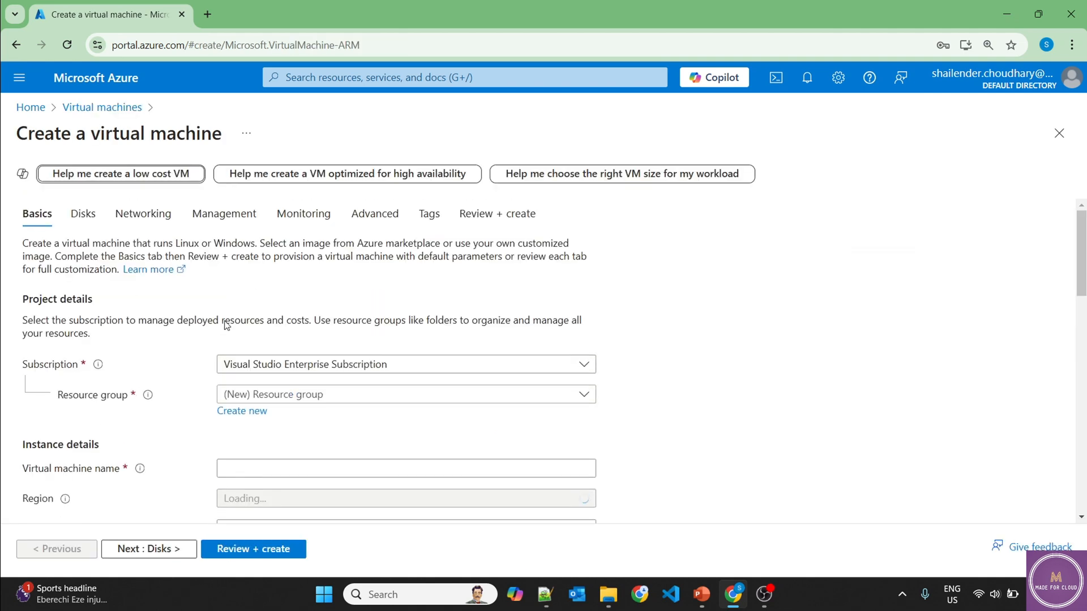
{"action": "left_click", "coordinate": [242, 411]}
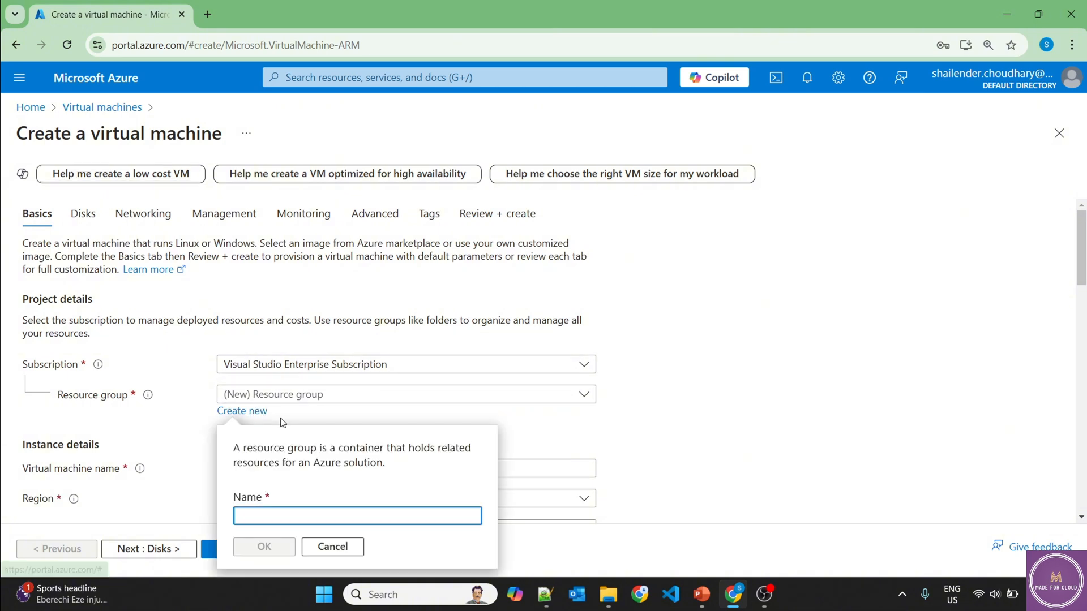
{"action": "type", "text": "rg-onpr"}
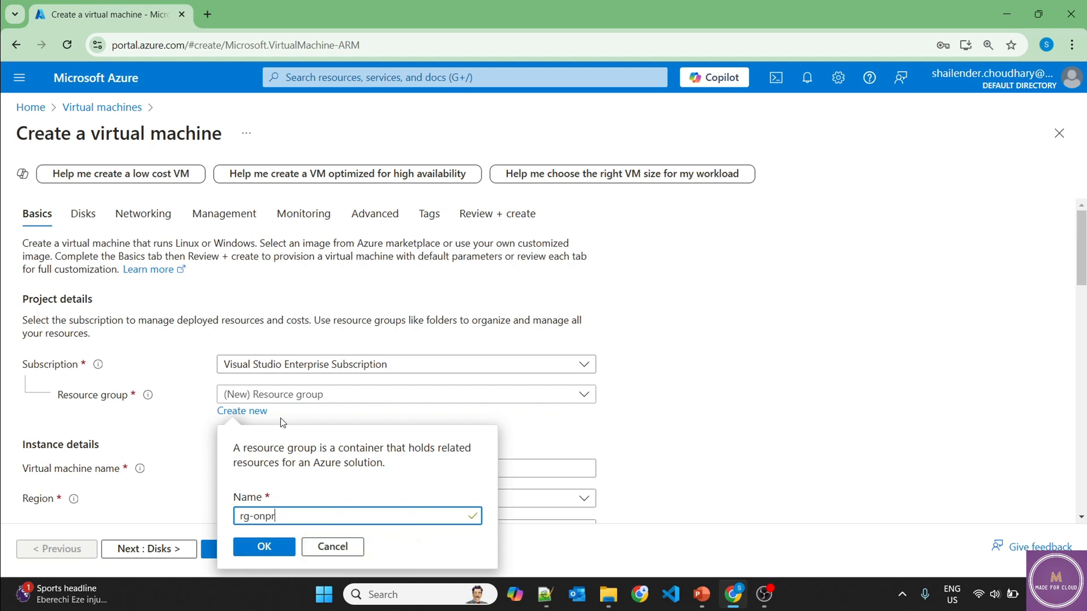
{"action": "left_click", "coordinate": [264, 547]}
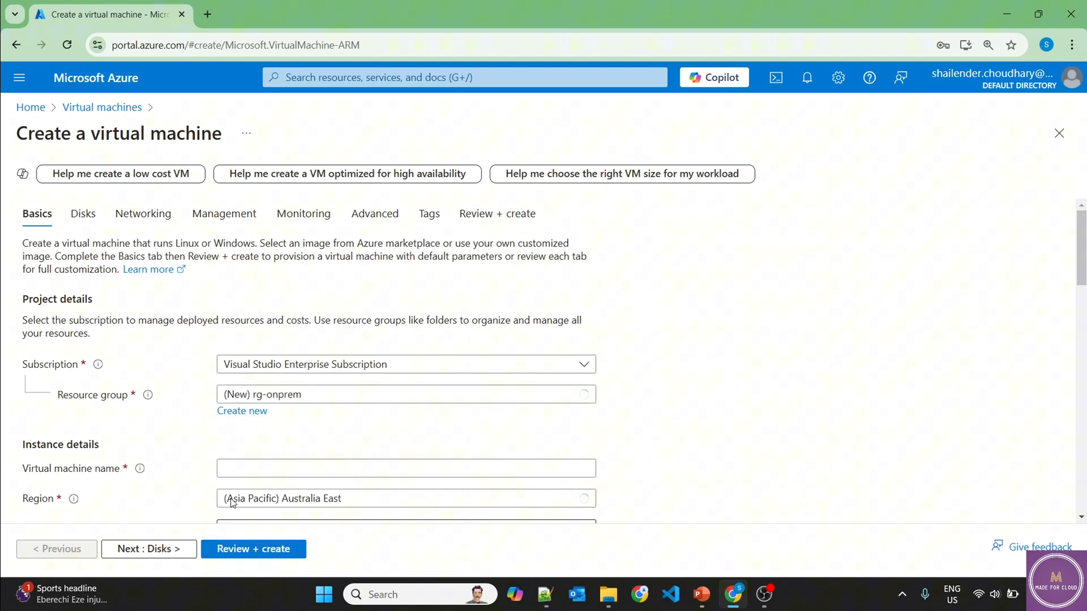
{"action": "scroll", "scroll_direction": "down", "scroll_amount": 3}
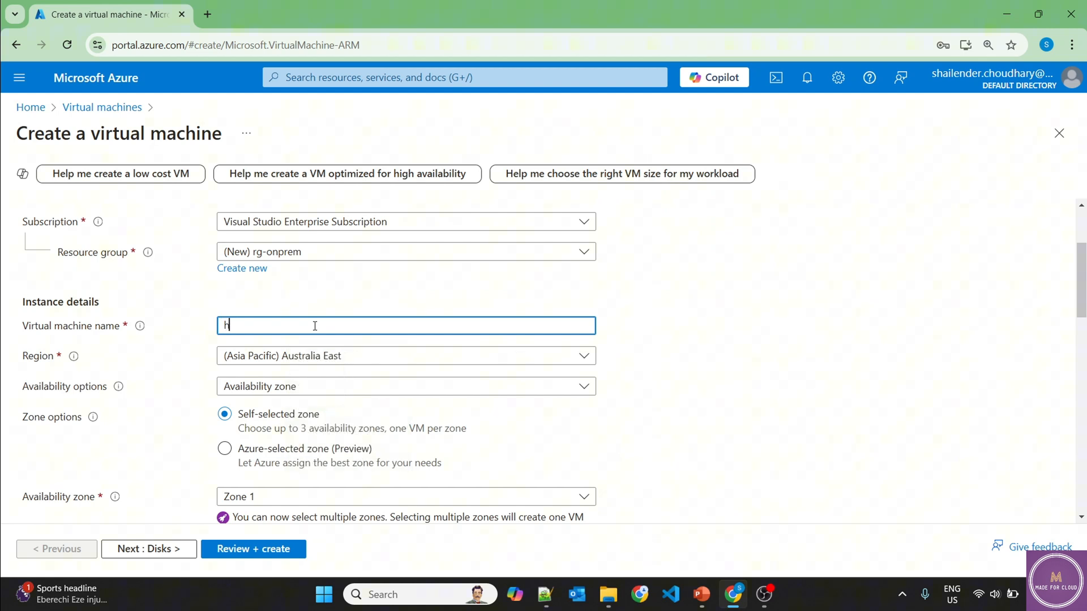
{"action": "type", "text": "ypervm01"}
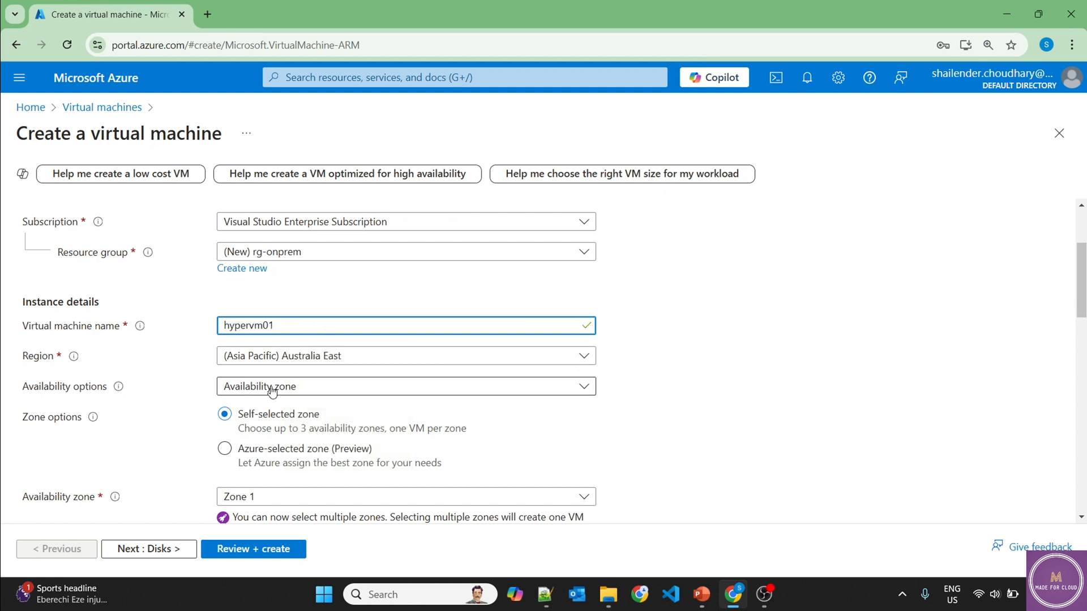
{"action": "scroll", "scroll_direction": "down", "scroll_amount": 3}
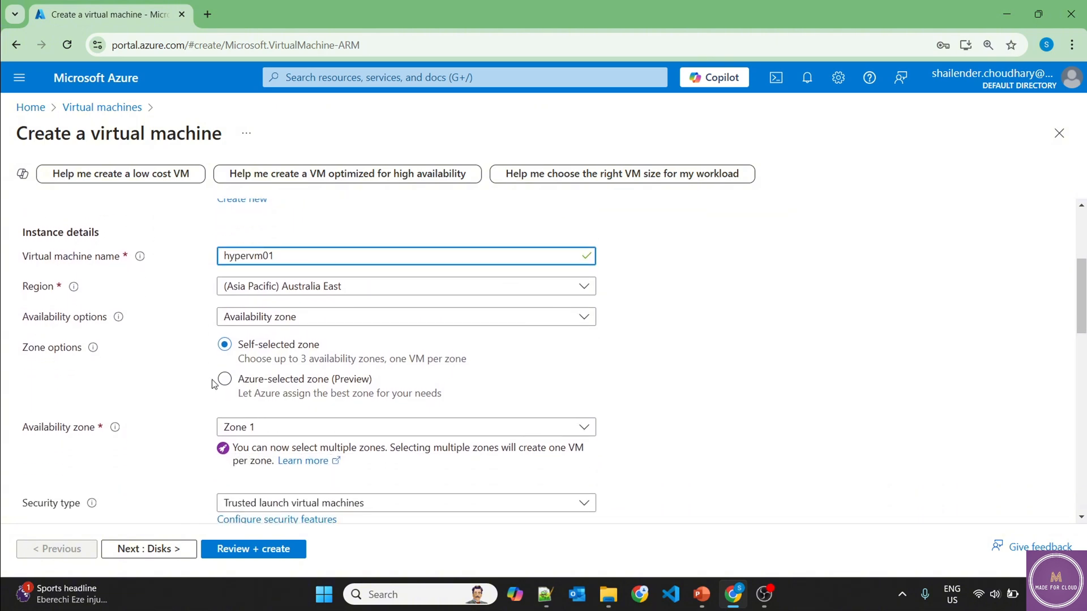
Use an Azure-selected availability zone and Standard security type for hypervm01
{"action": "left_click", "coordinate": [224, 380]}
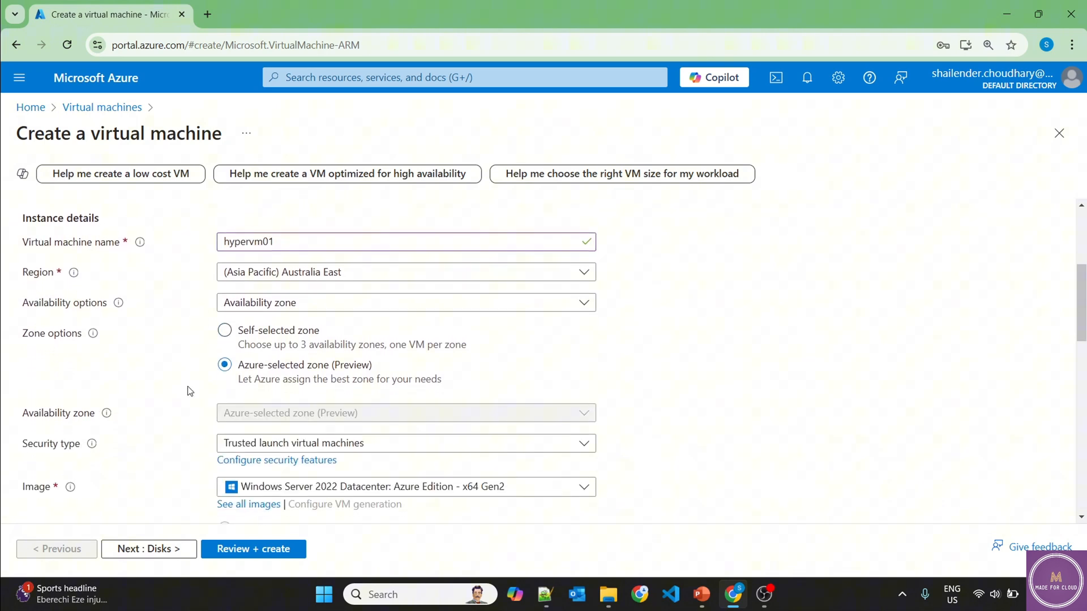
{"action": "scroll", "scroll_direction": "down", "scroll_amount": 3}
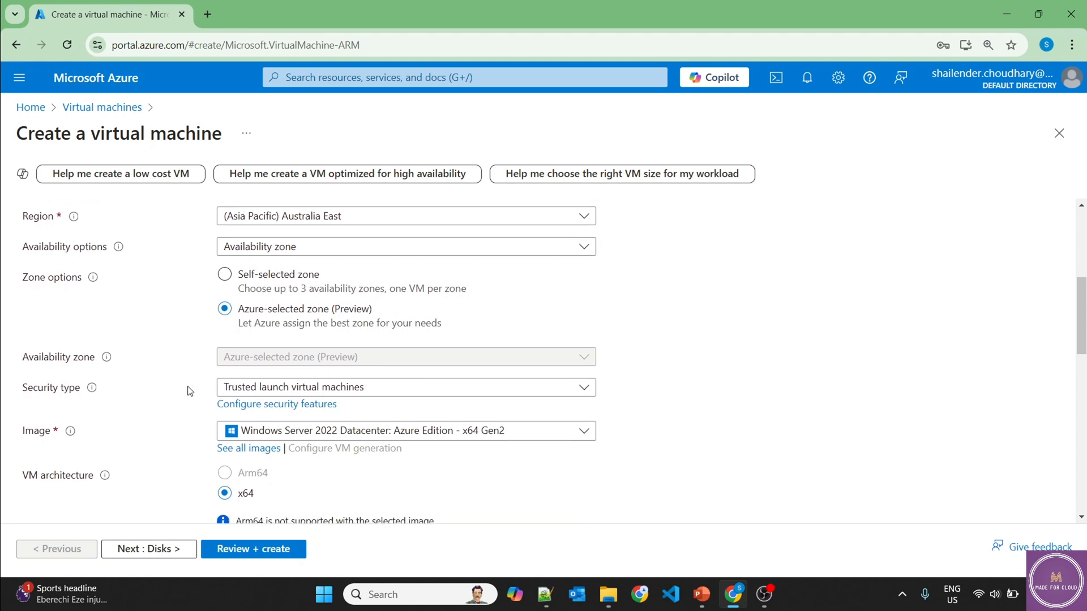
{"action": "mouse_move", "coordinate": [188, 435]}
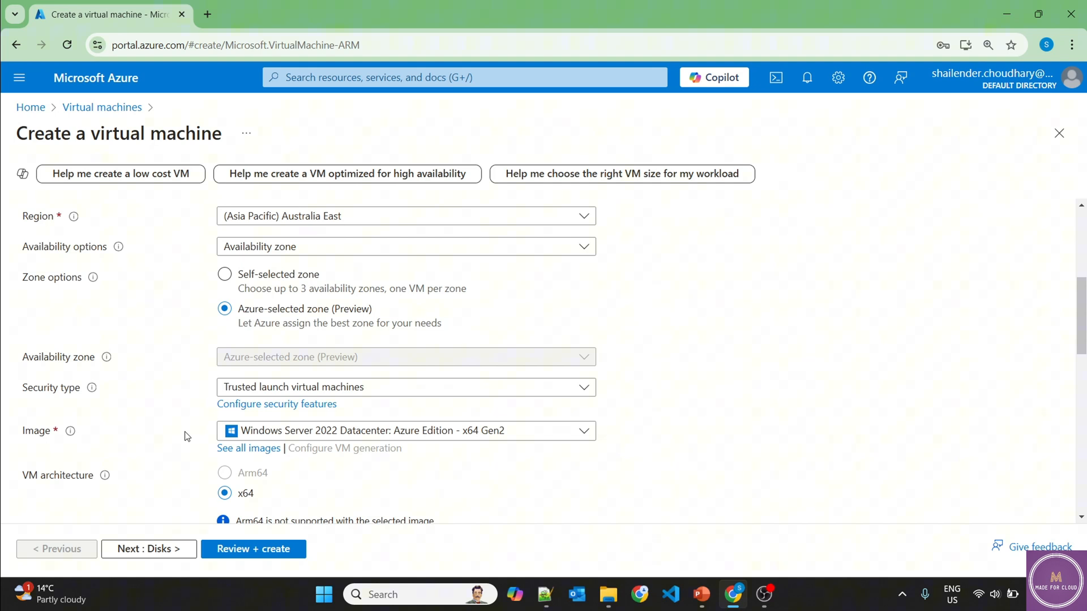
{"action": "mouse_move", "coordinate": [299, 397]}
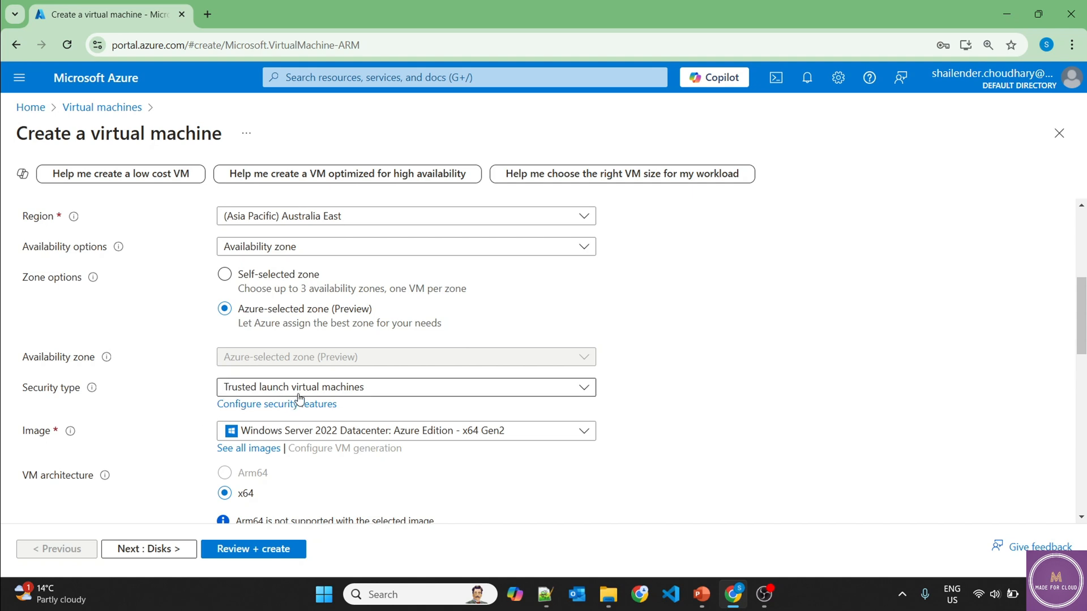
{"action": "left_click", "coordinate": [405, 388]}
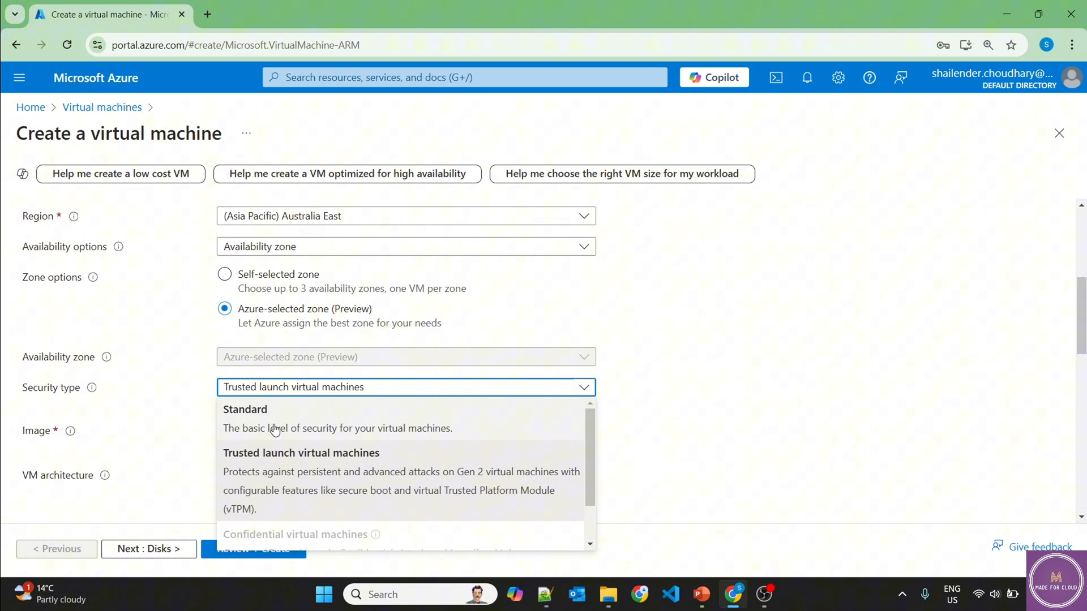
{"action": "left_click", "coordinate": [244, 410]}
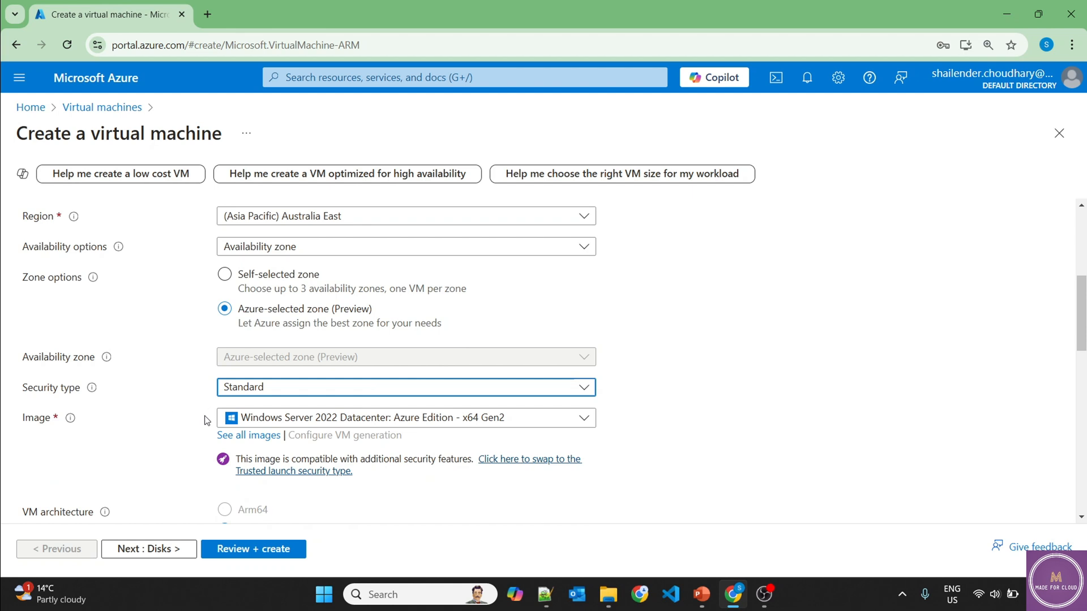
{"action": "left_click", "coordinate": [405, 418]}
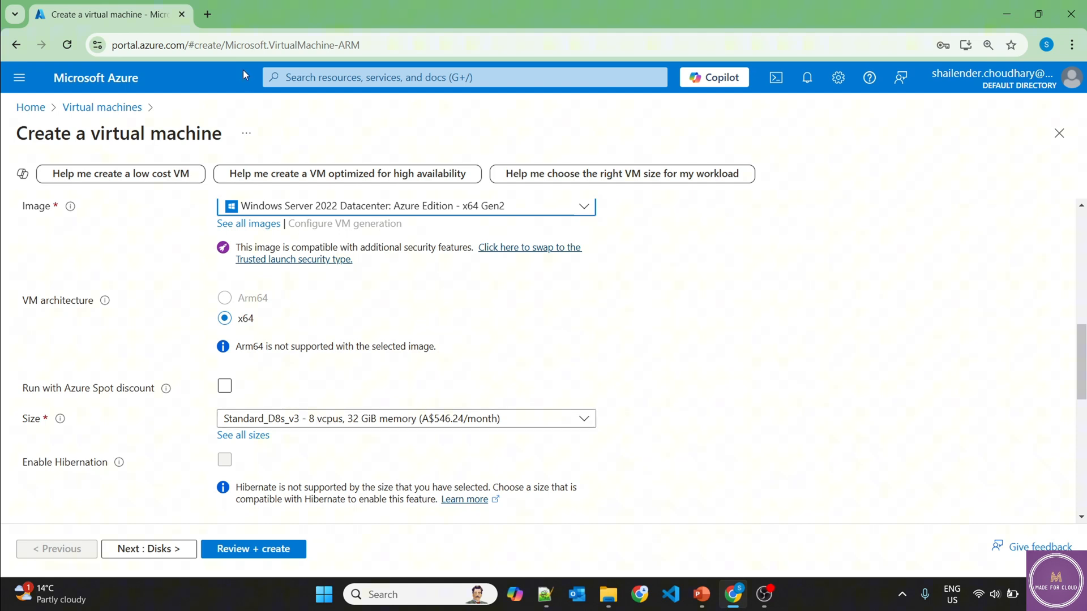
{"action": "mouse_move", "coordinate": [209, 15]}
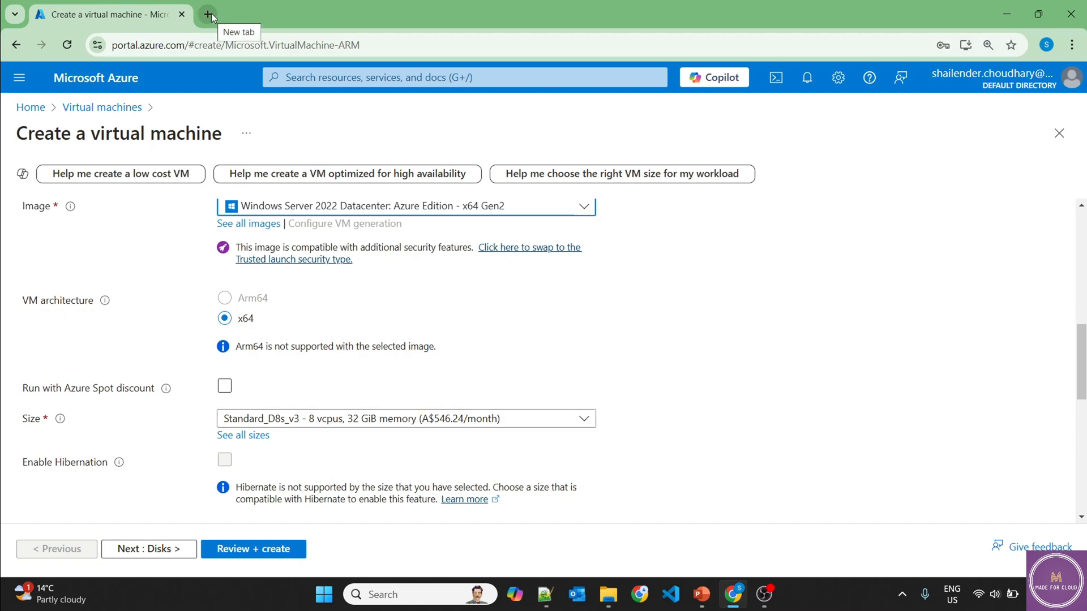
Search 'D series azure vm nested virtualization' and reach the Ddv5 size series Learn page
{"action": "left_click", "coordinate": [208, 15]}
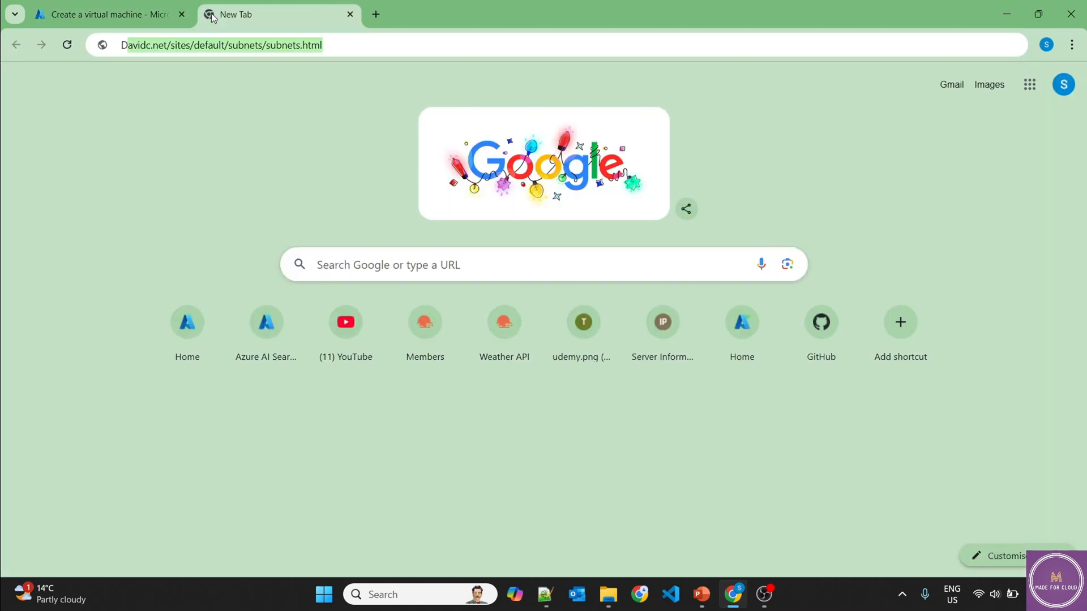
{"action": "type", "text": "D series azure vm"}
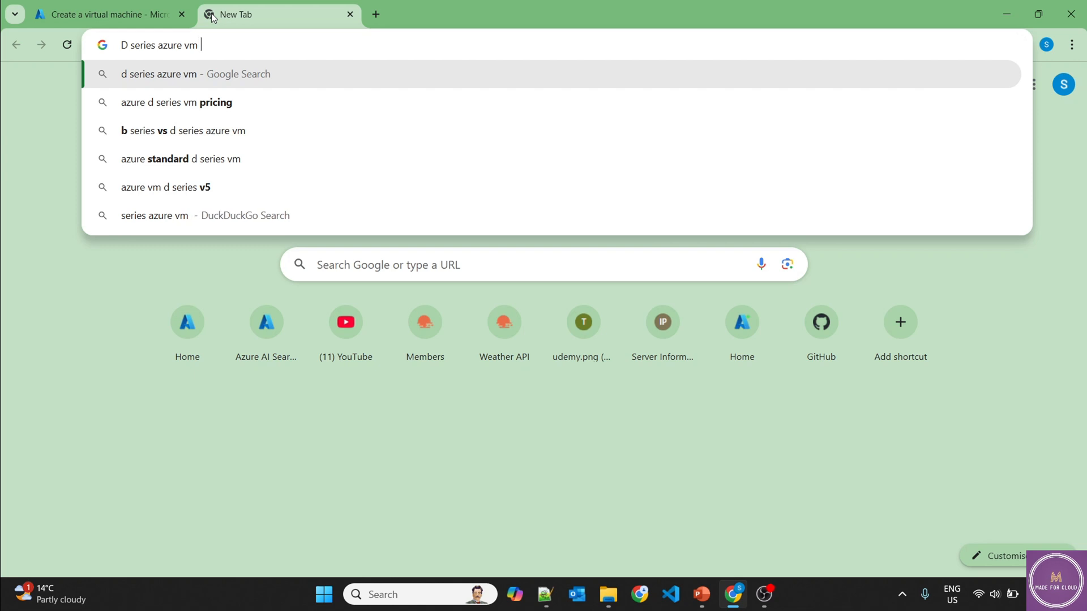
{"action": "type", "text": "nested virtu"}
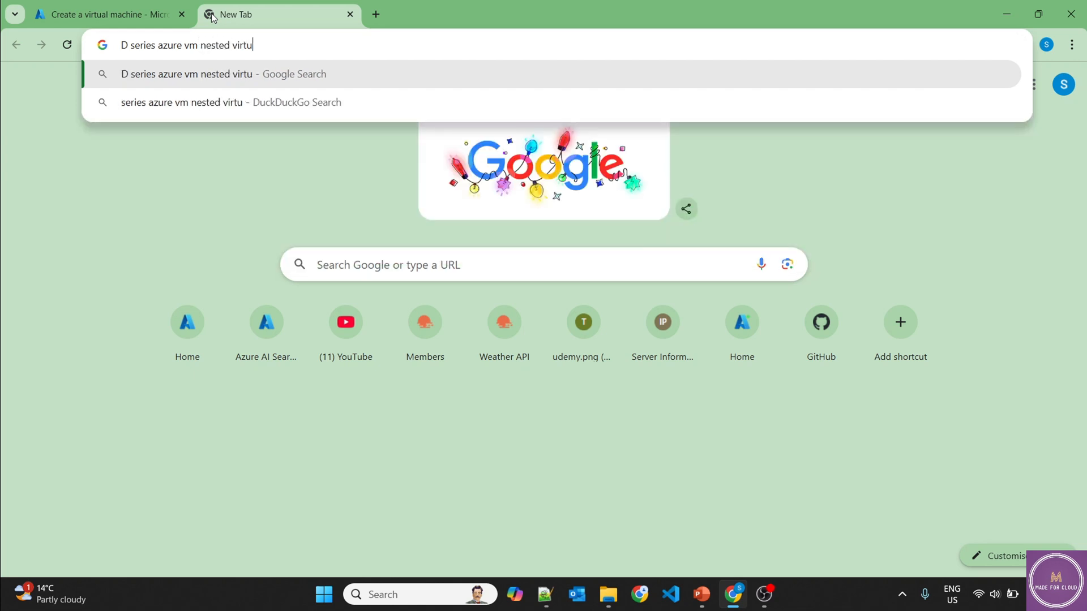
{"action": "type", "text": "lizatio"}
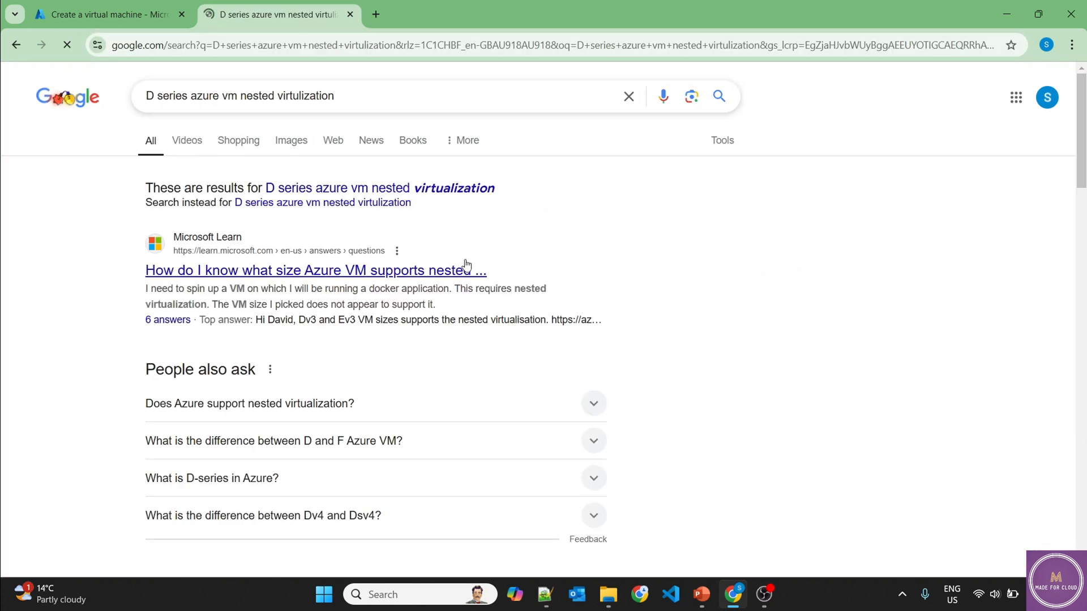
{"action": "scroll", "scroll_direction": "down", "scroll_amount": 3}
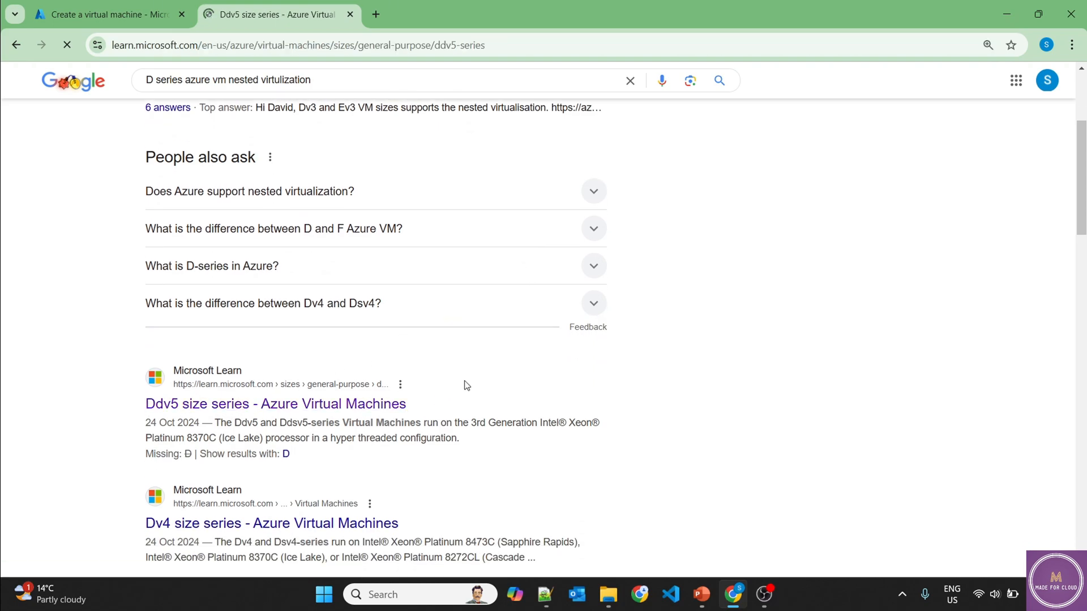
{"action": "left_click", "coordinate": [274, 403]}
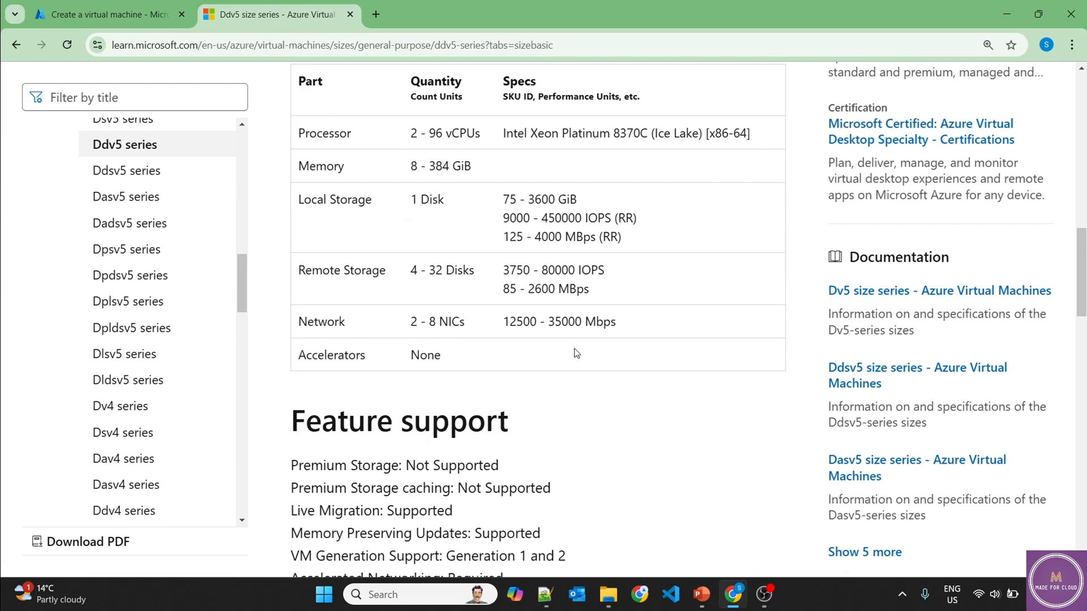
Confirm nested virtualization support and pick out the Standard_D8d_v5 size name
{"action": "scroll", "scroll_direction": "down", "scroll_amount": 3}
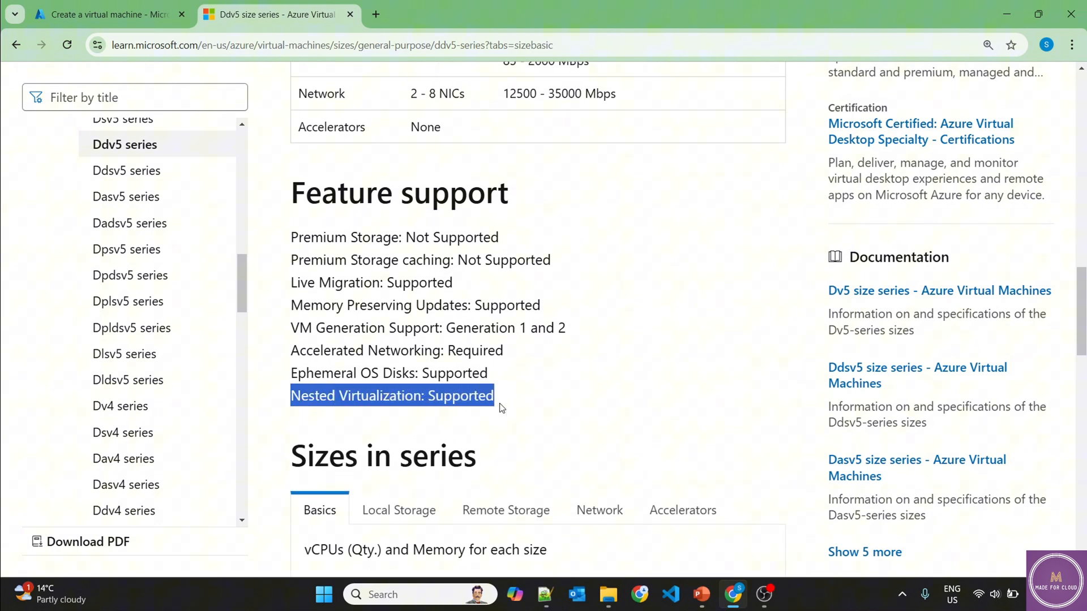
{"action": "scroll", "scroll_direction": "down", "scroll_amount": 3}
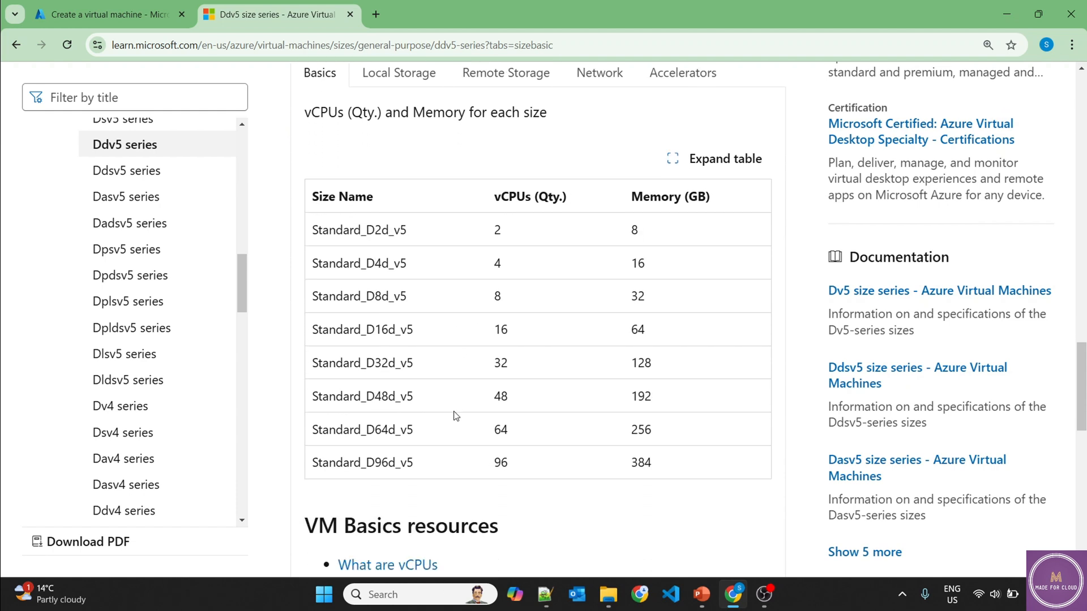
{"action": "scroll", "scroll_direction": "down", "scroll_amount": 3}
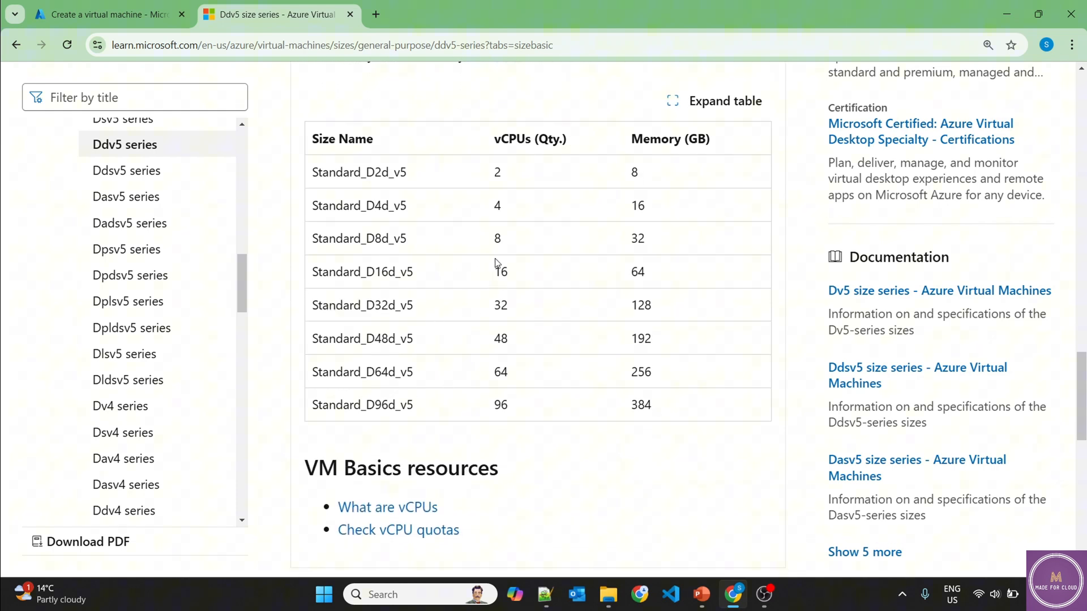
{"action": "double_click", "coordinate": [496, 238]}
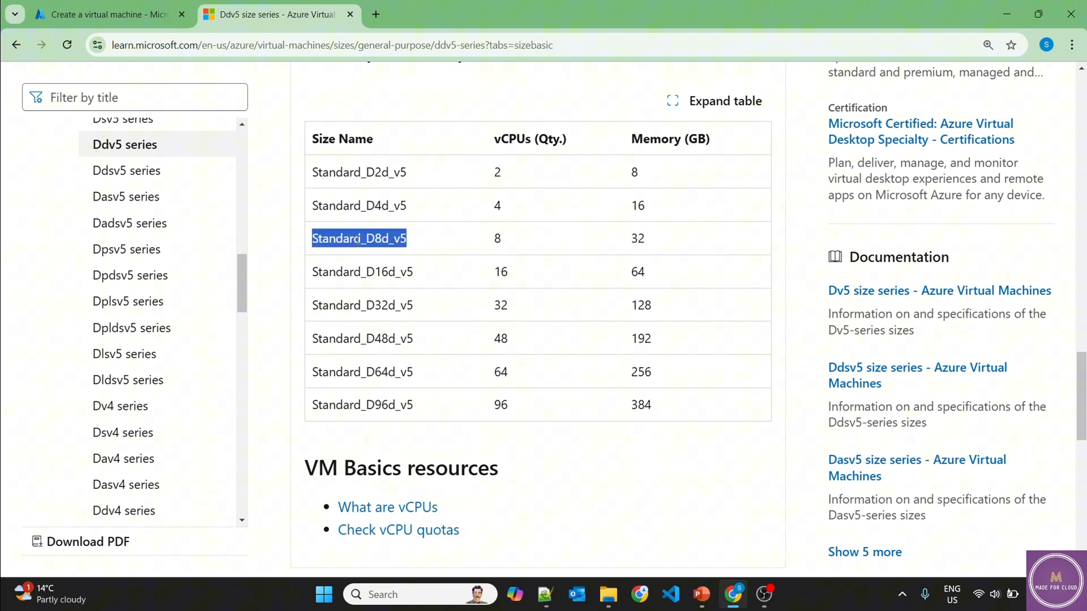
{"action": "double_click", "coordinate": [376, 238]}
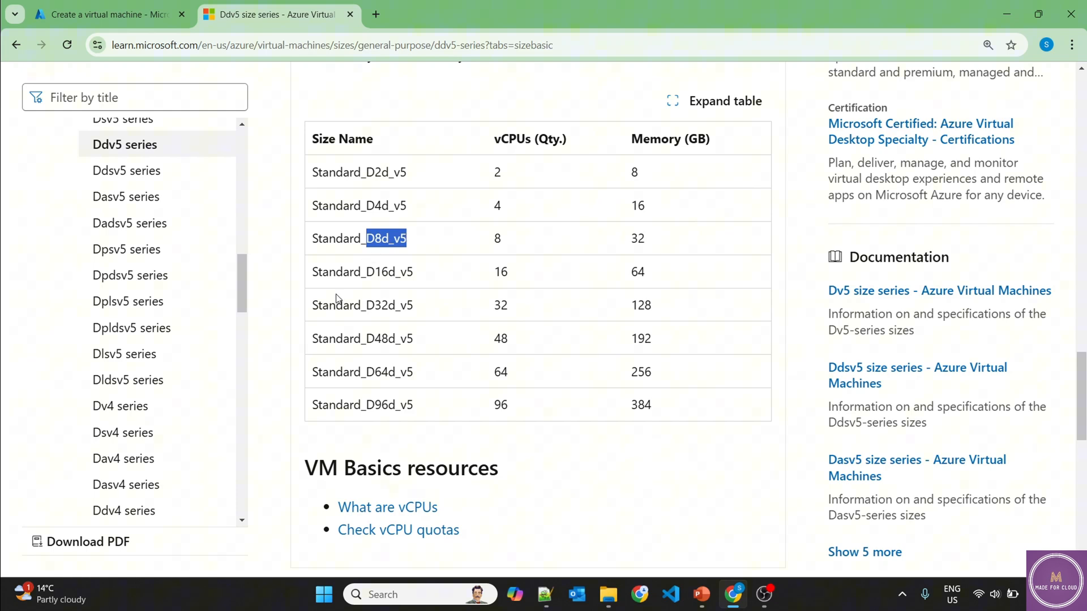
Filter all VM sizes by 'd8d' and choose D8ds_v5 under D-Series v5
{"action": "left_click", "coordinate": [108, 15]}
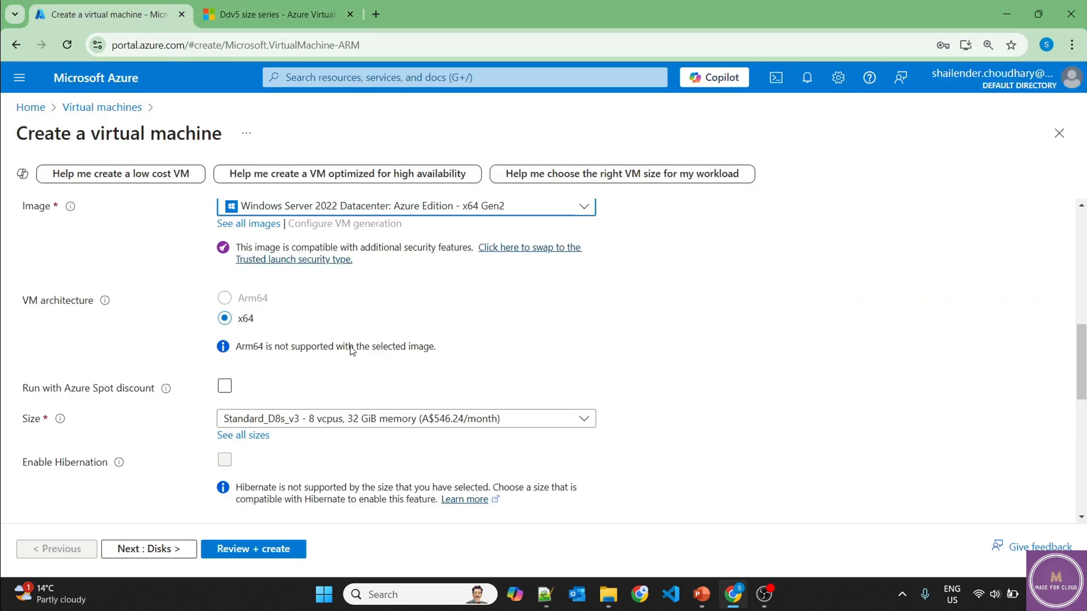
{"action": "left_click", "coordinate": [243, 434]}
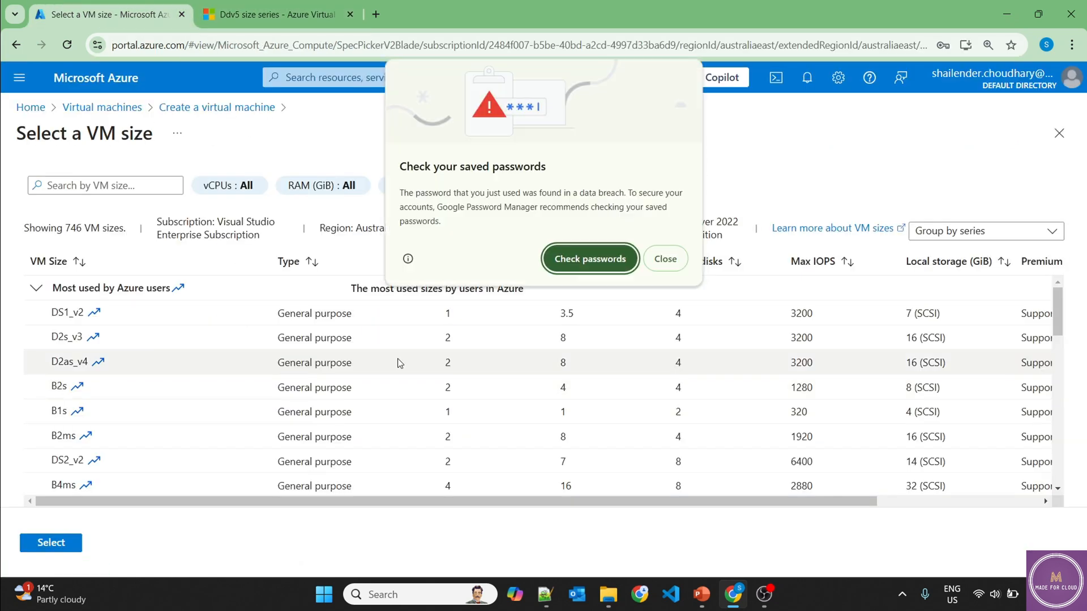
{"action": "left_click", "coordinate": [666, 258]}
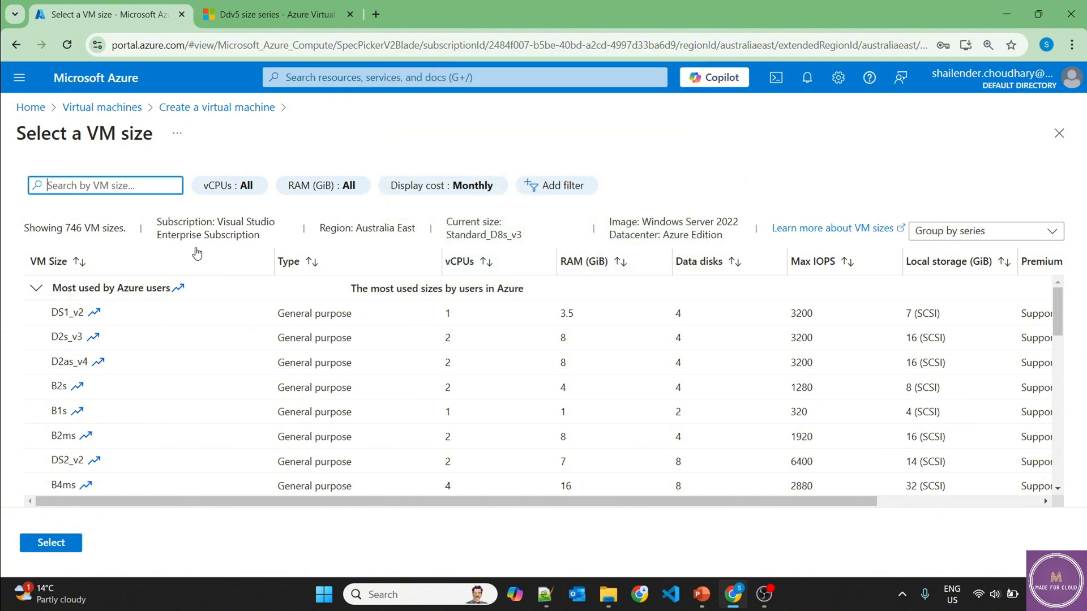
{"action": "type", "text": "d8d"}
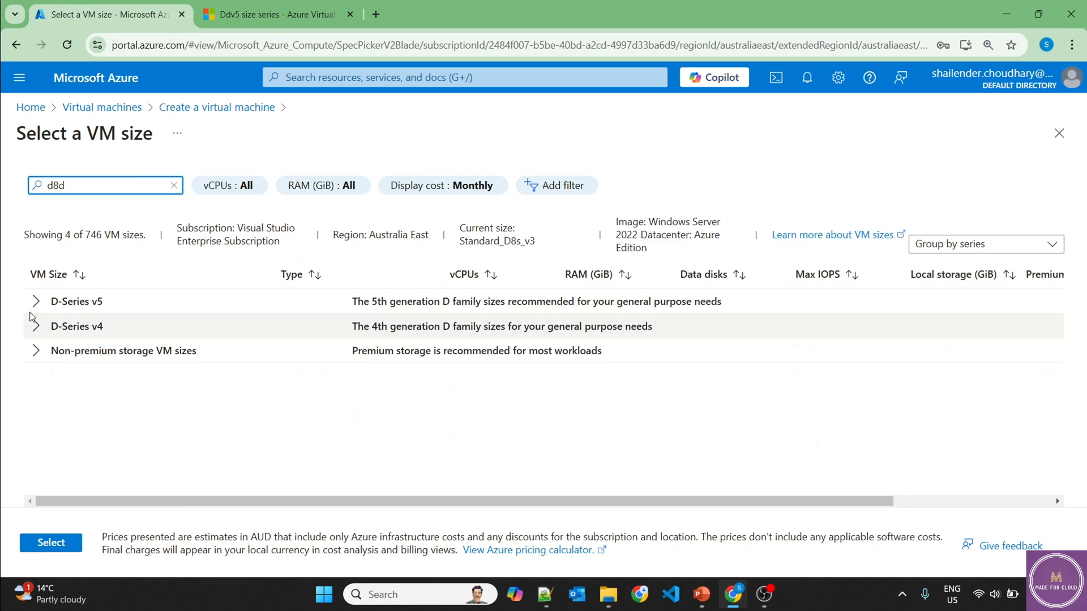
{"action": "left_click", "coordinate": [35, 301]}
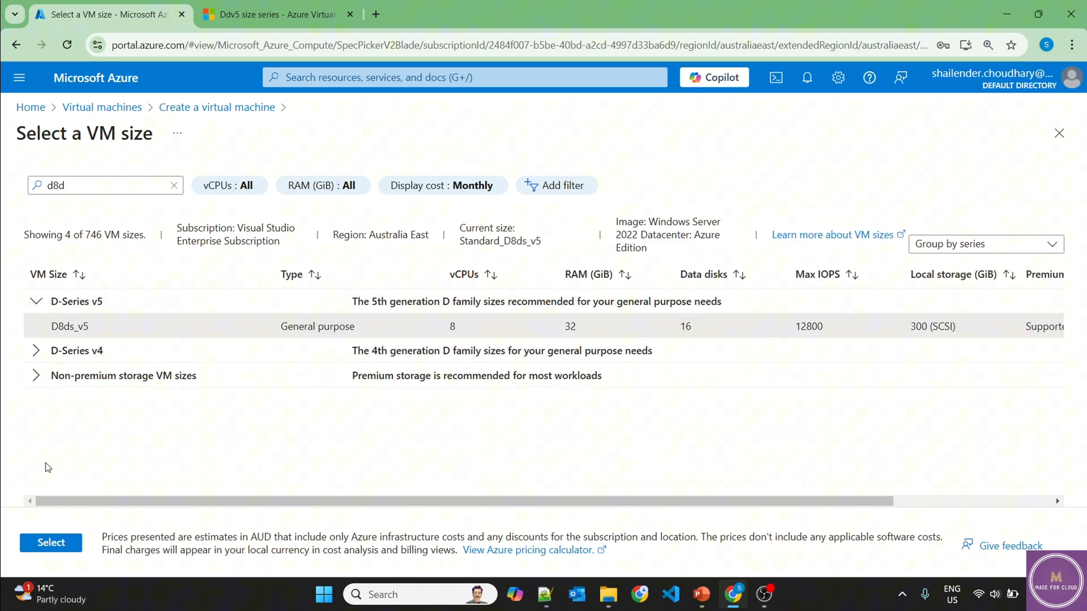
{"action": "left_click", "coordinate": [50, 542]}
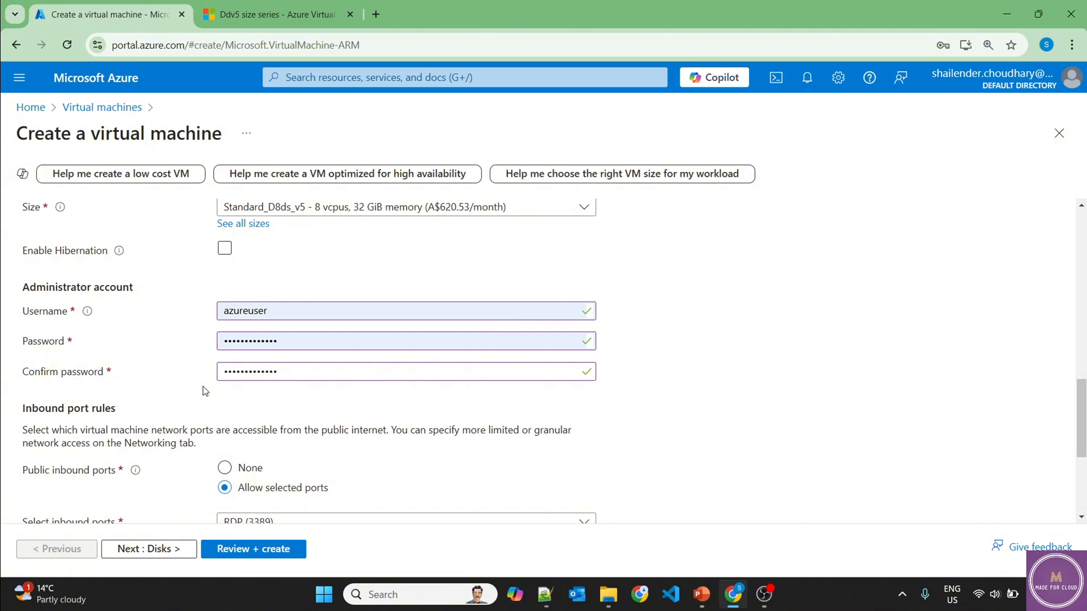
Review the admin account and RDP inbound port, then move on to Disks
{"action": "scroll", "scroll_direction": "down", "scroll_amount": 3}
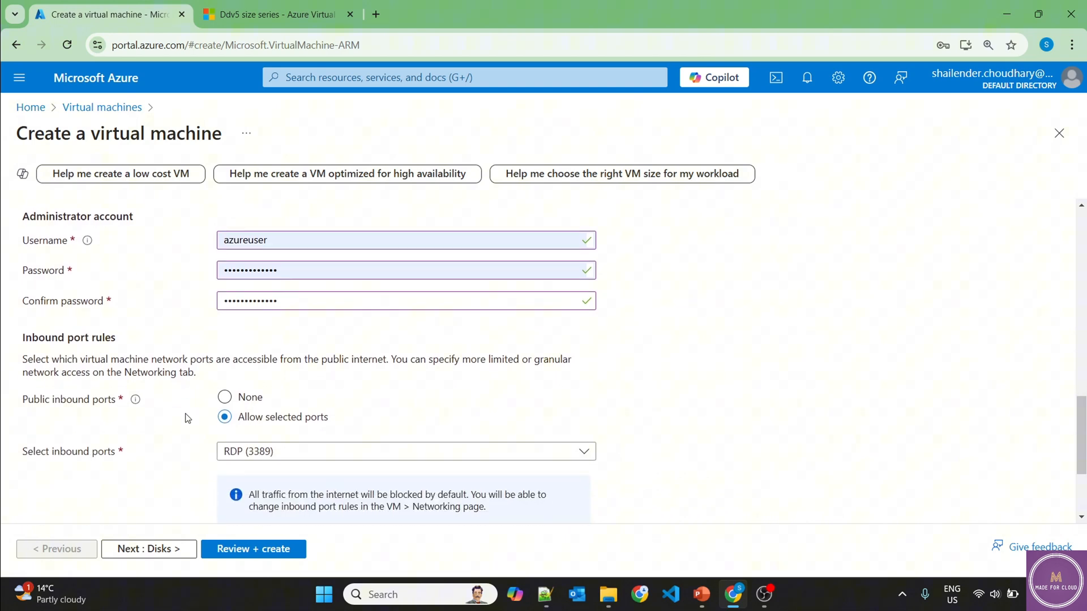
{"action": "mouse_move", "coordinate": [214, 458]}
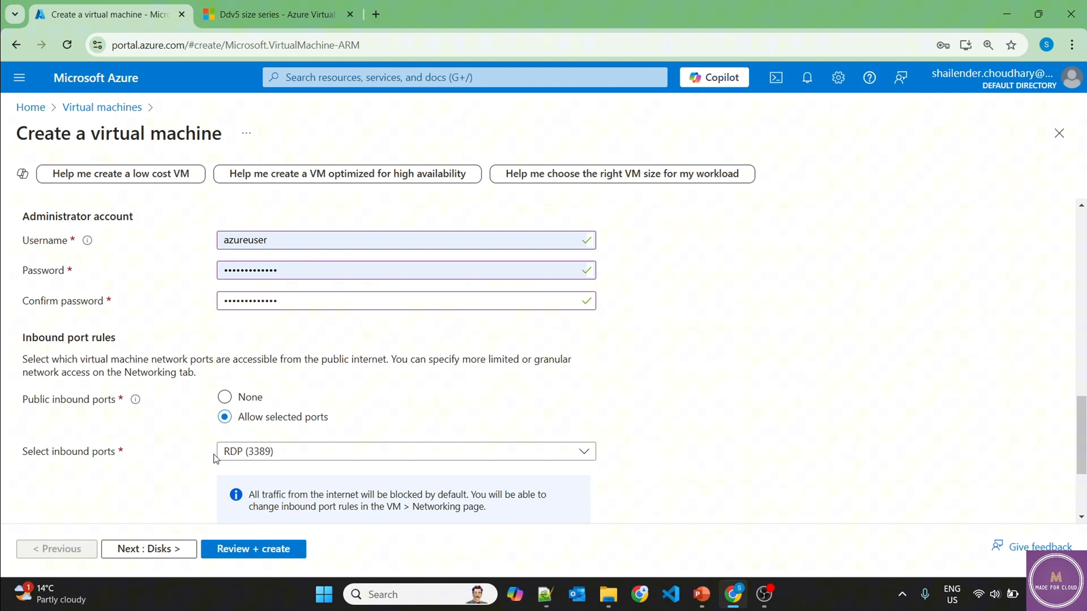
{"action": "left_click", "coordinate": [149, 549]}
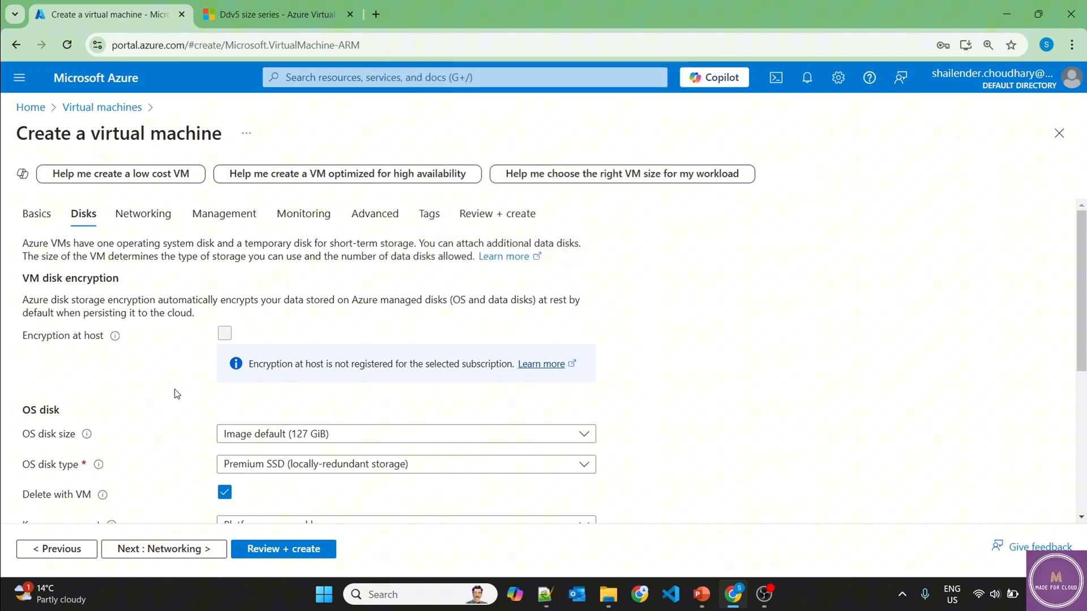
{"action": "mouse_move", "coordinate": [163, 403]}
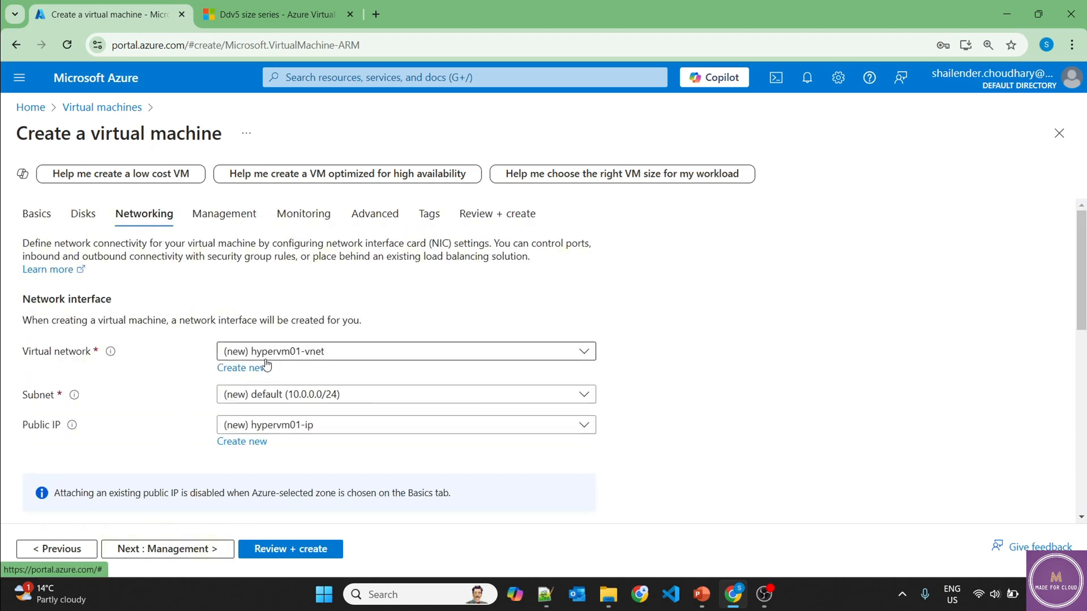
Create new virtual network onprem-vnet with address space 10.0.0.0/20
{"action": "left_click", "coordinate": [242, 368]}
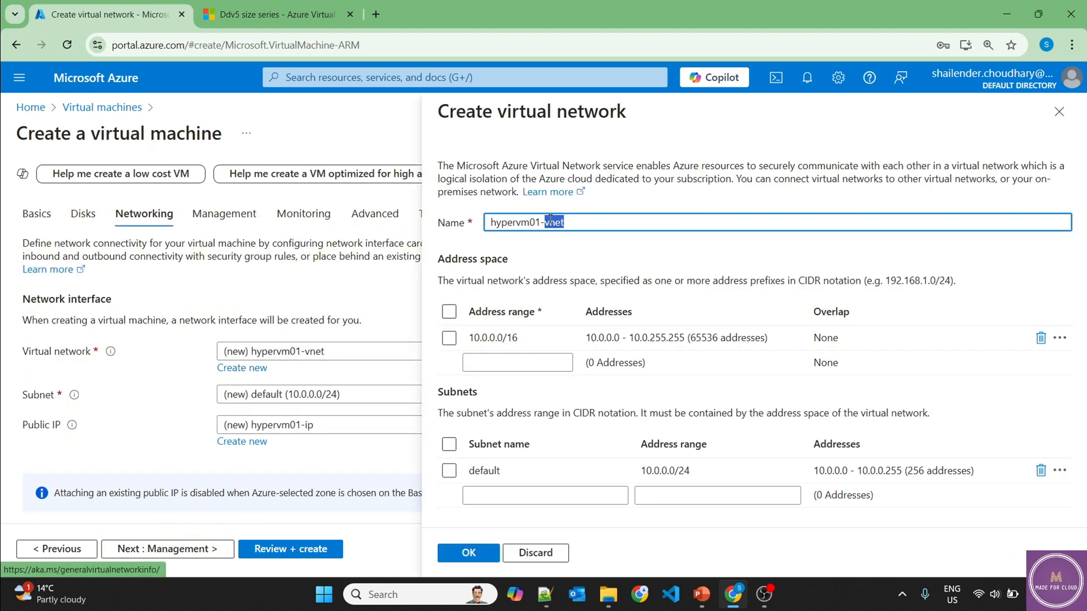
{"action": "type", "text": "d"}
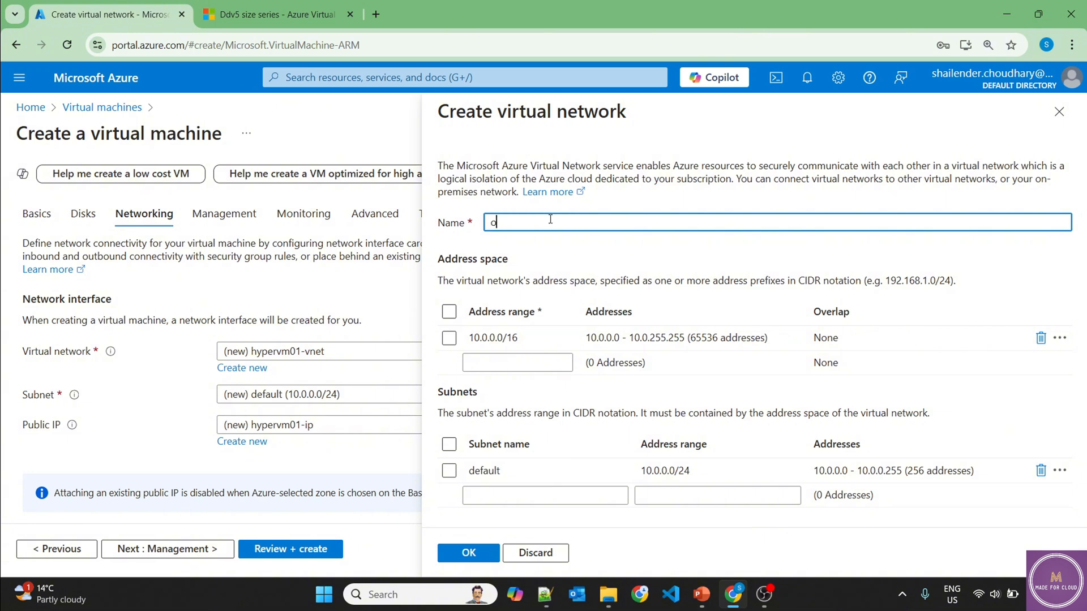
{"action": "type", "text": "ne"}
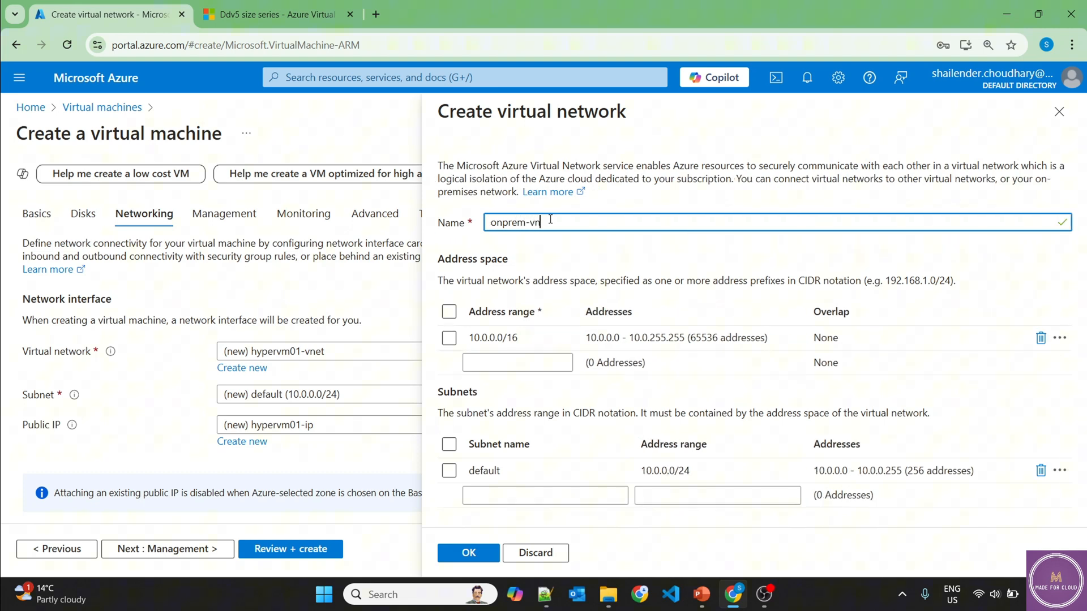
{"action": "left_click", "coordinate": [517, 337]}
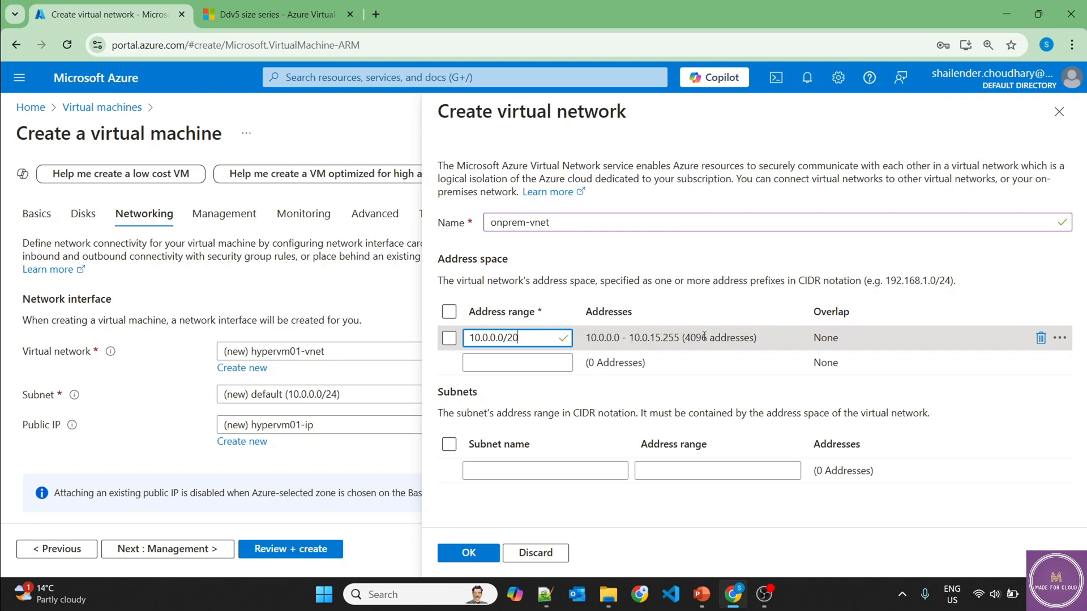
Replace the default subnet with app-subnet at 10.0.0.0/24 and confirm the network
{"action": "left_click", "coordinate": [545, 470]}
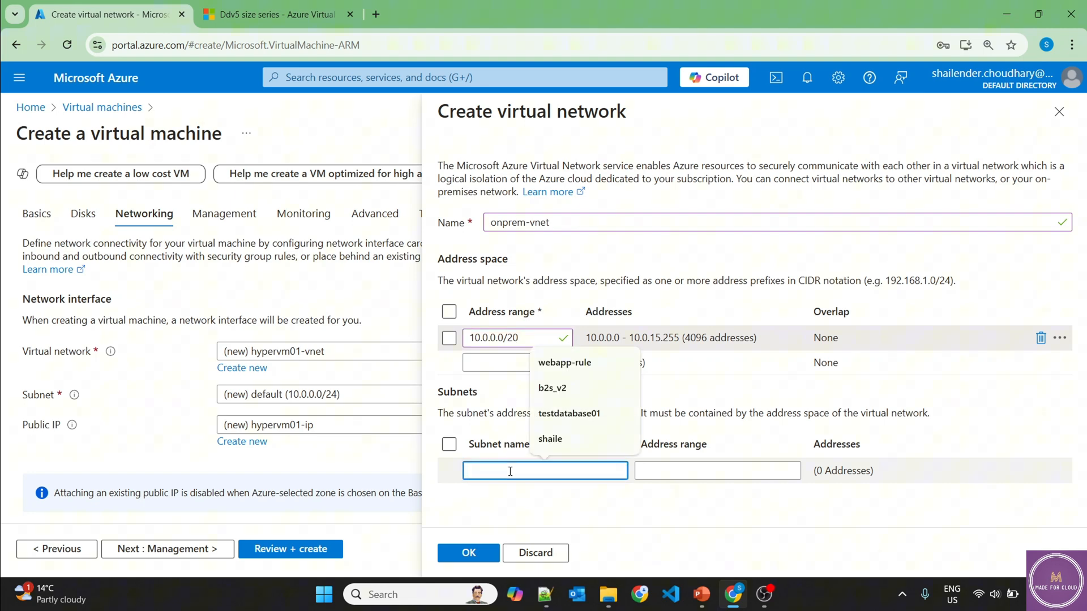
{"action": "type", "text": "app-subnet"}
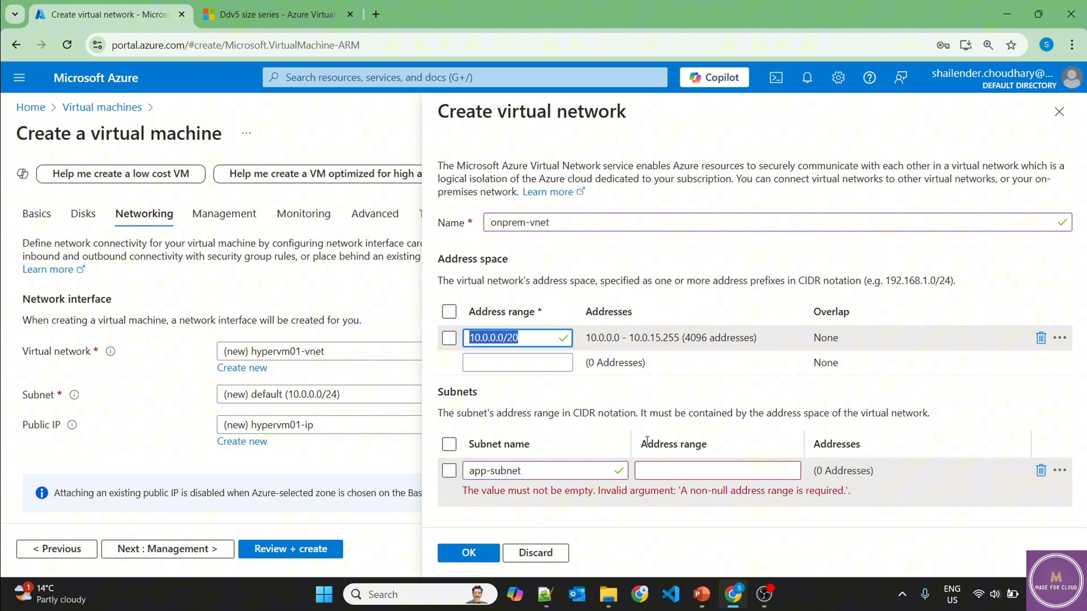
{"action": "type", "text": "10.0.0.0/20"}
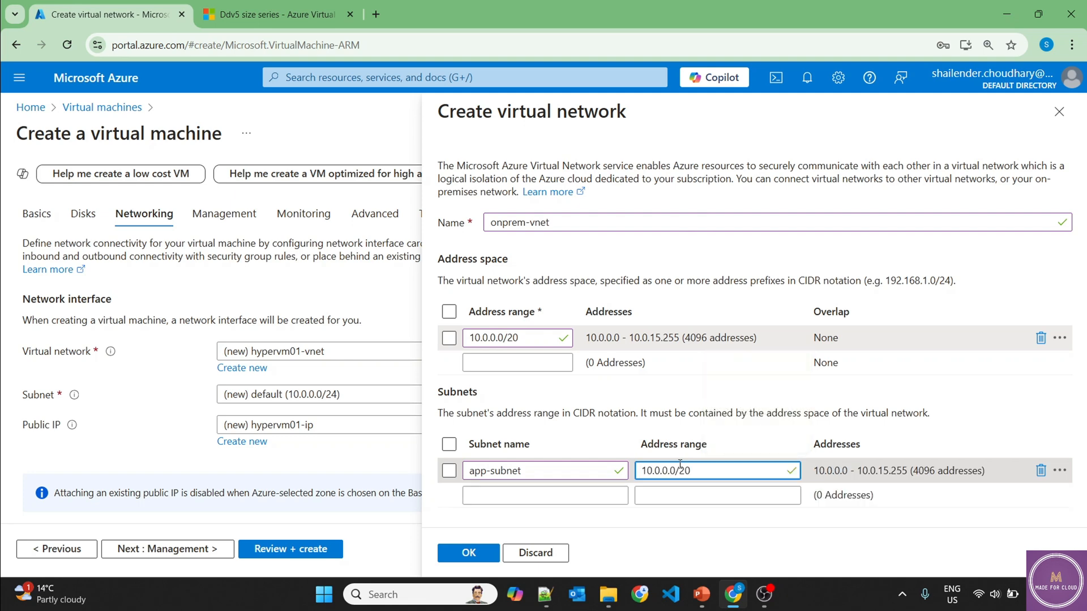
{"action": "type", "text": "10.0.0.0/24"}
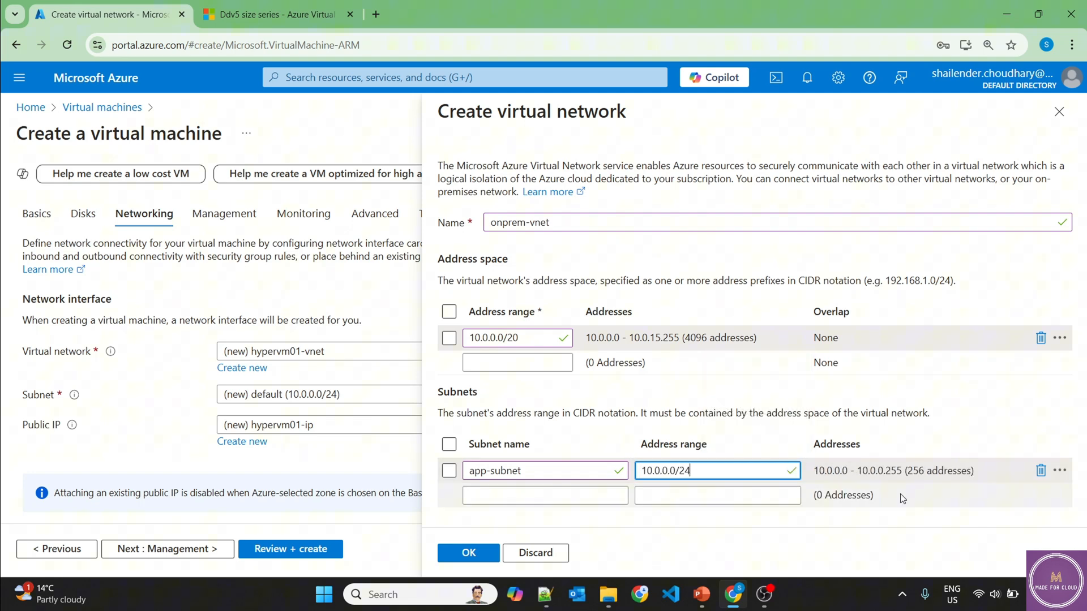
{"action": "left_click", "coordinate": [468, 553]}
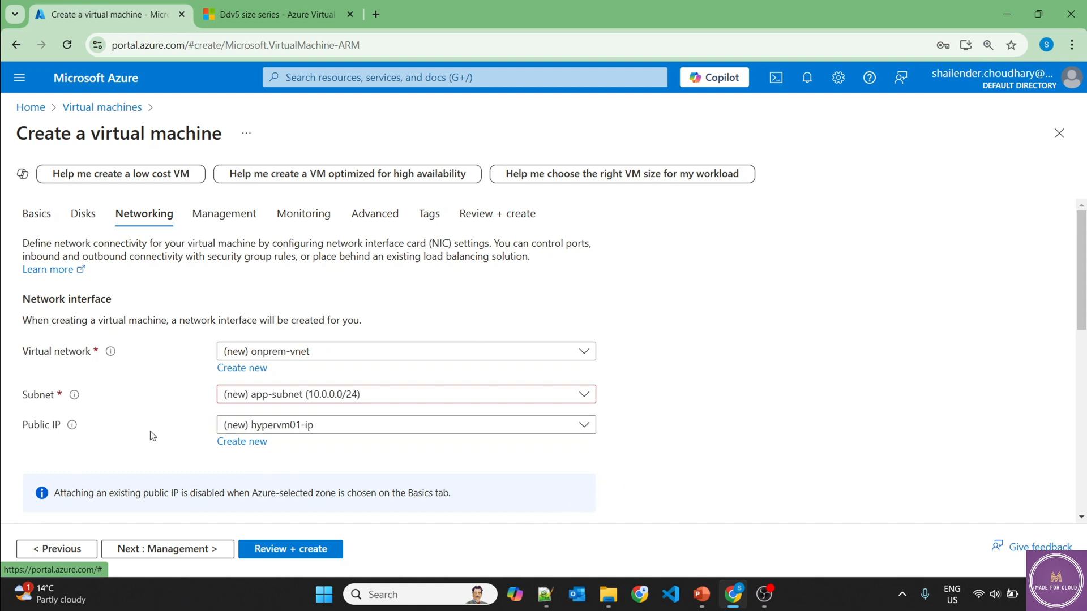
{"action": "mouse_move", "coordinate": [163, 427]}
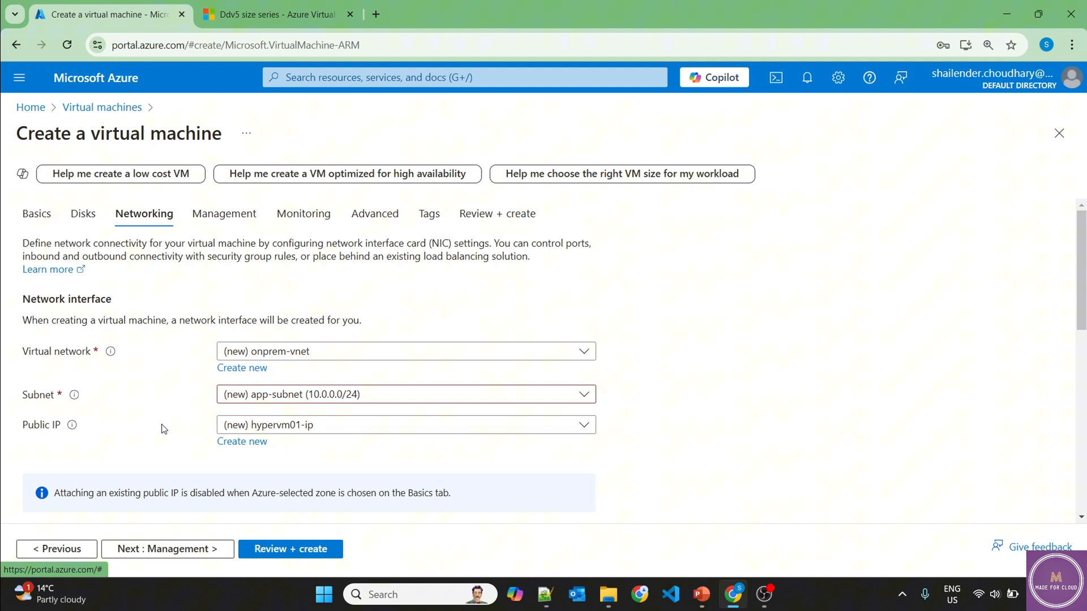
{"action": "scroll", "scroll_direction": "down", "scroll_amount": 3}
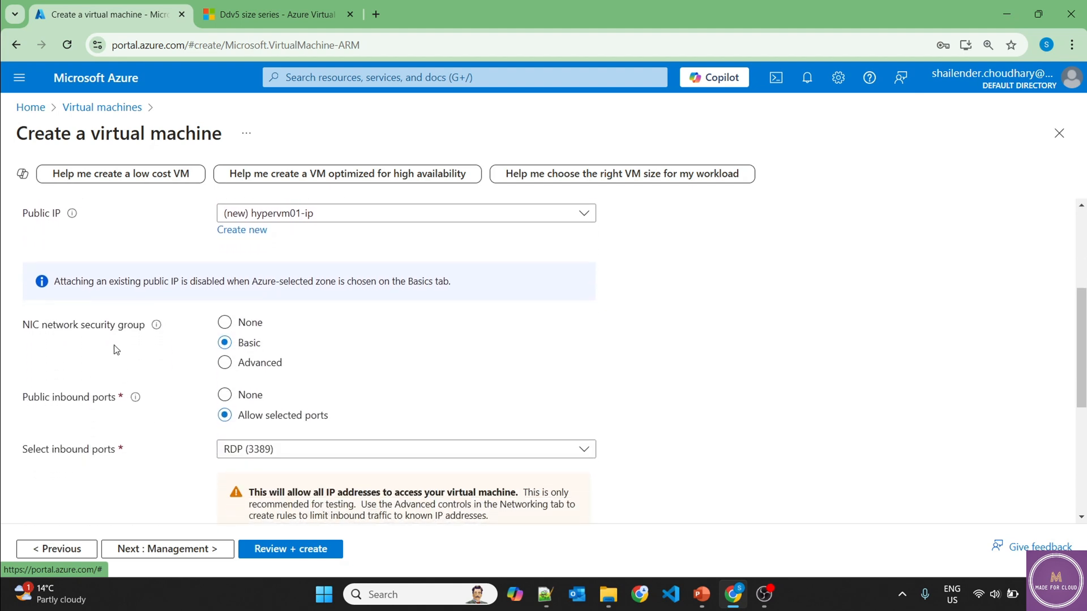
{"action": "mouse_move", "coordinate": [266, 437]}
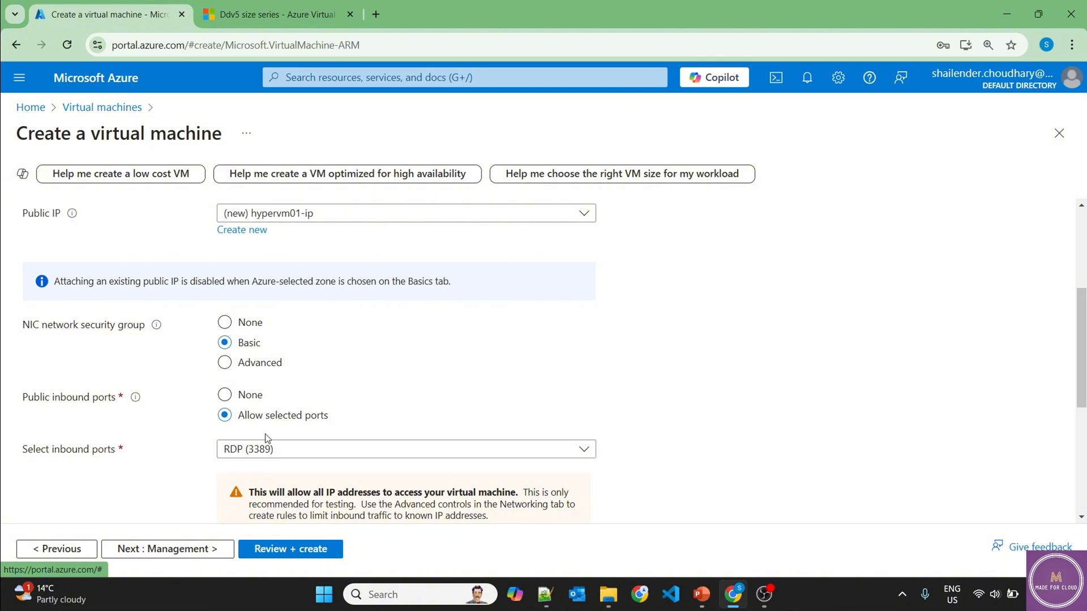
{"action": "mouse_move", "coordinate": [148, 414]}
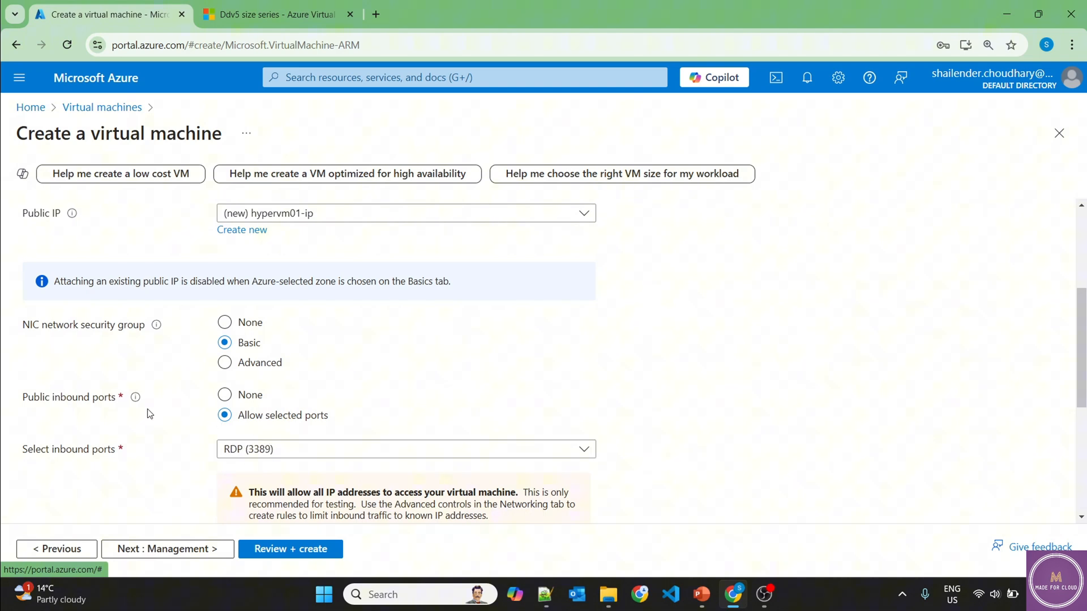
{"action": "scroll", "scroll_direction": "down", "scroll_amount": 3}
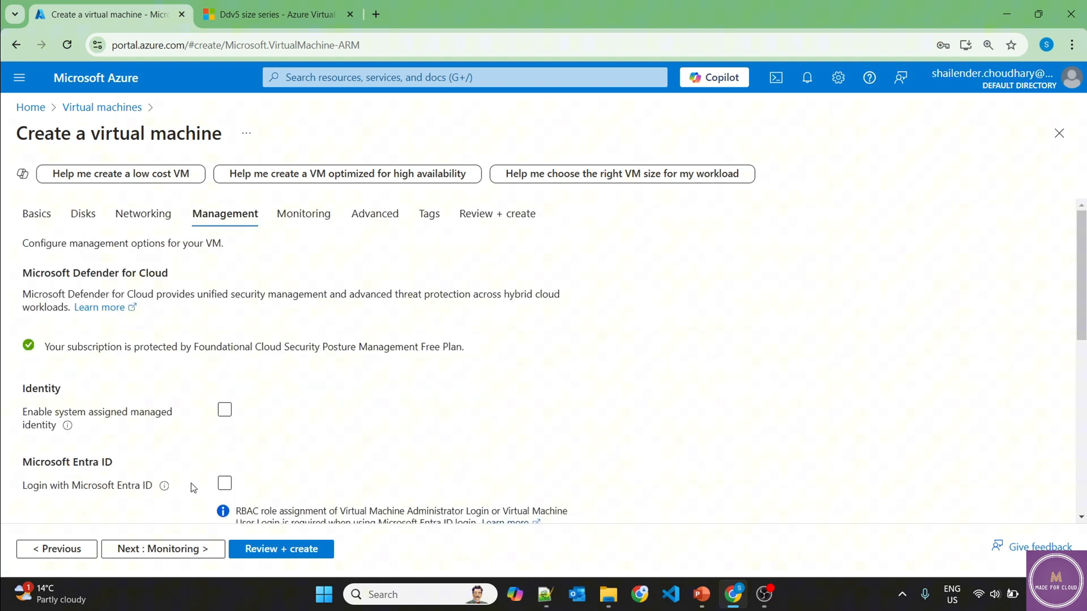
Disable auto-shutdown on the Management settings and continue to Monitoring
{"action": "scroll", "scroll_direction": "down", "scroll_amount": 3}
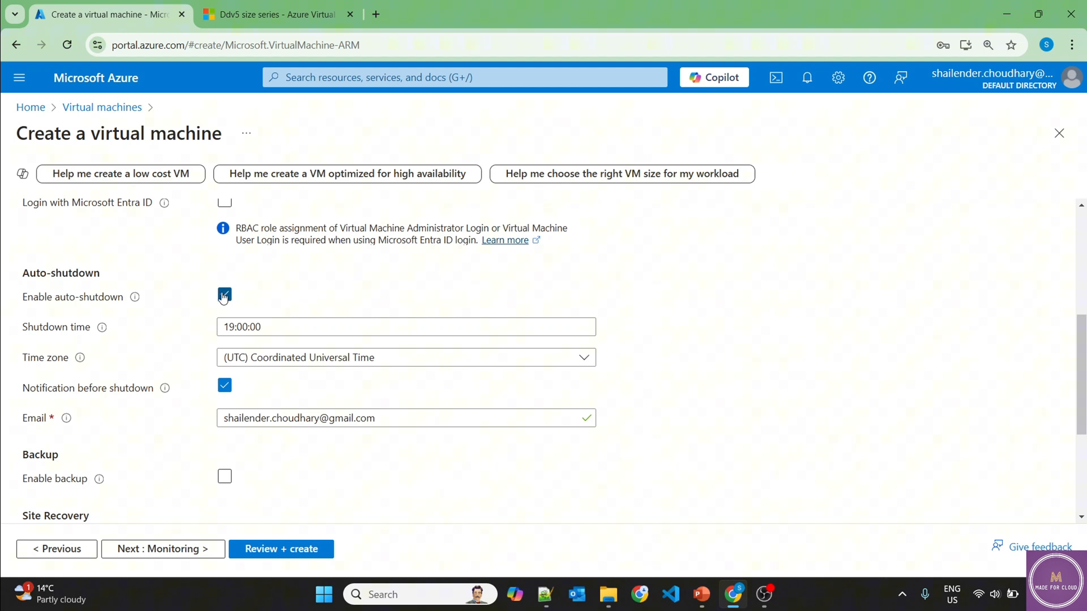
{"action": "left_click", "coordinate": [224, 297]}
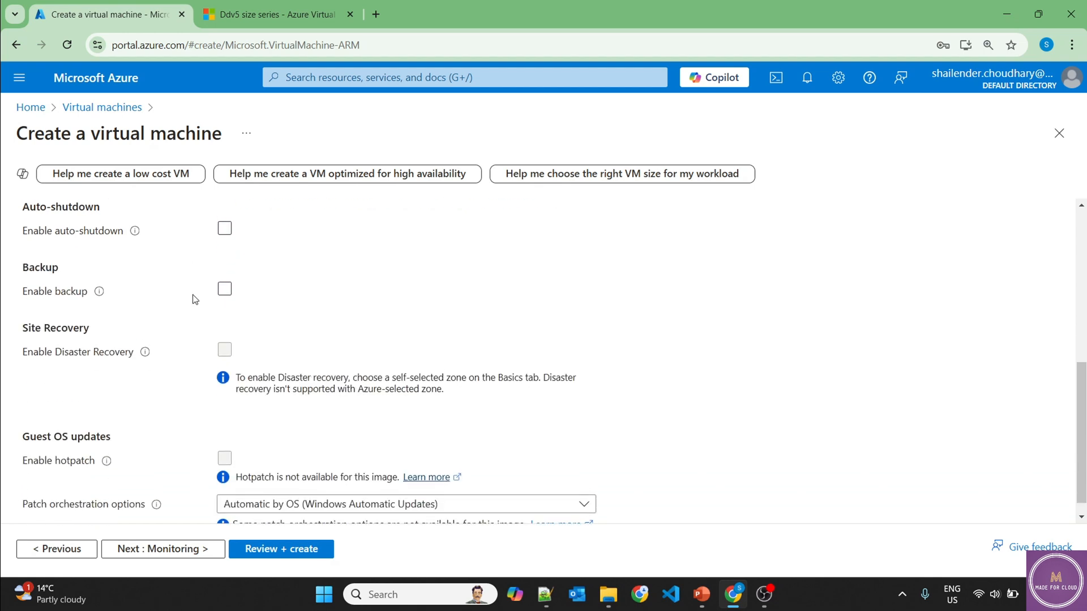
{"action": "left_click", "coordinate": [163, 549]}
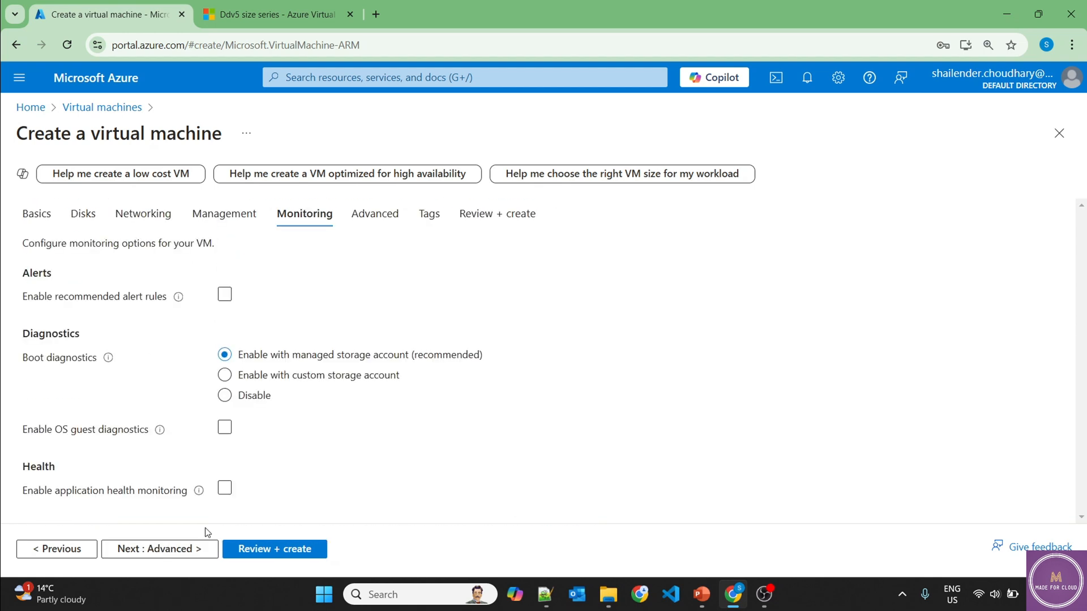
{"action": "mouse_move", "coordinate": [312, 363]}
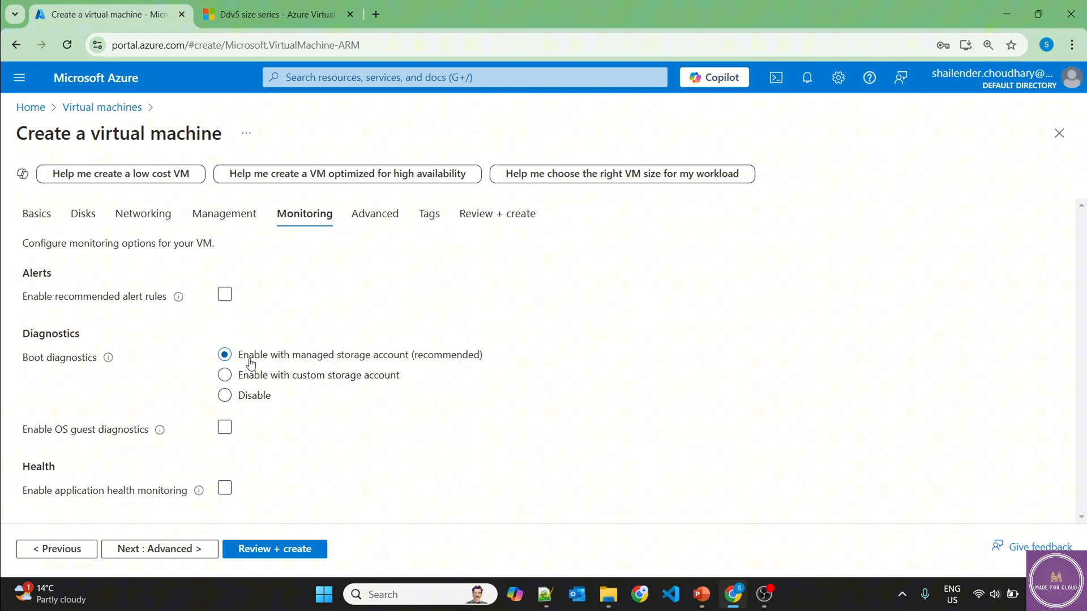
Validate the hypervm01 configuration, priced at 0.8500 AUD/hr for Standard D8ds v5
{"action": "left_click", "coordinate": [374, 213]}
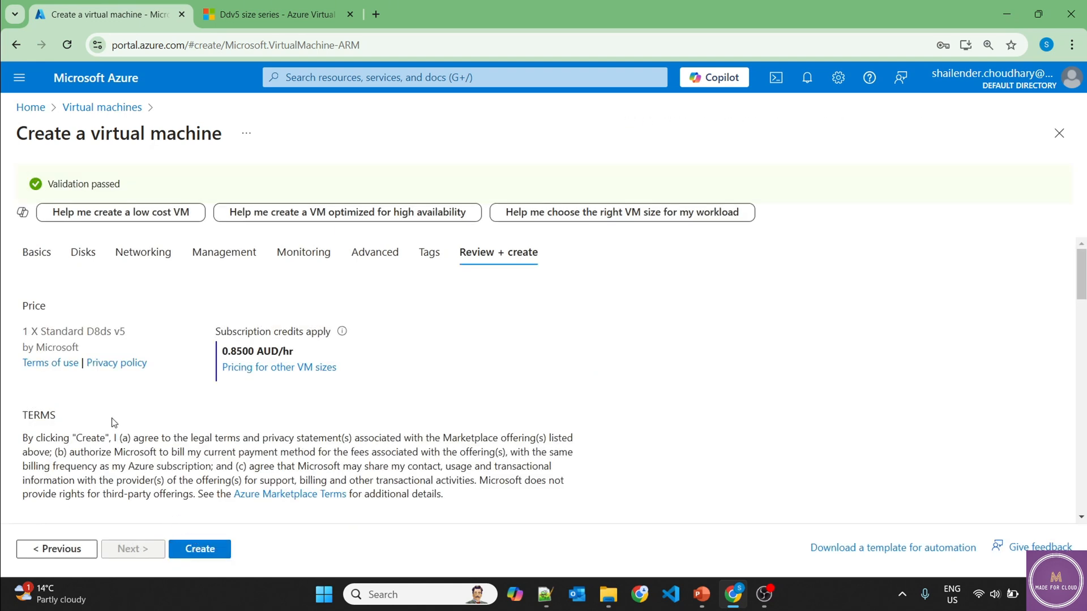
{"action": "mouse_move", "coordinate": [204, 553]}
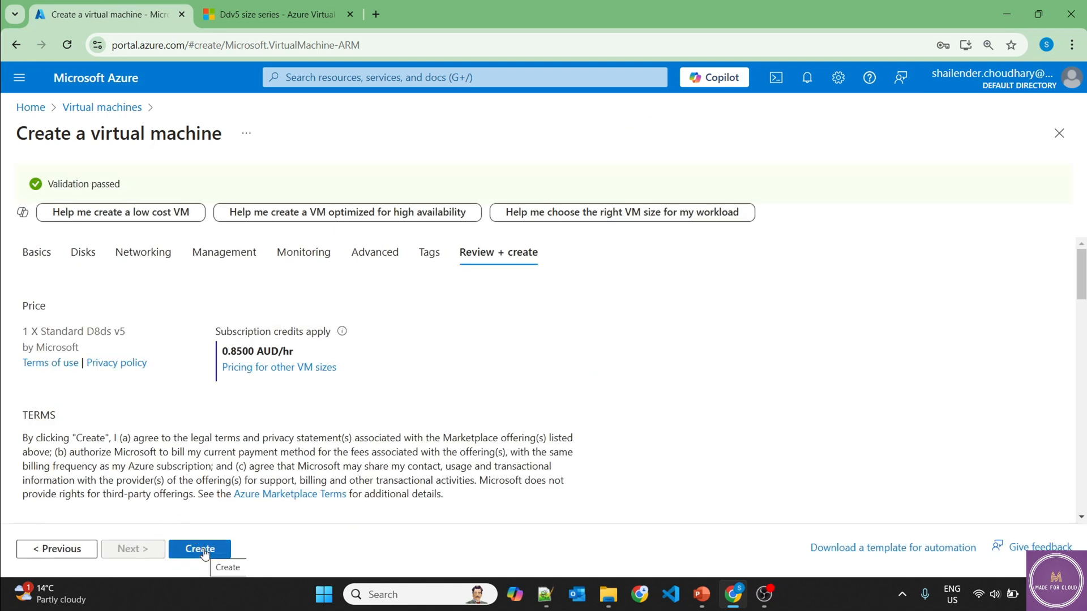
Submit hypervm01 for deployment to resource group rg-onprem
{"action": "left_click", "coordinate": [200, 549]}
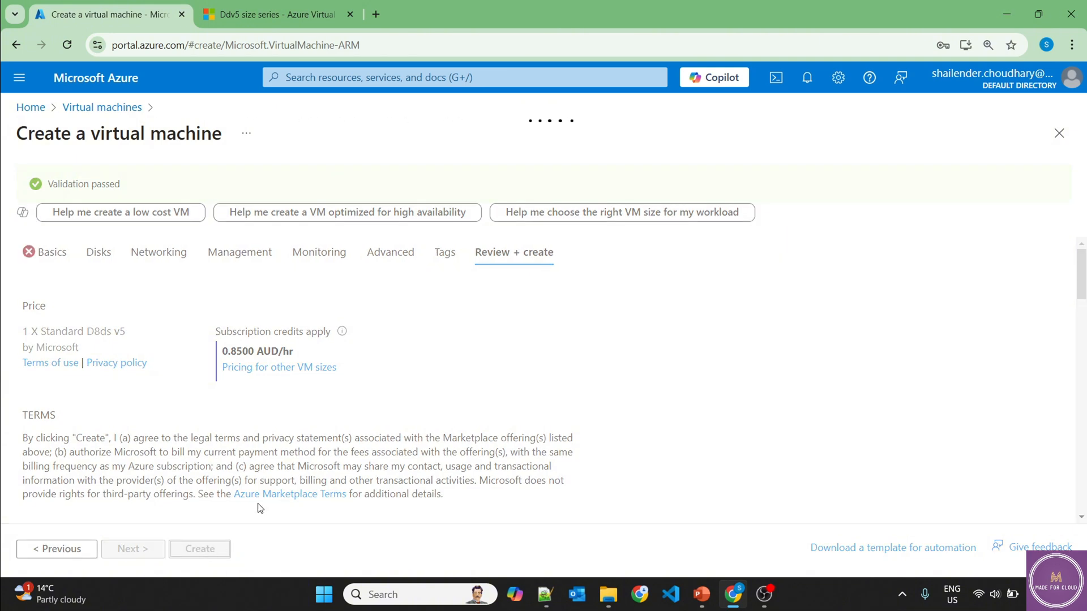
{"action": "left_click", "coordinate": [199, 549]}
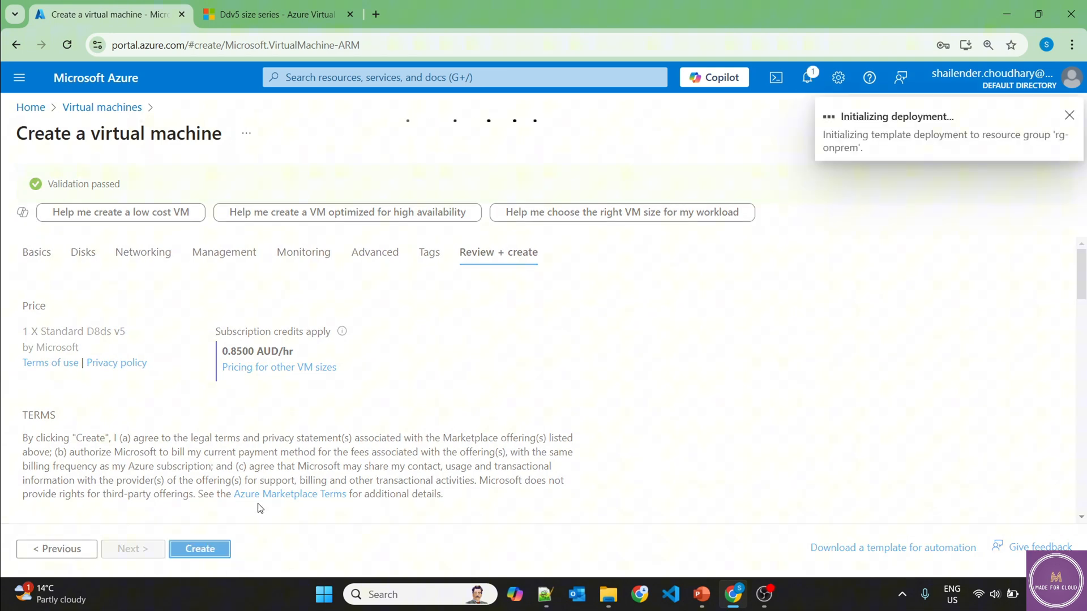
{"action": "left_click", "coordinate": [200, 549]}
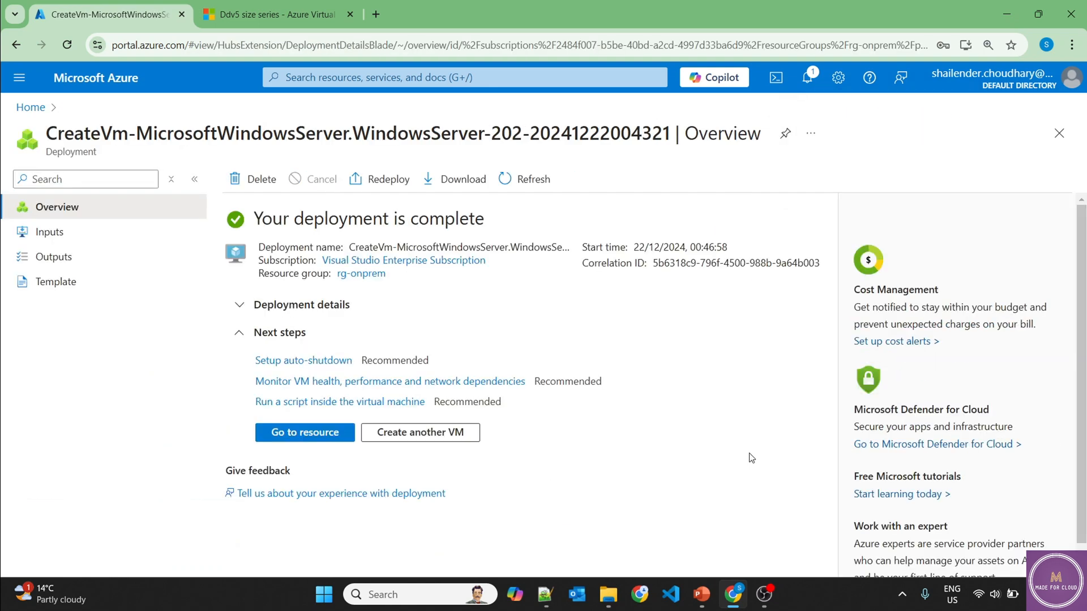
Go to the new hypervm01 resource, confirm Windows Server 2022 Datacenter as its OS, and view its network settings
{"action": "left_click", "coordinate": [305, 432]}
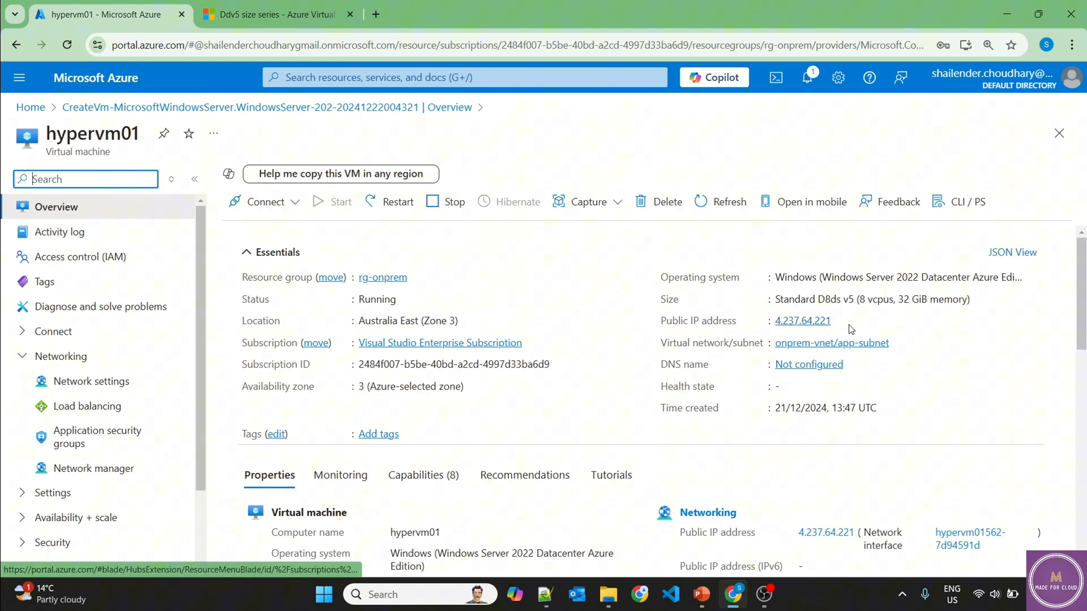
{"action": "double_click", "coordinate": [844, 277]}
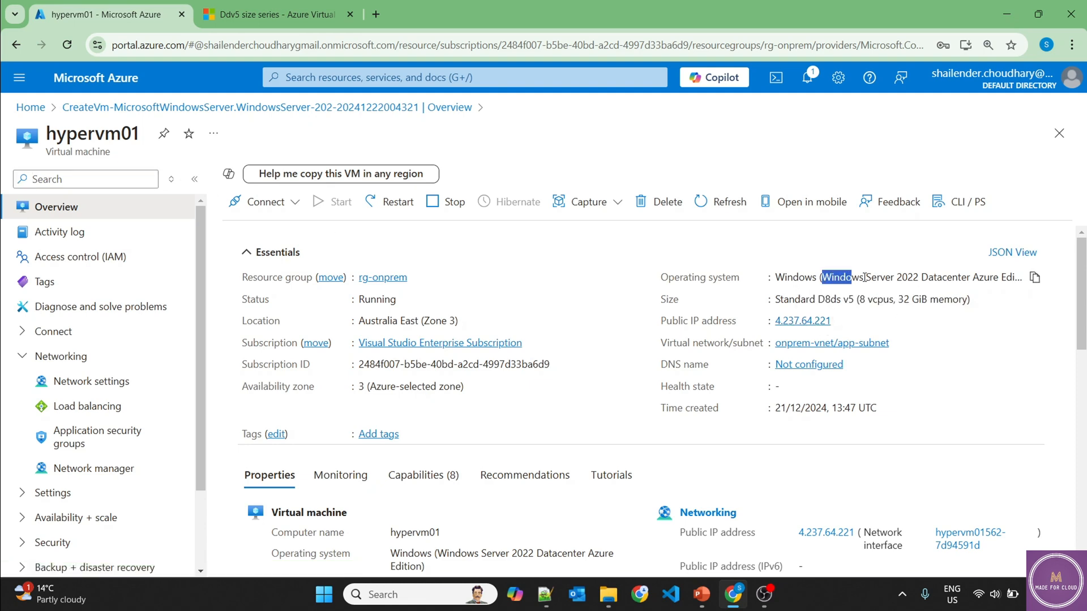
{"action": "left_click_drag", "start_coordinate": [822, 277], "coordinate": [969, 277]}
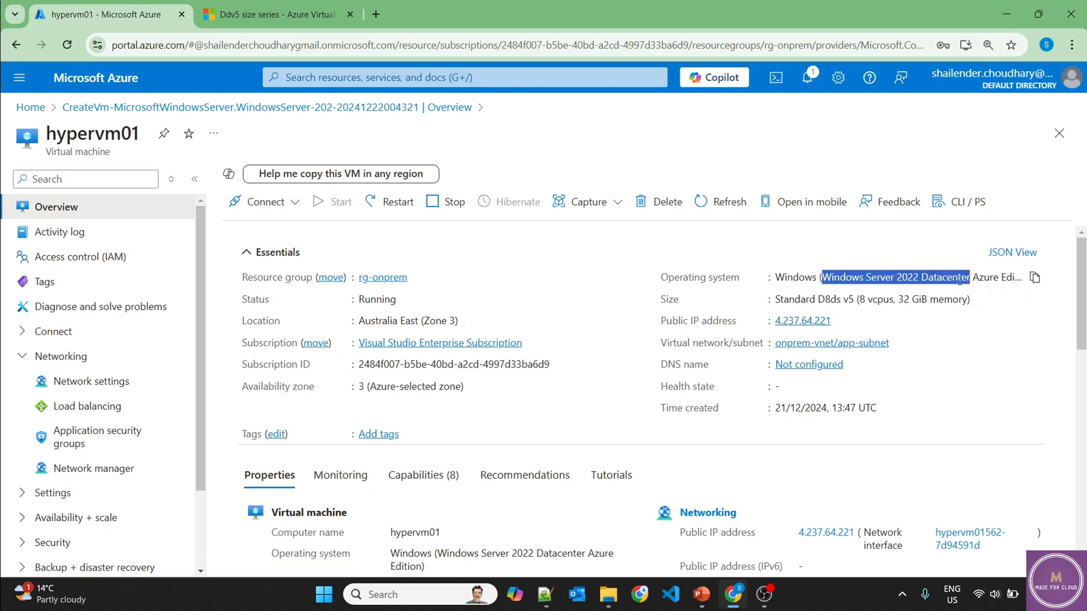
{"action": "left_click", "coordinate": [92, 381]}
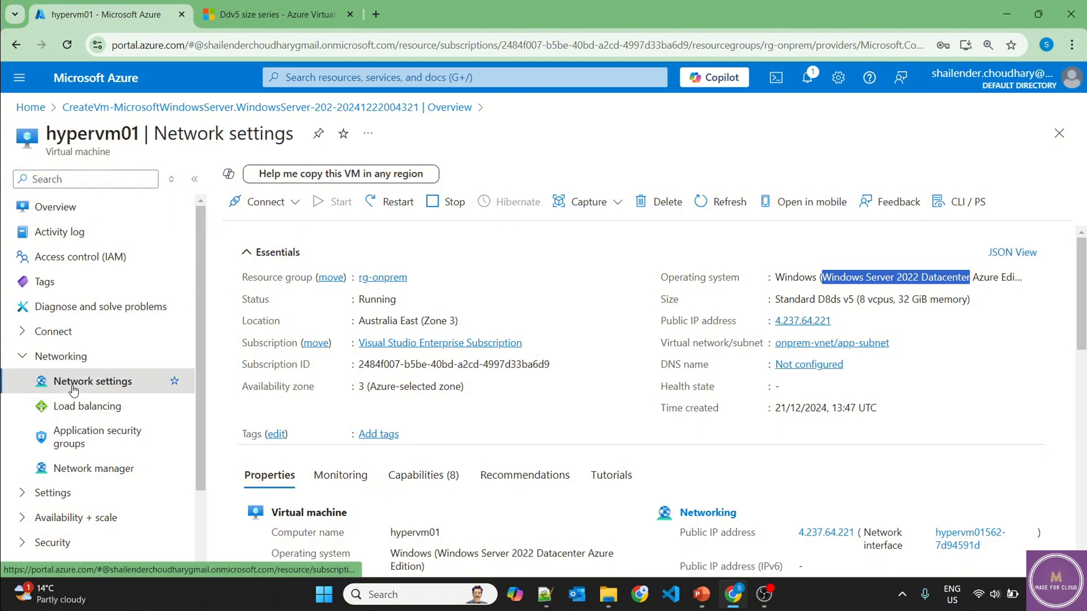
In hypervm01-nsg's inbound rules, select the RDP rule on port 3389 for editing
{"action": "left_click", "coordinate": [93, 382]}
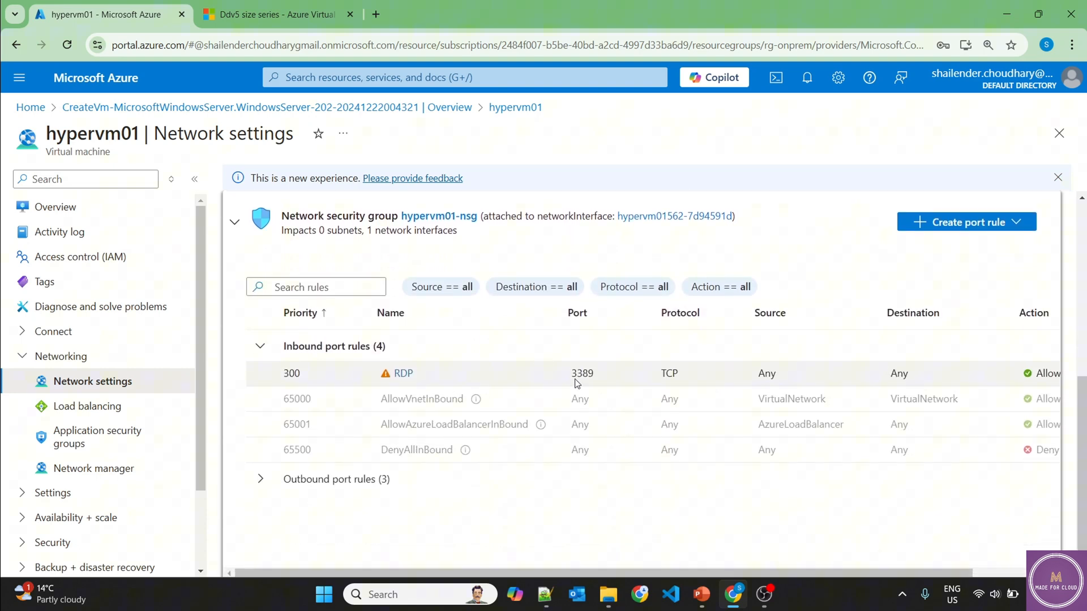
{"action": "double_click", "coordinate": [582, 374]}
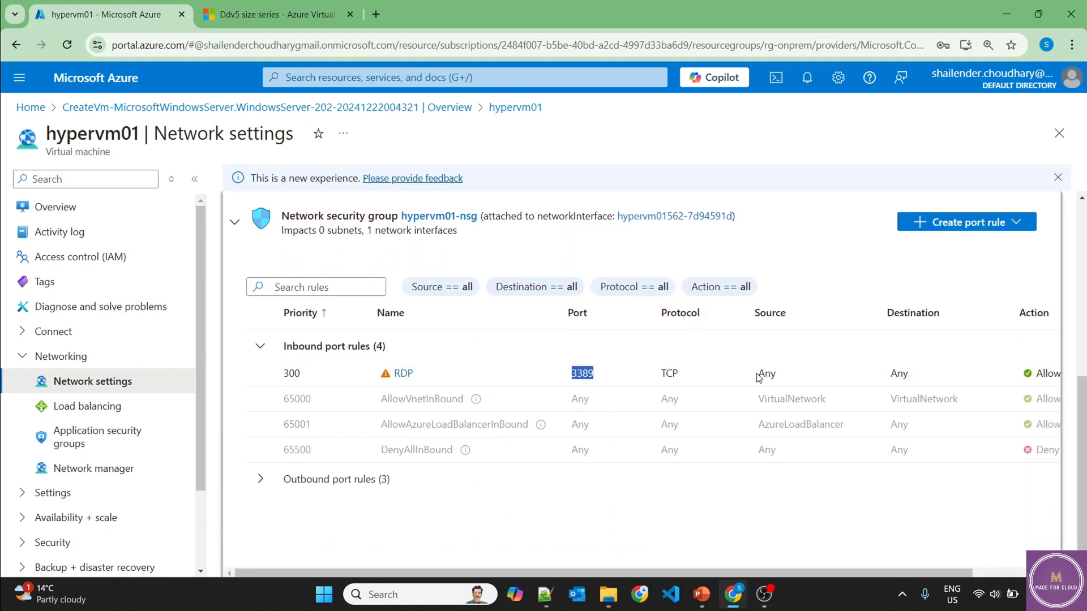
{"action": "left_click", "coordinate": [403, 374]}
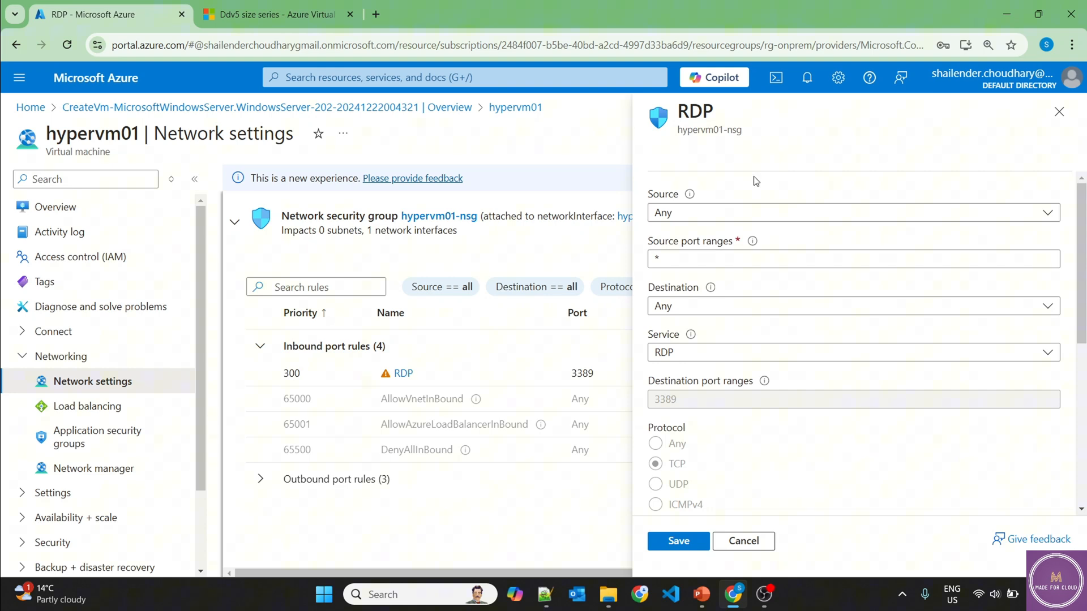
{"action": "left_click", "coordinate": [851, 213]}
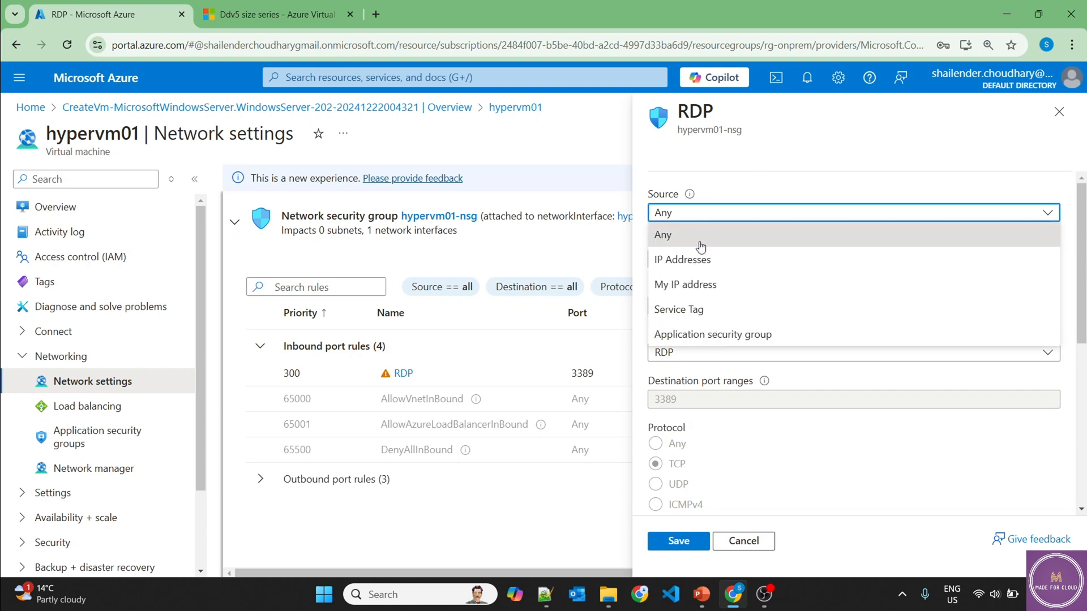
{"action": "left_click", "coordinate": [685, 285]}
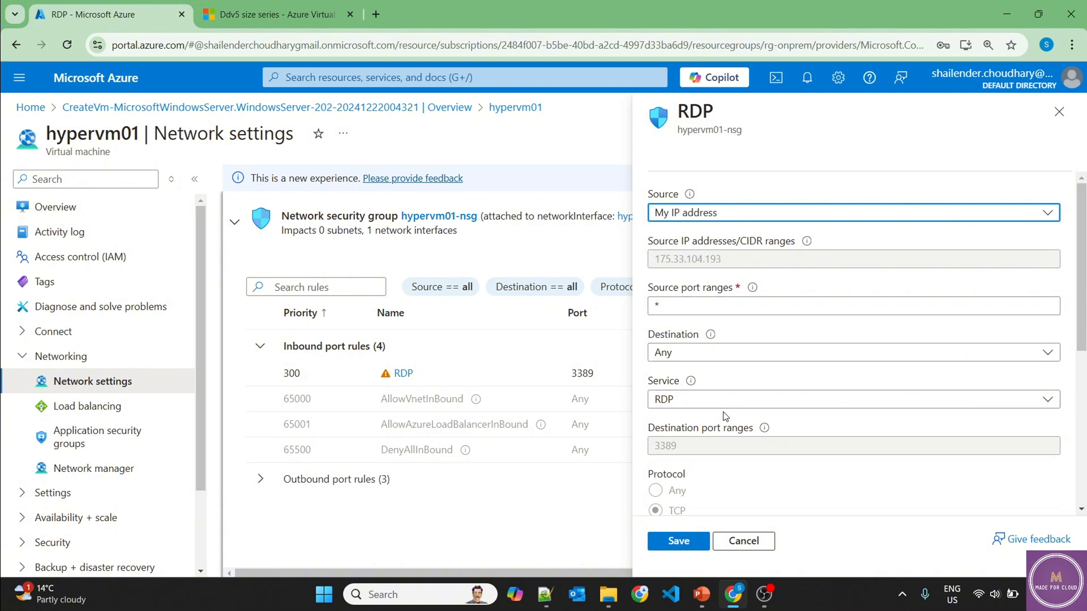
{"action": "left_click", "coordinate": [678, 541]}
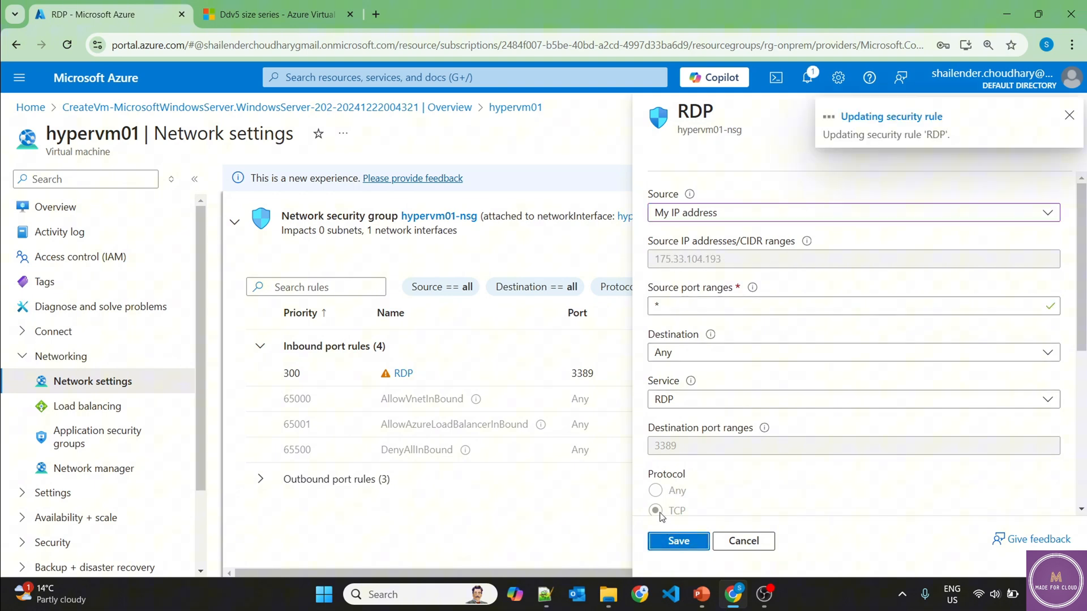
{"action": "left_click", "coordinate": [678, 541]}
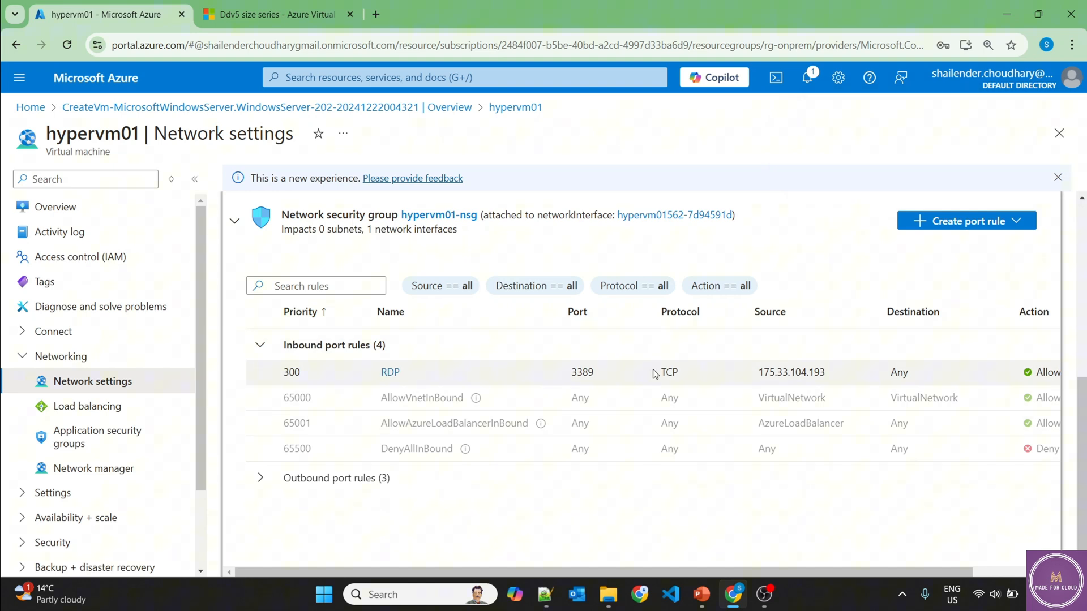
{"action": "mouse_move", "coordinate": [627, 399]}
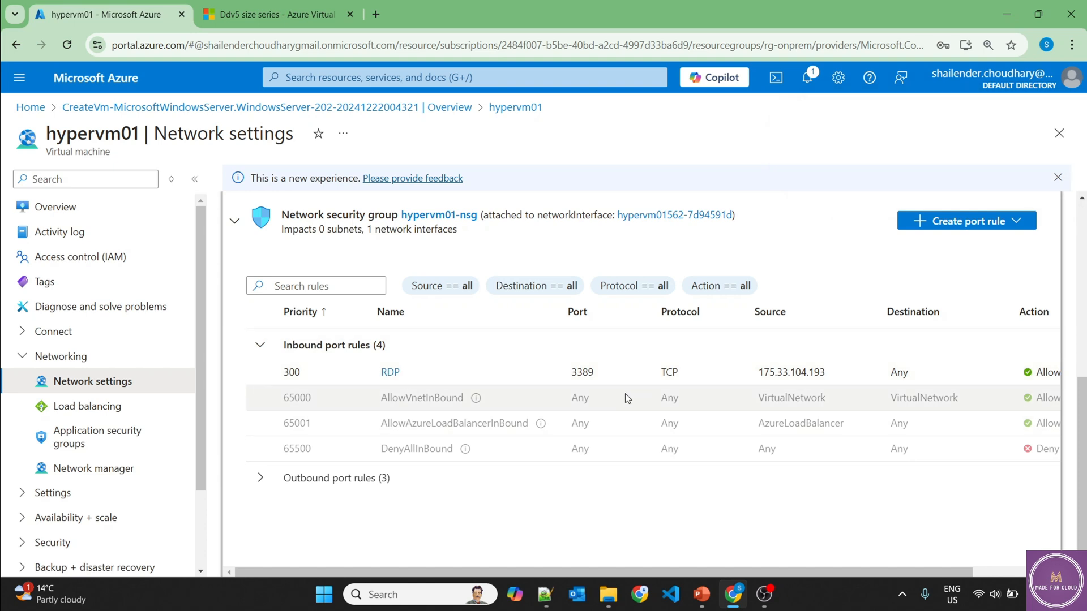
Return to hypervm01's overview and copy its public IP 4.237.64.221
{"action": "left_click", "coordinate": [56, 206]}
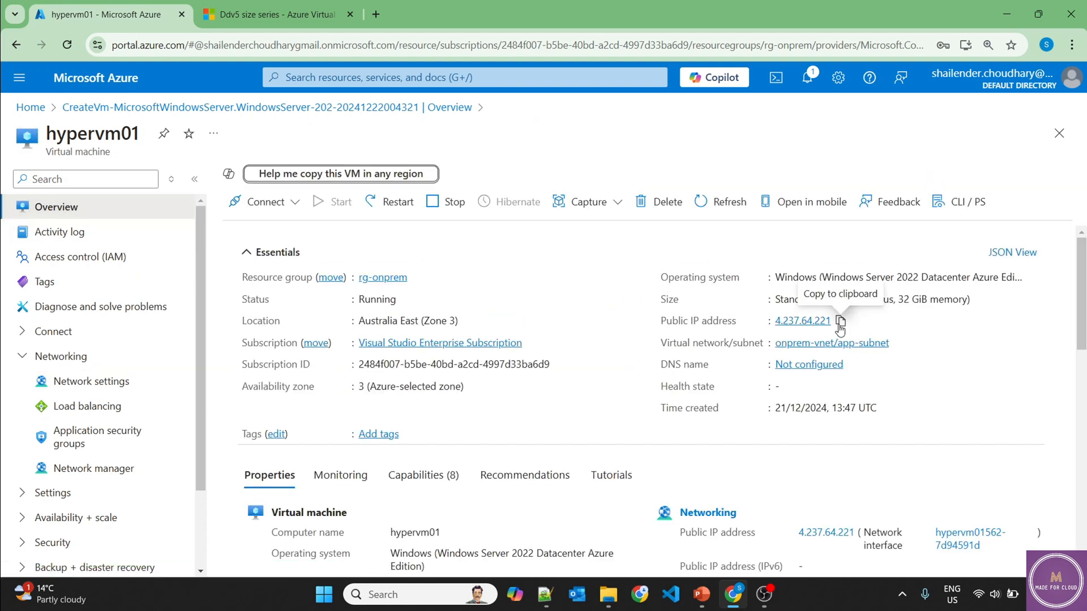
{"action": "left_click", "coordinate": [840, 322]}
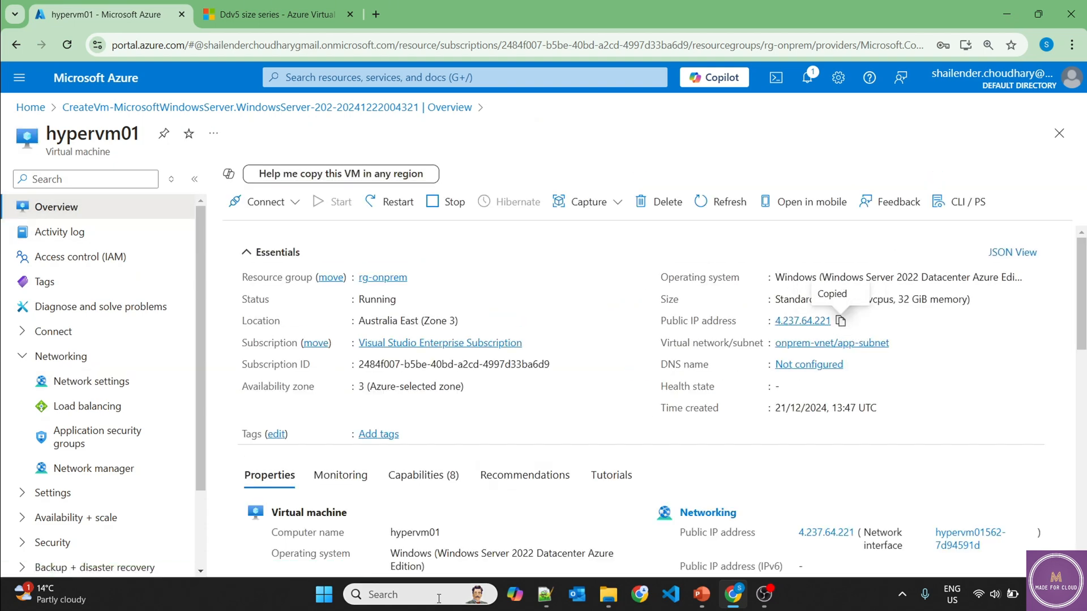
Connect Remote Desktop to 4.237.64.221 with the 'az' user credentials, accepting the certificate warning
{"action": "type", "text": "rdp"}
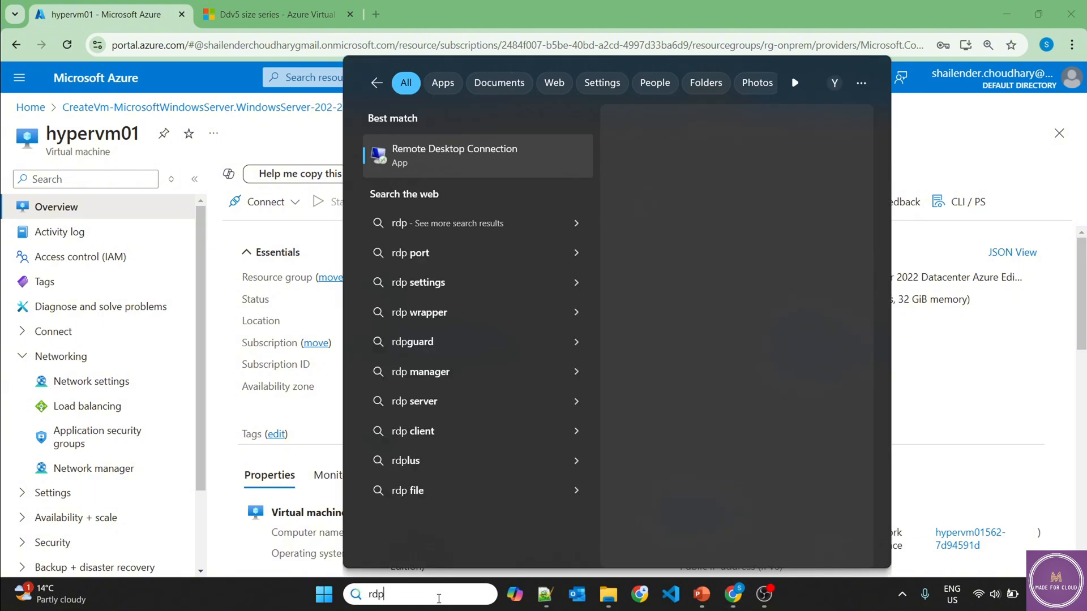
{"action": "left_click", "coordinate": [455, 155]}
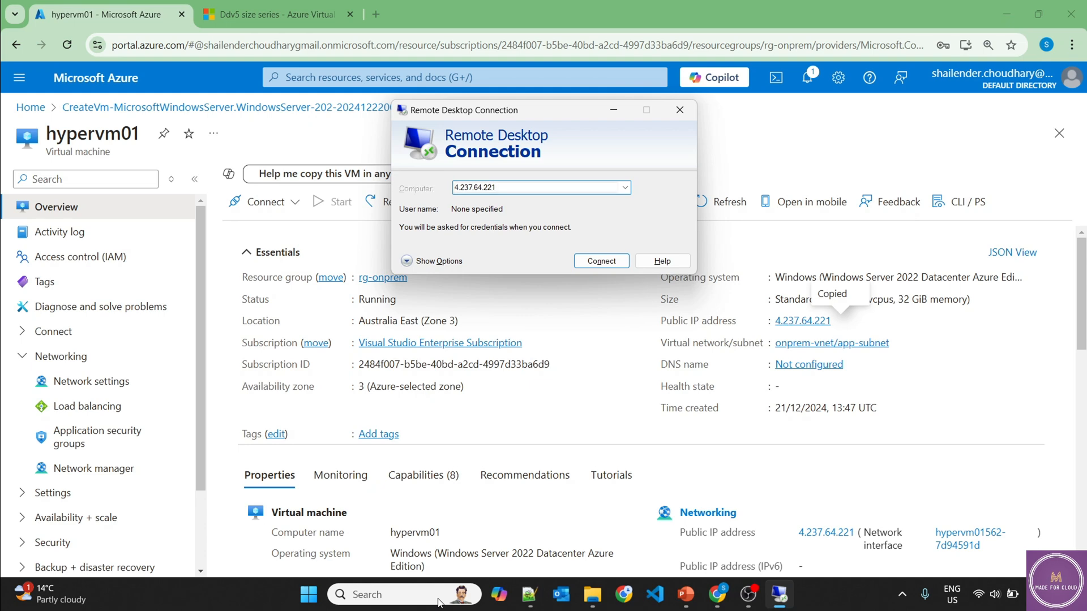
{"action": "left_click", "coordinate": [601, 260]}
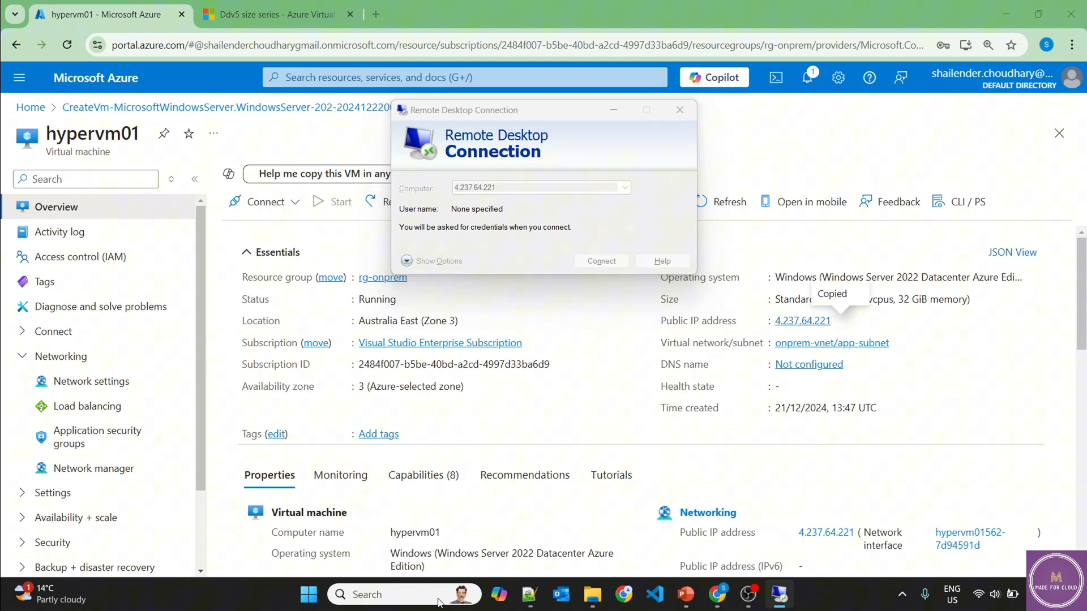
{"action": "left_click", "coordinate": [601, 261]}
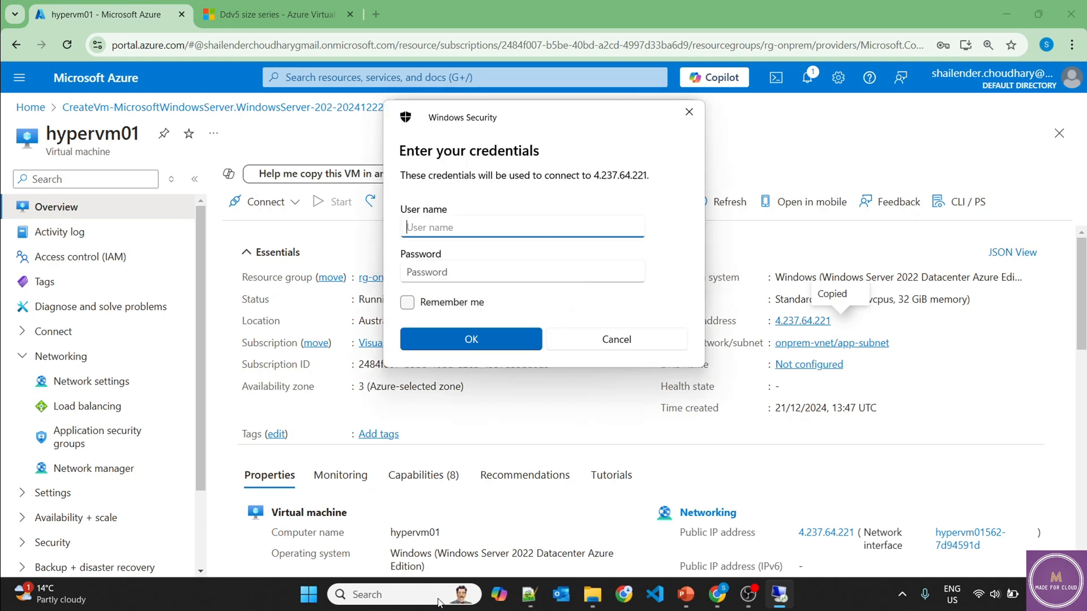
{"action": "type", "text": "azureuser"}
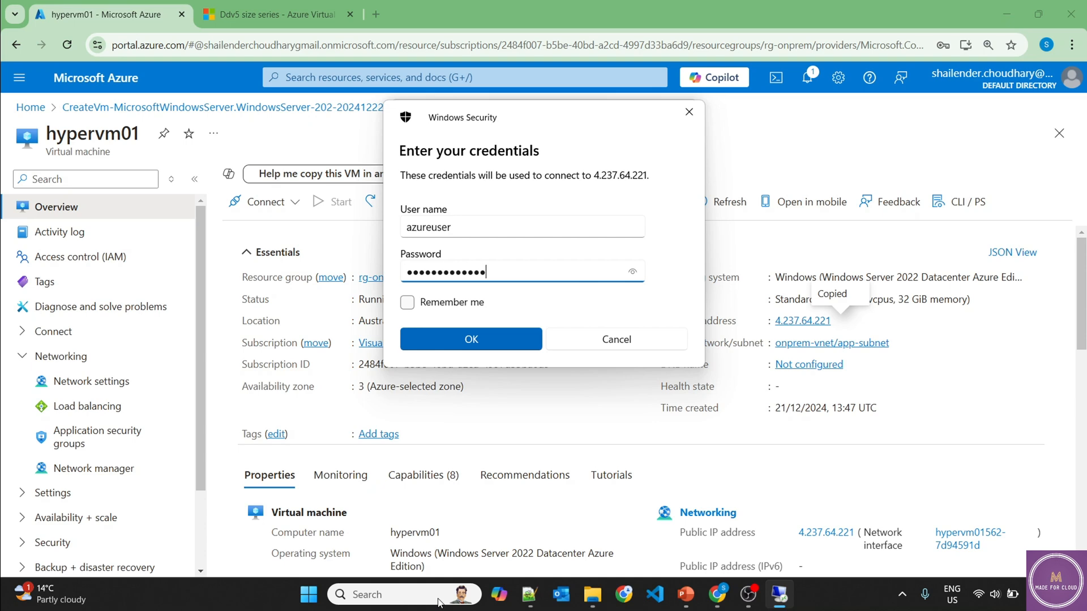
{"action": "left_click", "coordinate": [471, 340]}
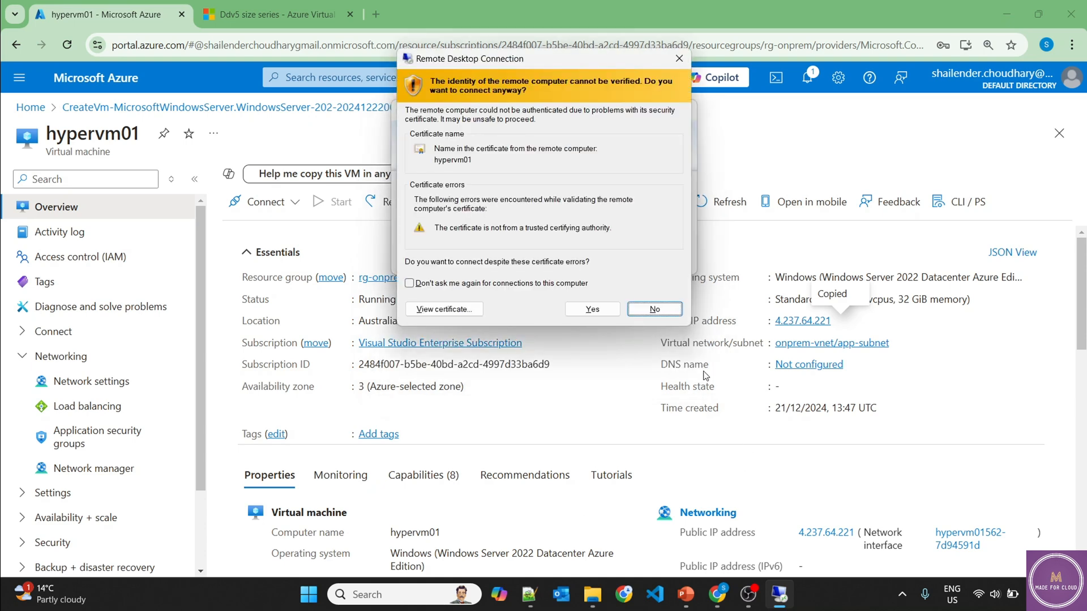
{"action": "left_click", "coordinate": [593, 309]}
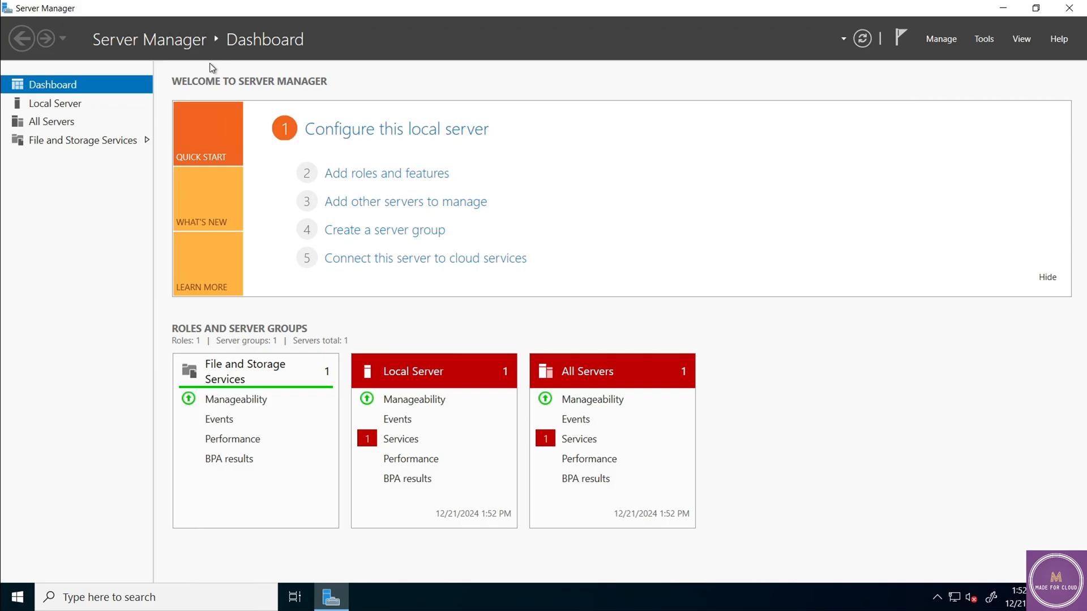
{"action": "mouse_move", "coordinate": [360, 63]}
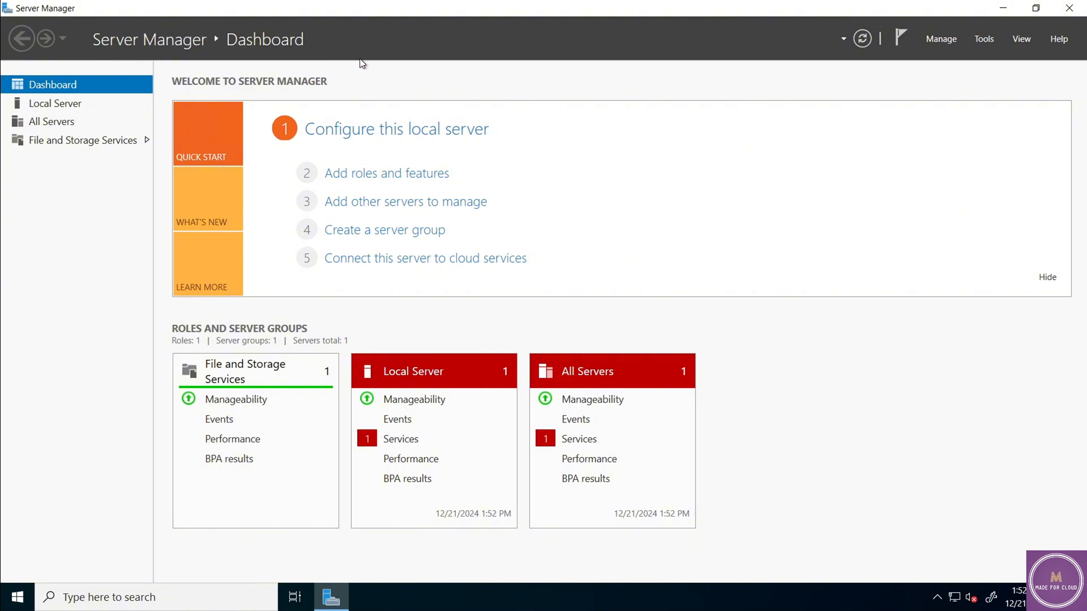
{"action": "mouse_move", "coordinate": [203, 342]}
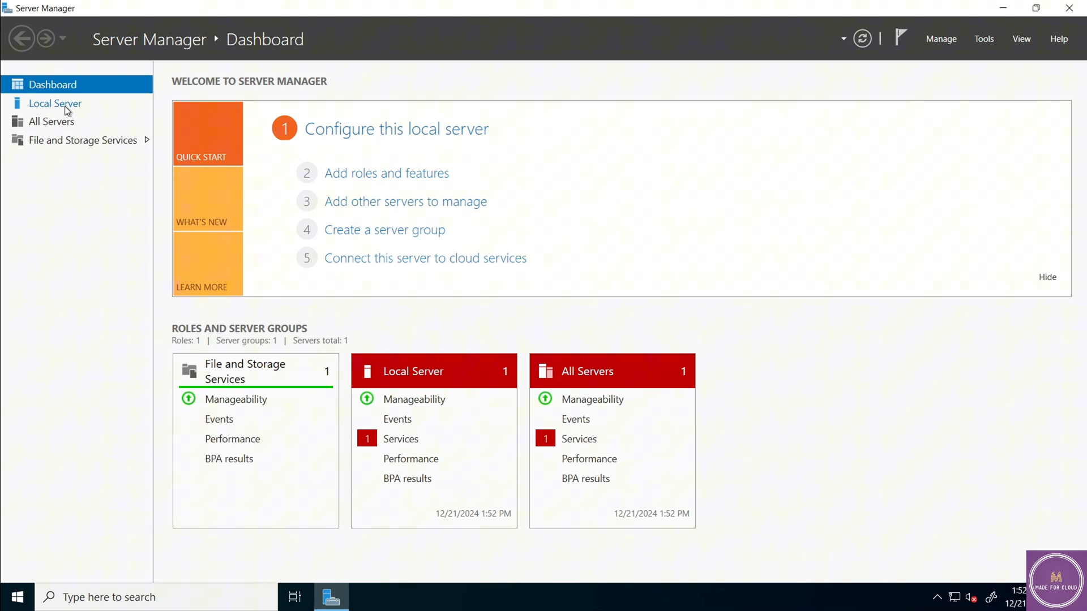
{"action": "left_click", "coordinate": [54, 103]}
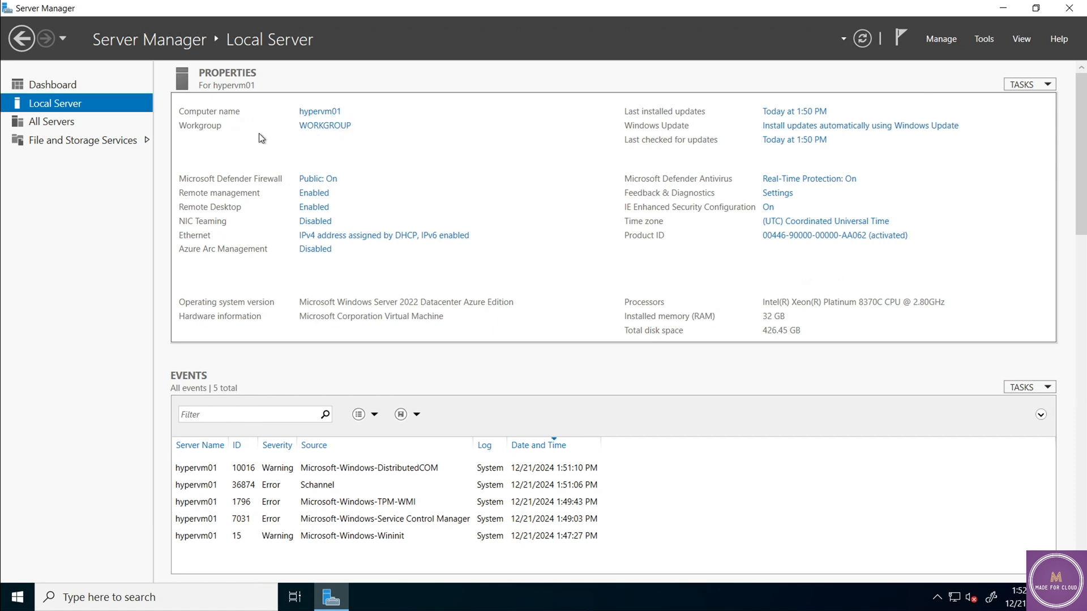
{"action": "left_click", "coordinate": [52, 84]}
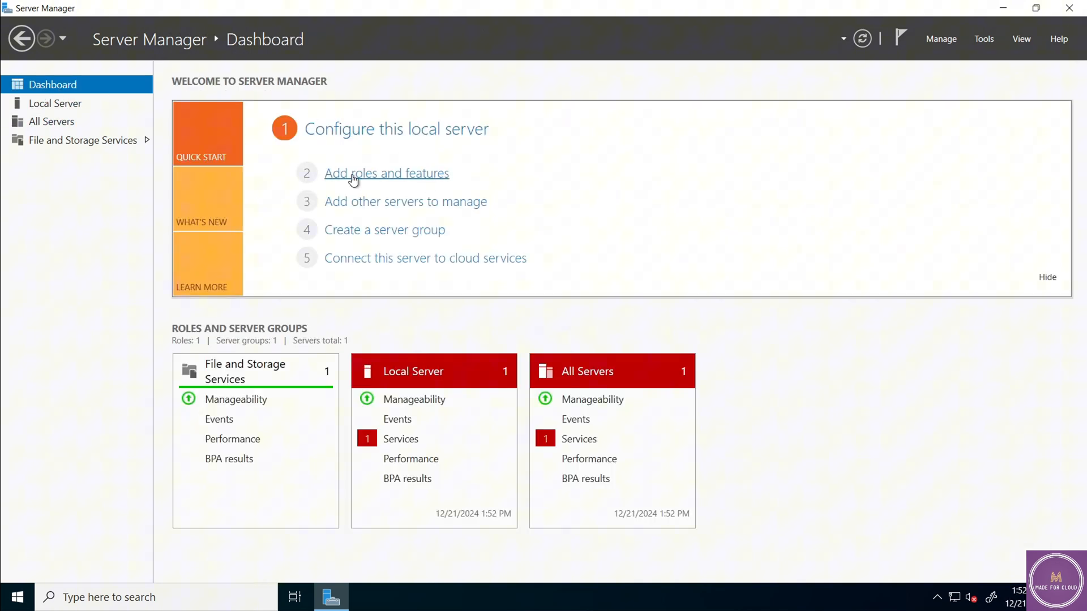
Start the Add Roles and Features wizard with role-based installation on destination server hypervm01
{"action": "left_click", "coordinate": [355, 173]}
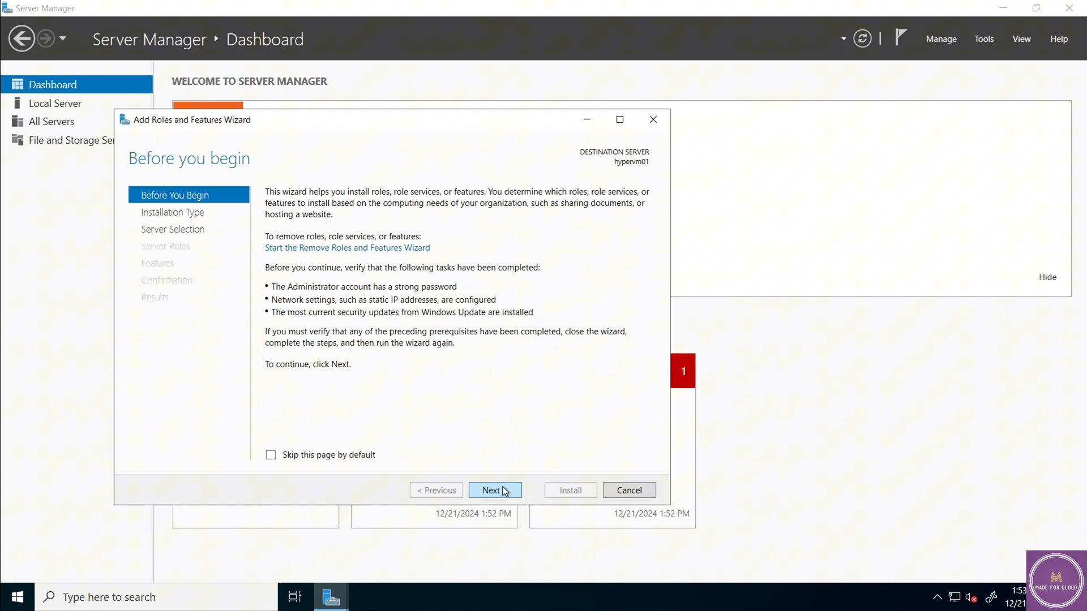
{"action": "left_click", "coordinate": [494, 490]}
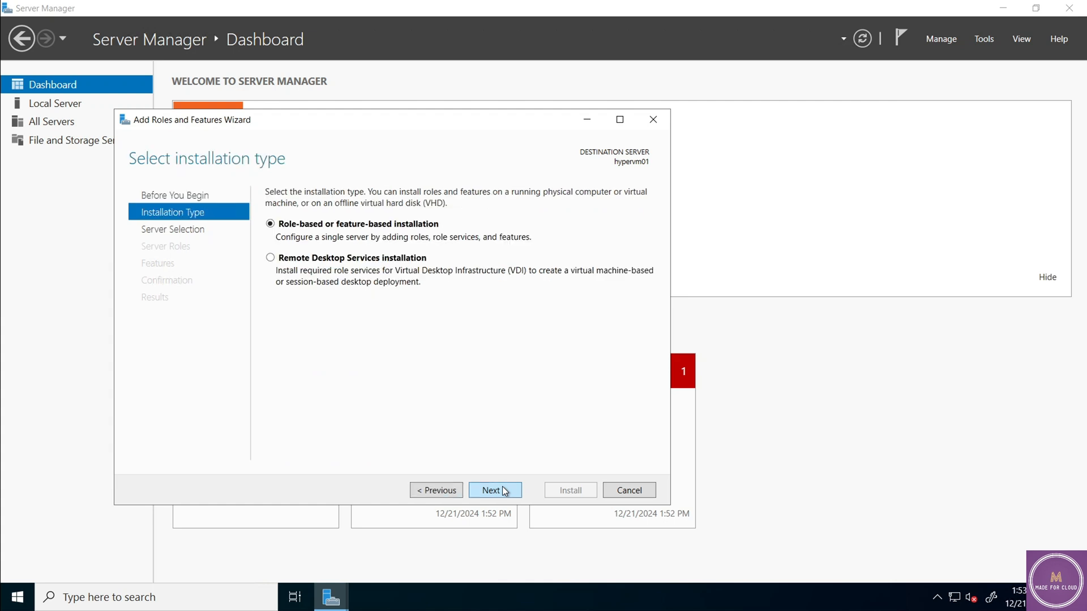
{"action": "left_click", "coordinate": [495, 491]}
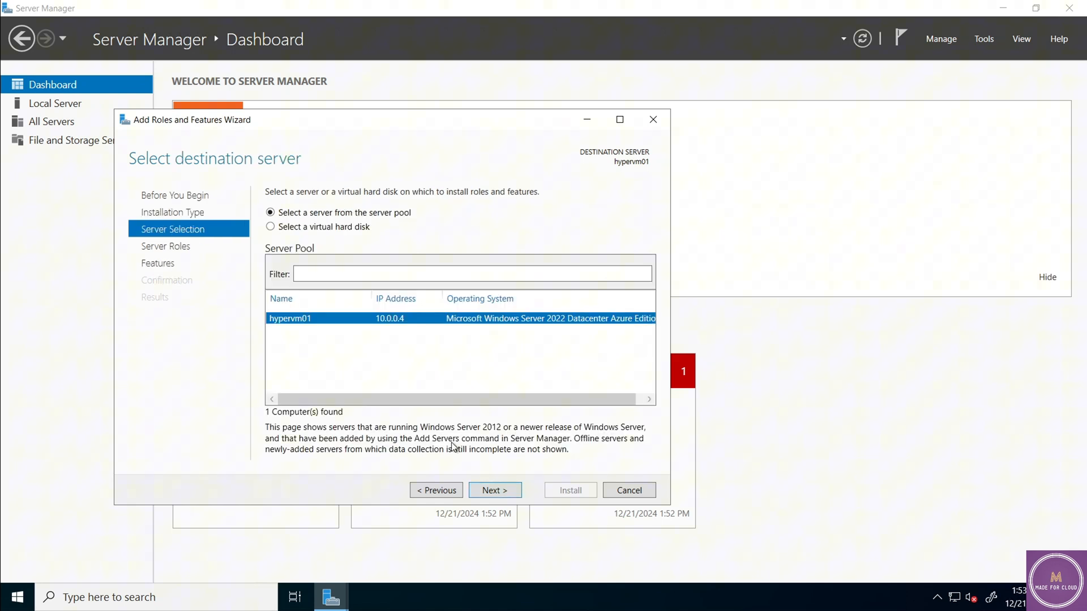
{"action": "mouse_move", "coordinate": [299, 328]}
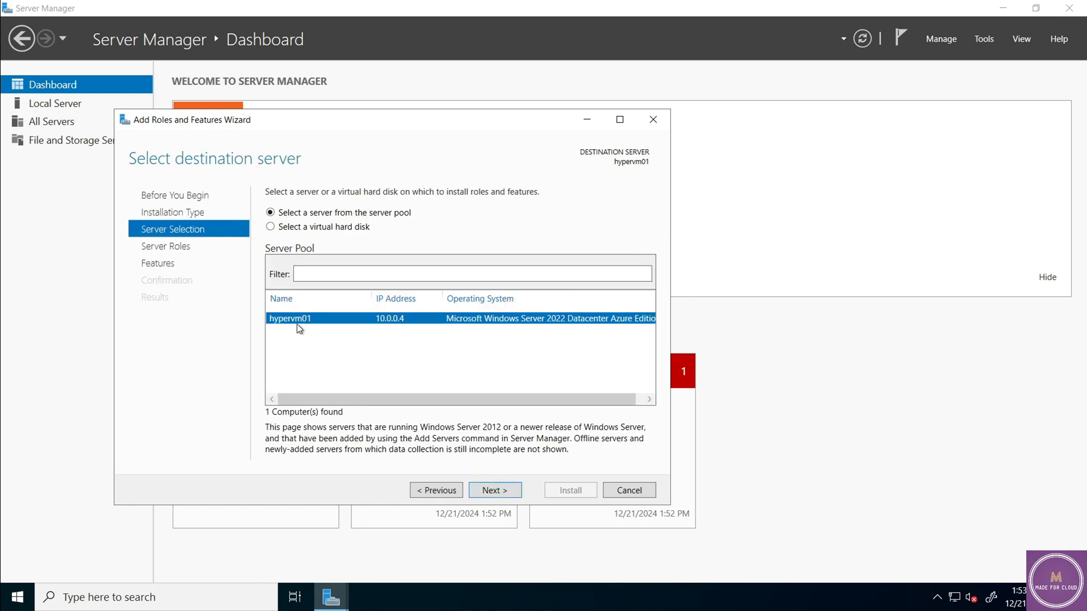
{"action": "left_click", "coordinate": [495, 490]}
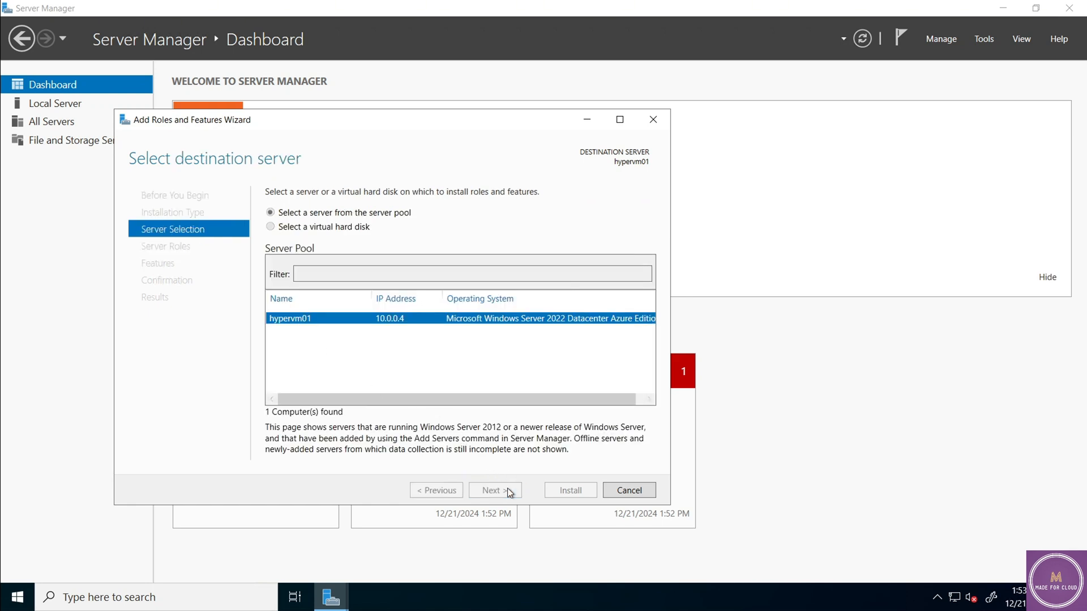
{"action": "left_click", "coordinate": [495, 490]}
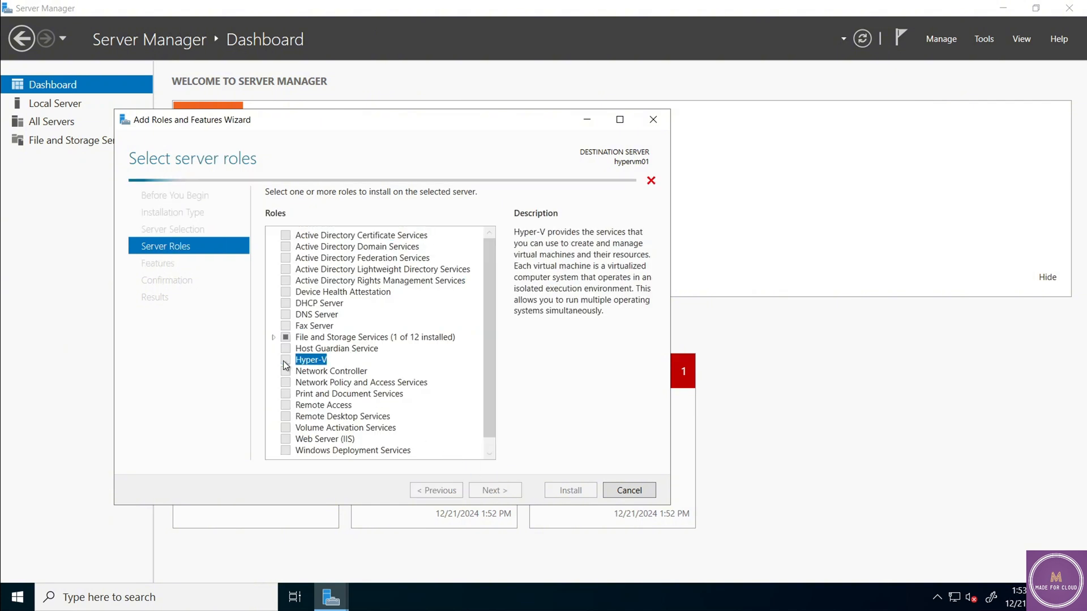
Select the Hyper-V role including its management tools and proceed to feature selection
{"action": "left_click", "coordinate": [285, 360]}
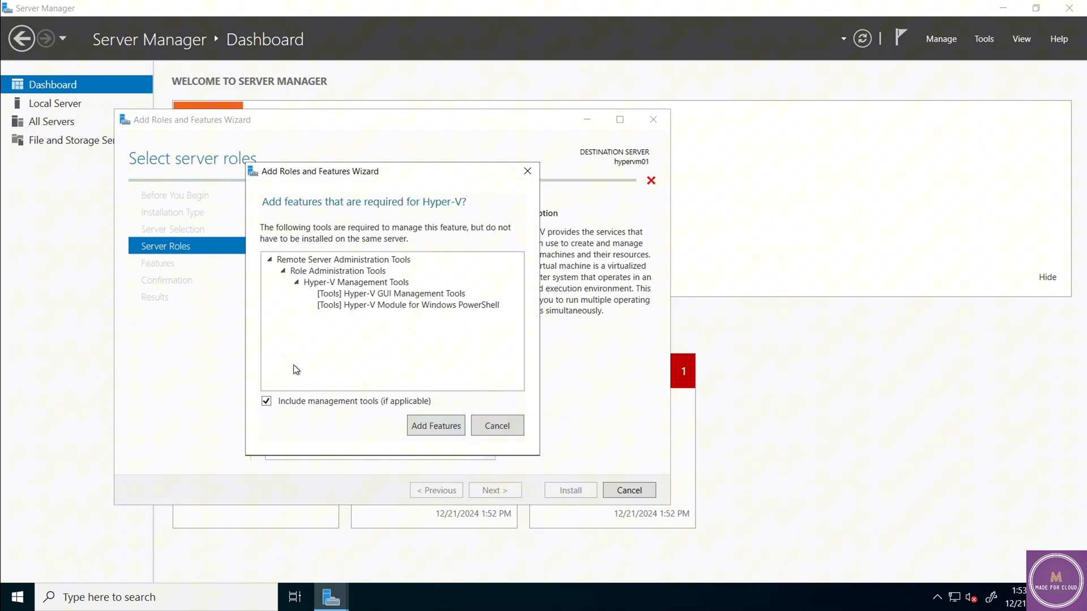
{"action": "mouse_move", "coordinate": [325, 337]}
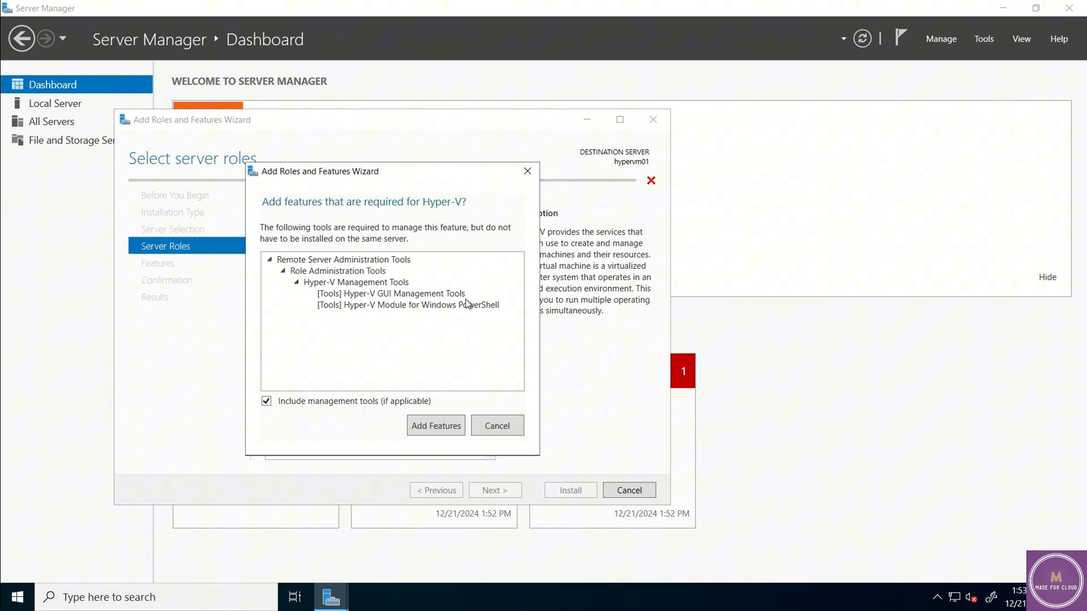
{"action": "mouse_move", "coordinate": [419, 316]}
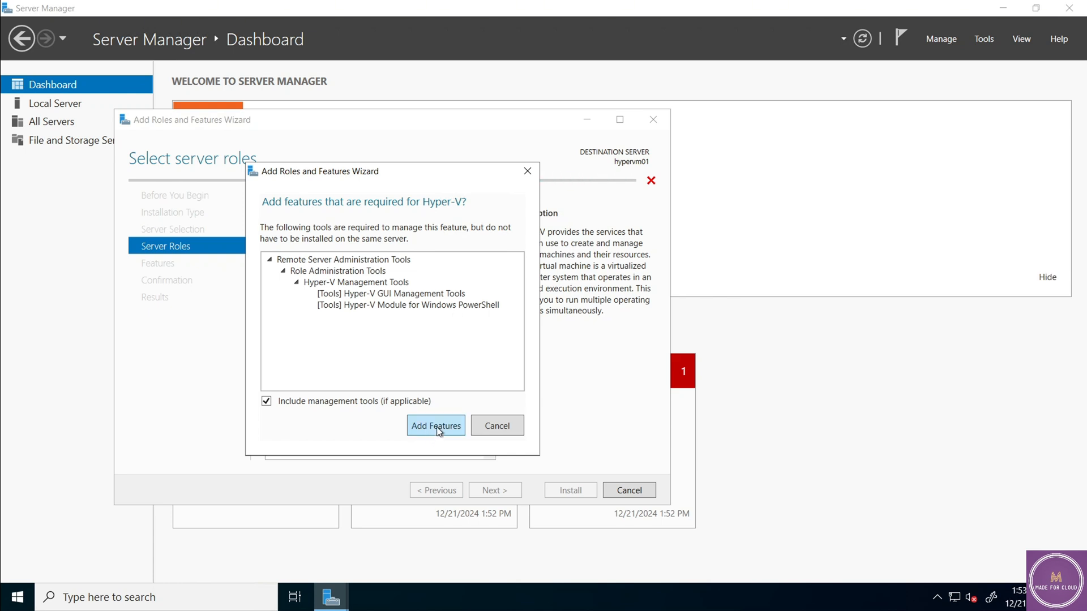
{"action": "left_click", "coordinate": [435, 425]}
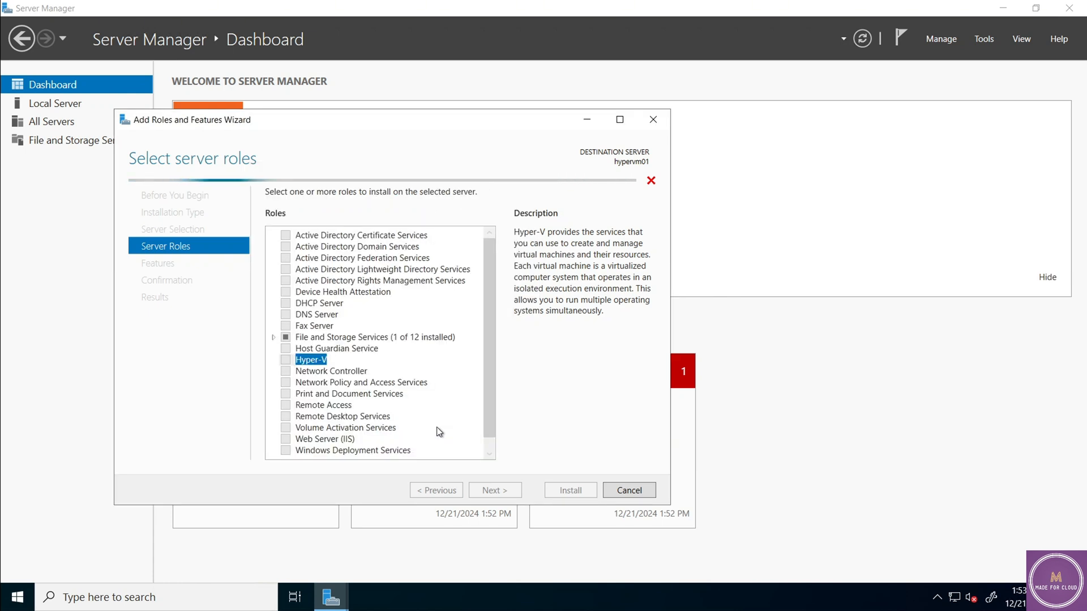
{"action": "left_click", "coordinate": [285, 360]}
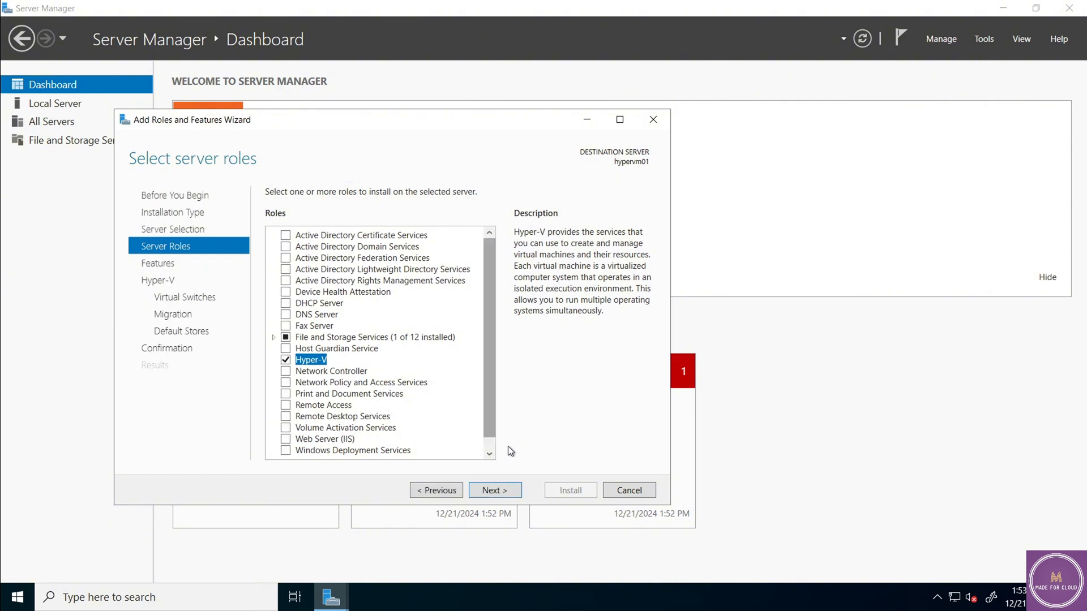
{"action": "left_click", "coordinate": [495, 490]}
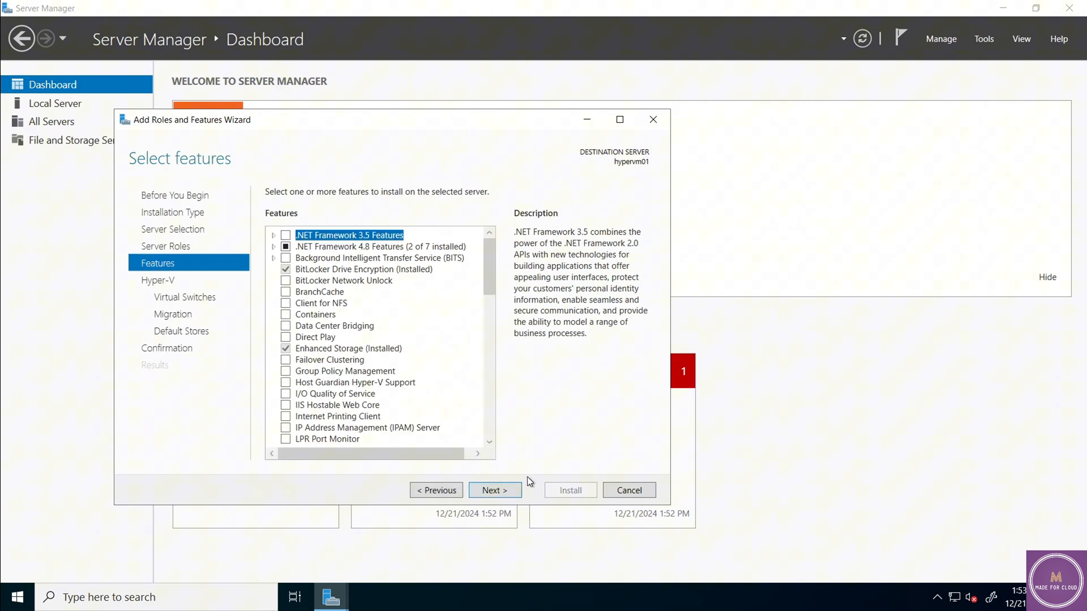
{"action": "mouse_move", "coordinate": [526, 464]}
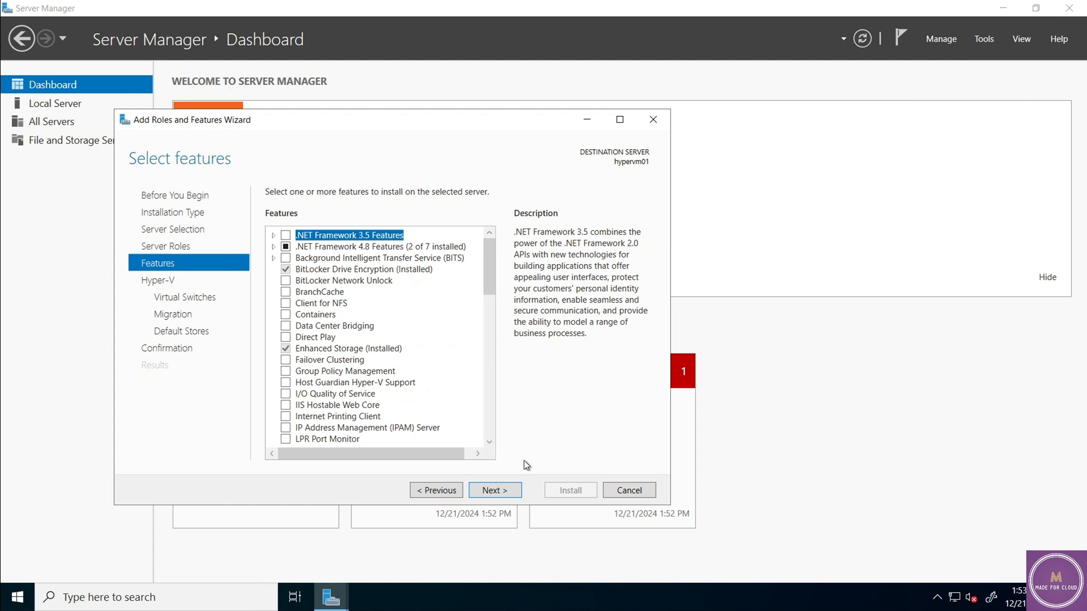
Accept defaults for features, virtual switches, live migration and default stores to reach confirmation
{"action": "left_click", "coordinate": [496, 490]}
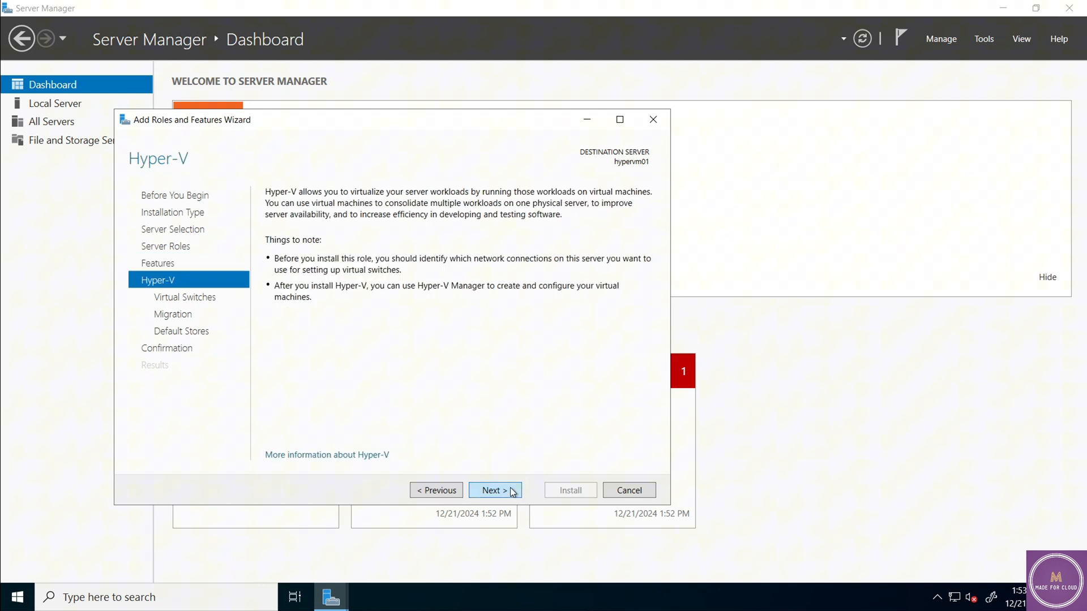
{"action": "left_click", "coordinate": [496, 490]}
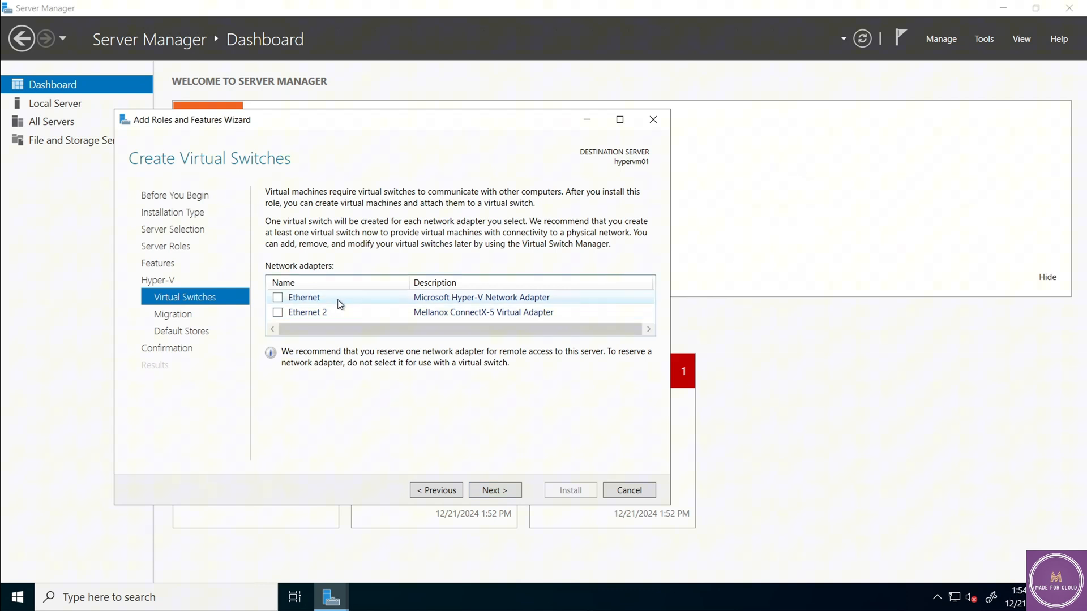
{"action": "mouse_move", "coordinate": [462, 314]}
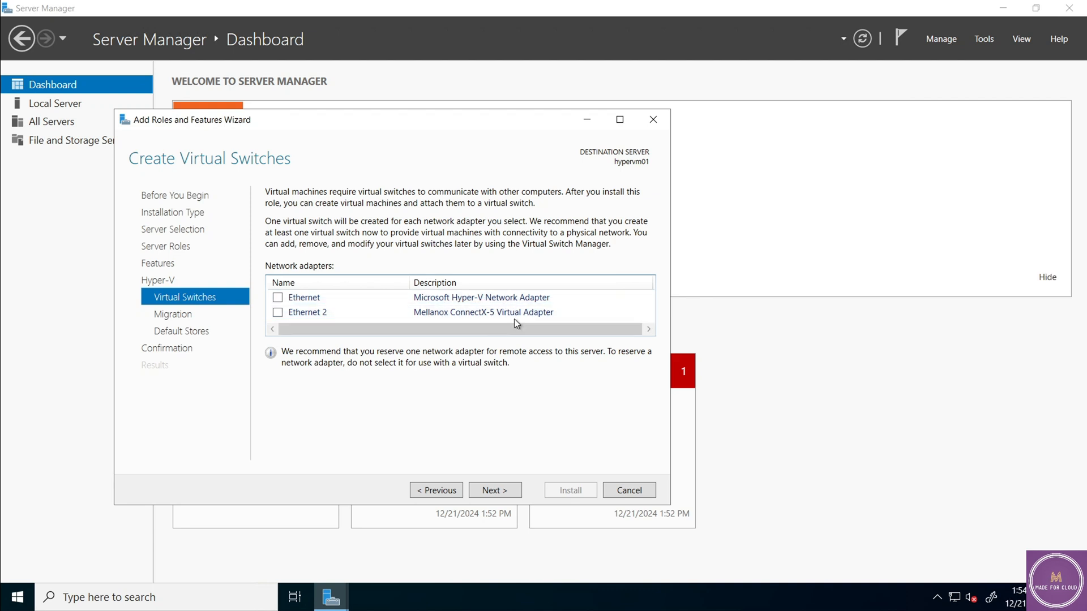
{"action": "left_click", "coordinate": [495, 490]}
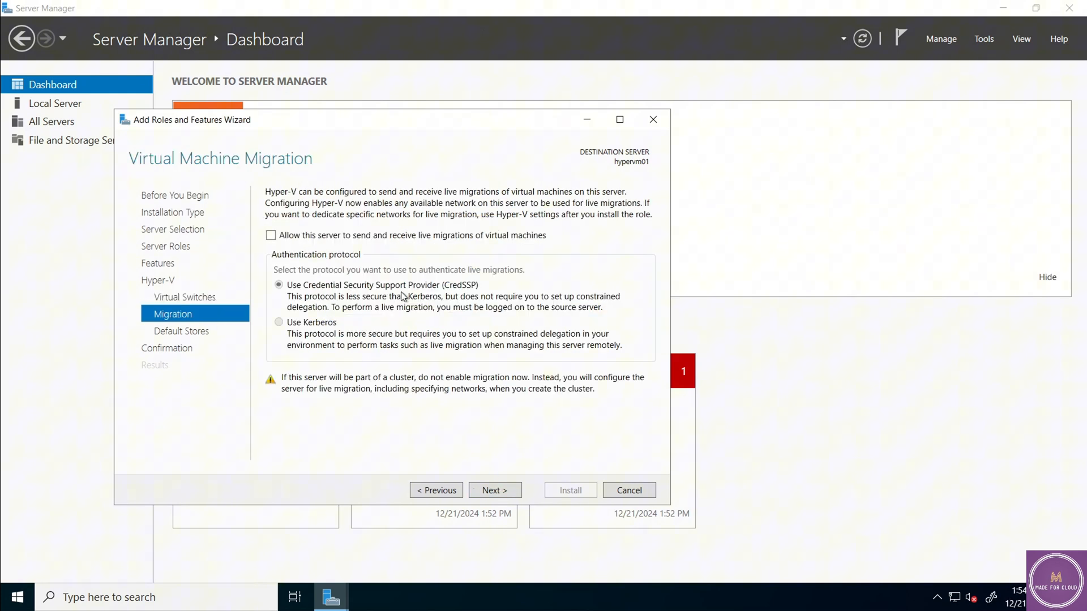
{"action": "left_click", "coordinate": [495, 491]}
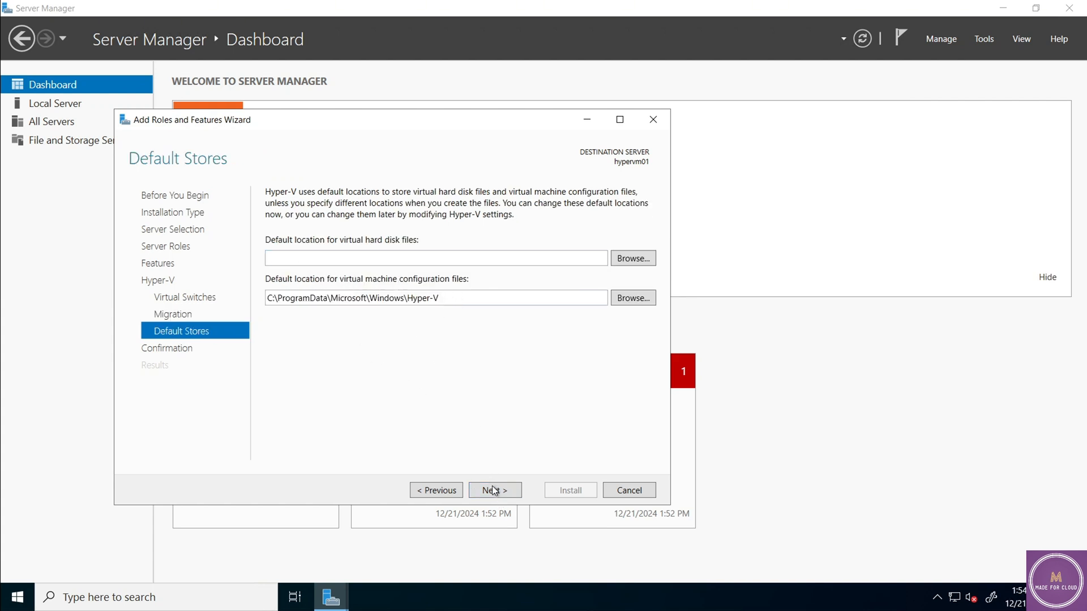
{"action": "left_click", "coordinate": [495, 490]}
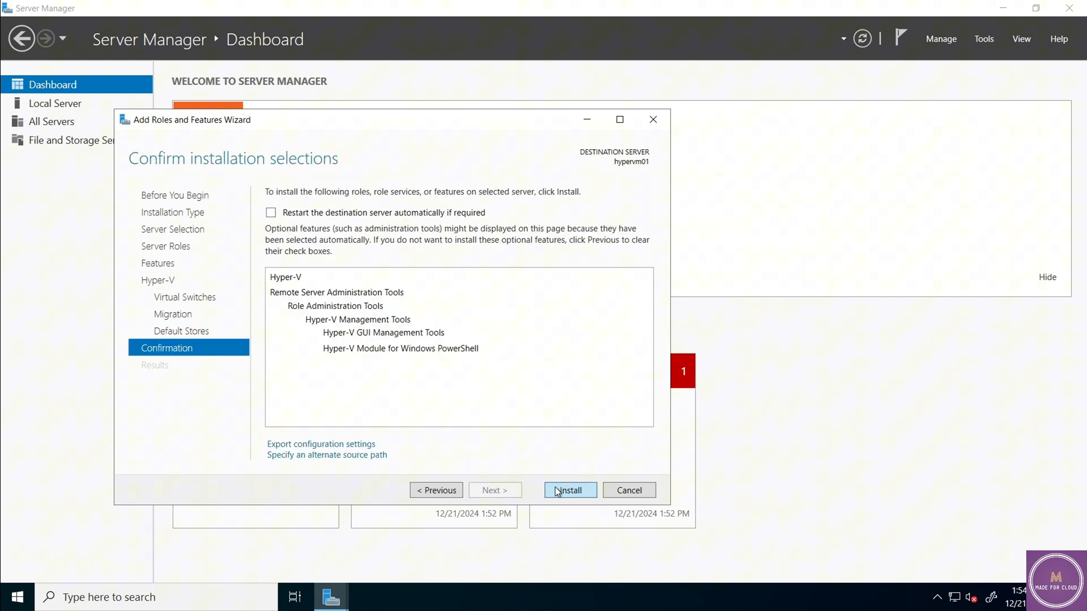
Install Hyper-V and its tools, close the wizard, and view the Hyper-V servers page showing restart pending
{"action": "left_click", "coordinate": [570, 491]}
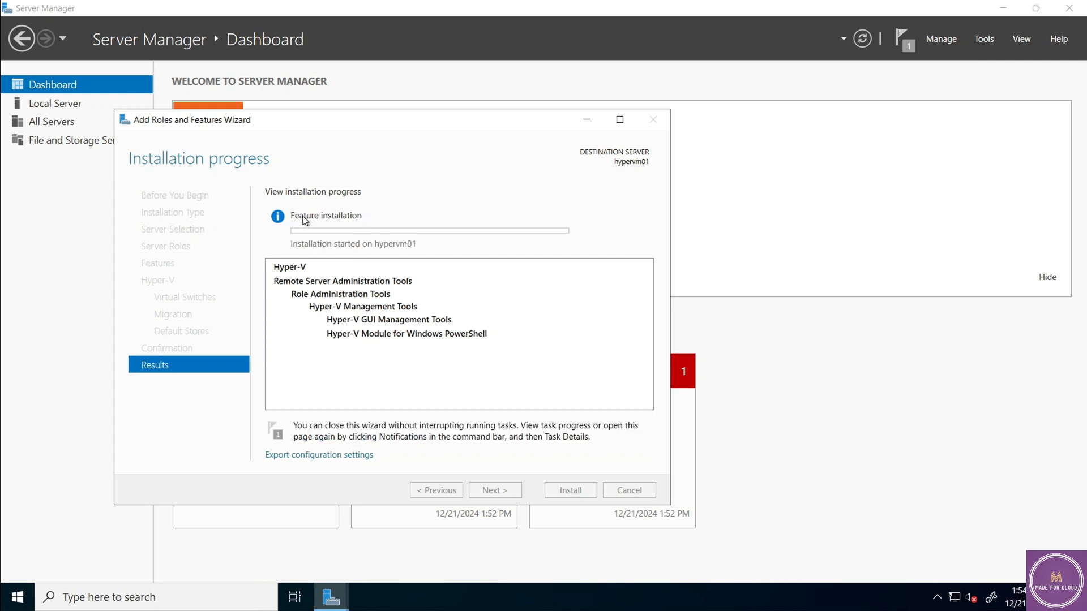
{"action": "mouse_move", "coordinate": [363, 220]}
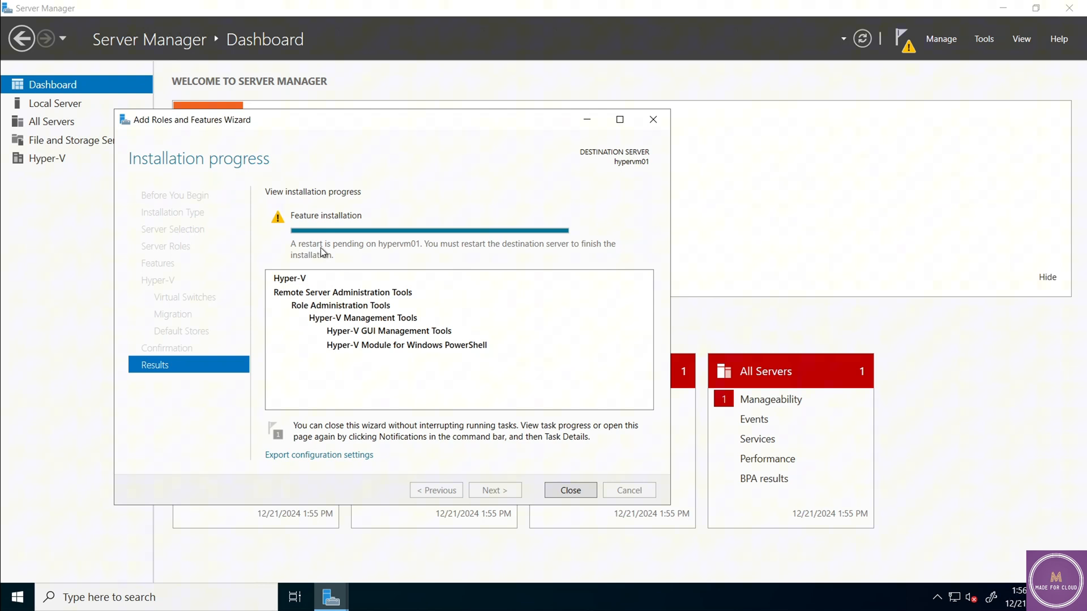
{"action": "left_click", "coordinate": [569, 490]}
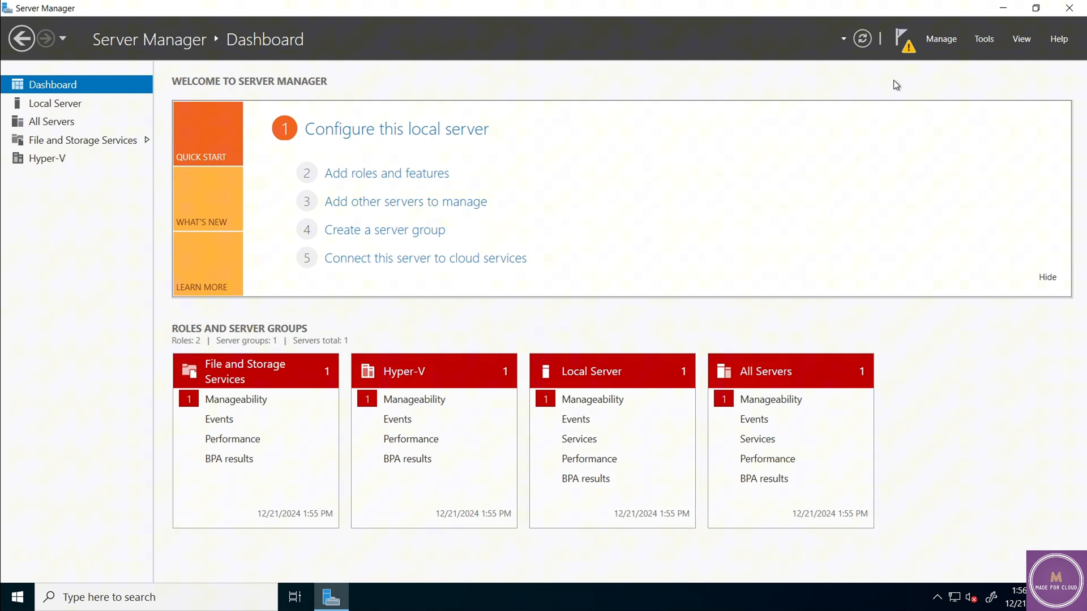
{"action": "left_click", "coordinate": [48, 157]}
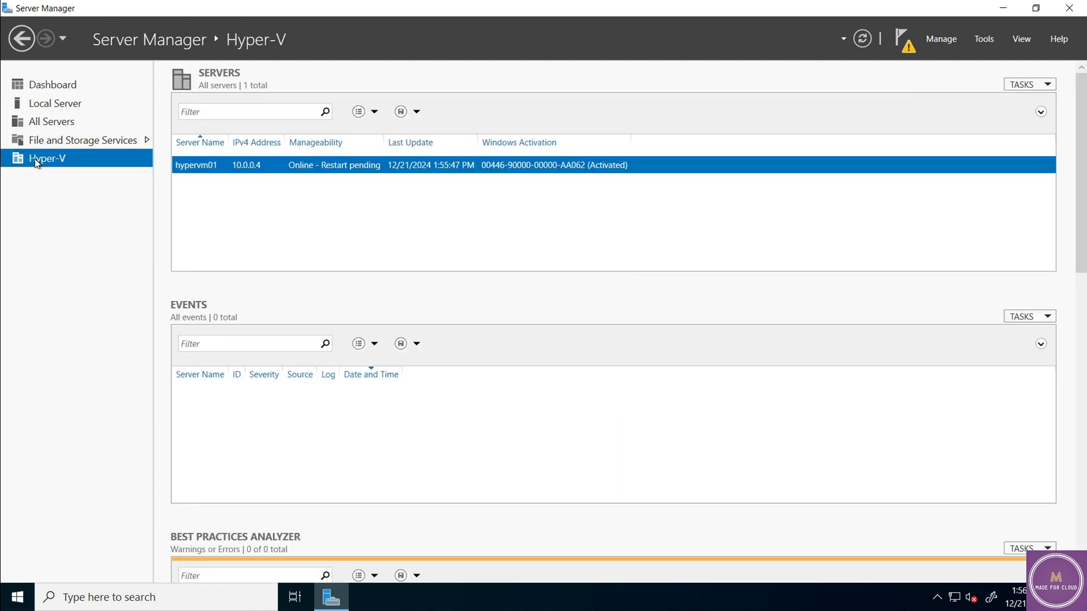
{"action": "mouse_move", "coordinate": [309, 173]}
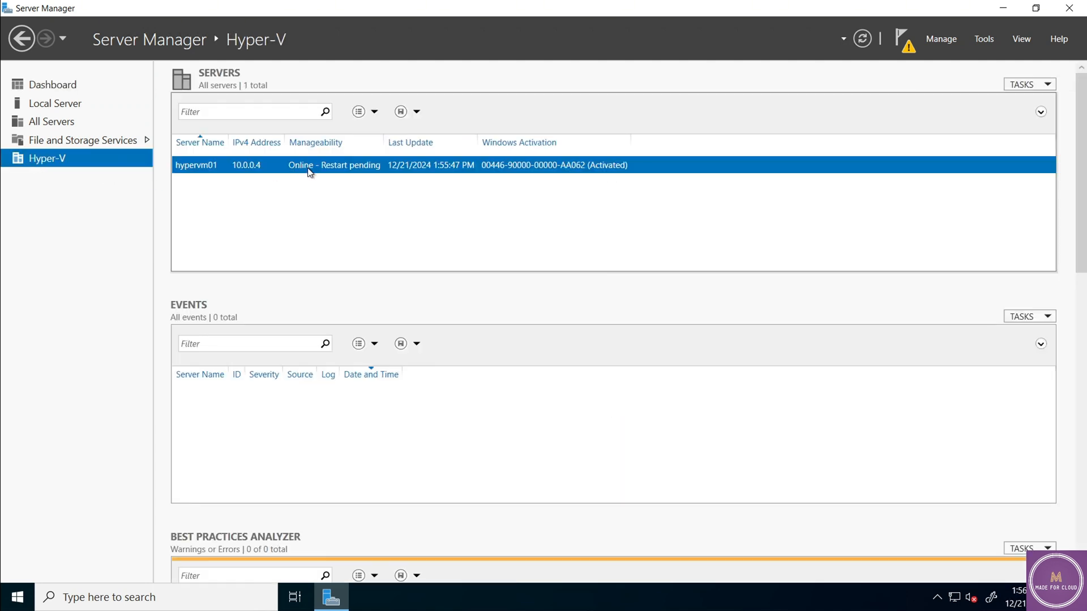
{"action": "mouse_move", "coordinate": [170, 423]}
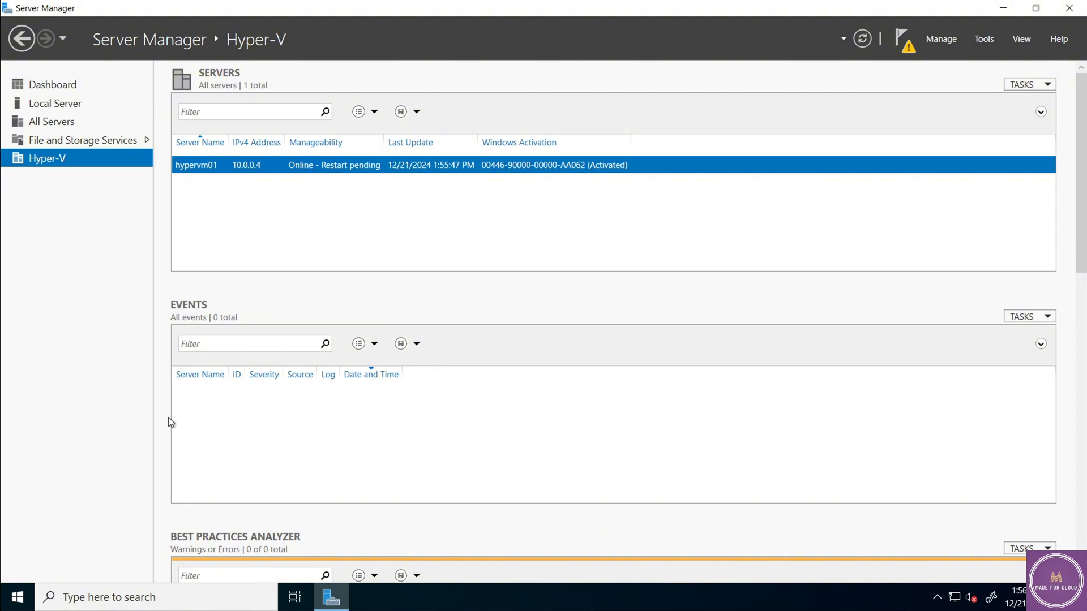
Restart hypervm01 from the Start menu power options to finish the Hyper-V installation
{"action": "left_click", "coordinate": [18, 597]}
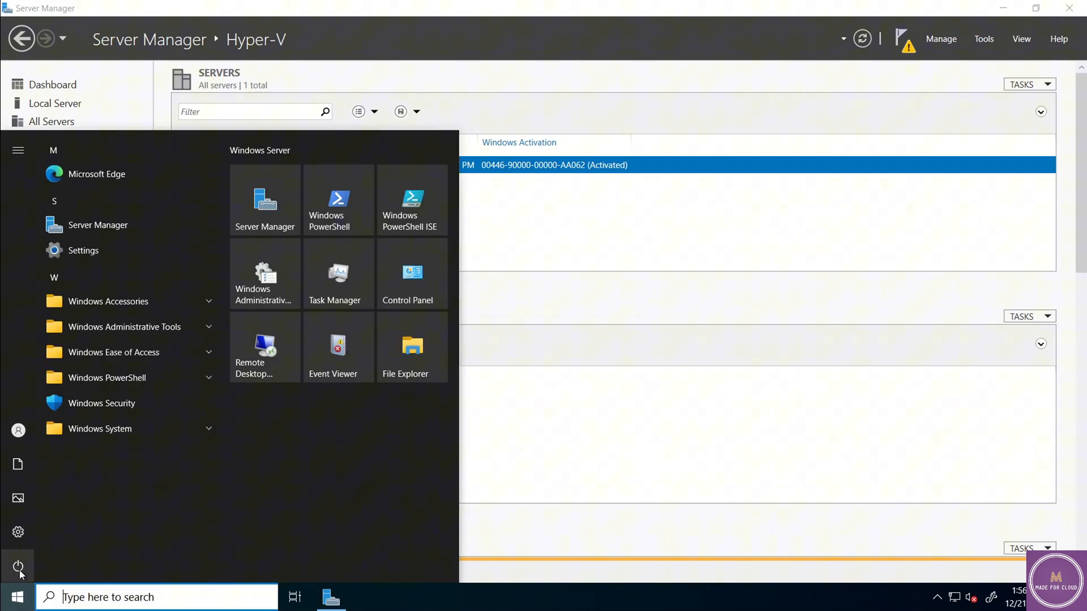
{"action": "left_click", "coordinate": [18, 563]}
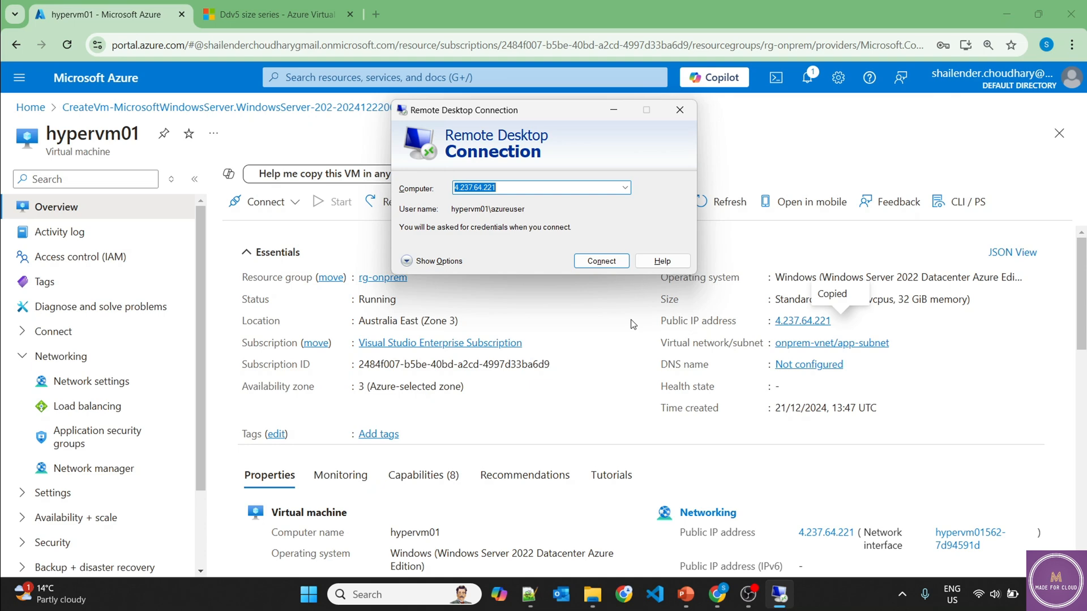
Reconnect Remote Desktop to hypervm01 with the password, accepting the certificate warning
{"action": "left_click", "coordinate": [601, 261]}
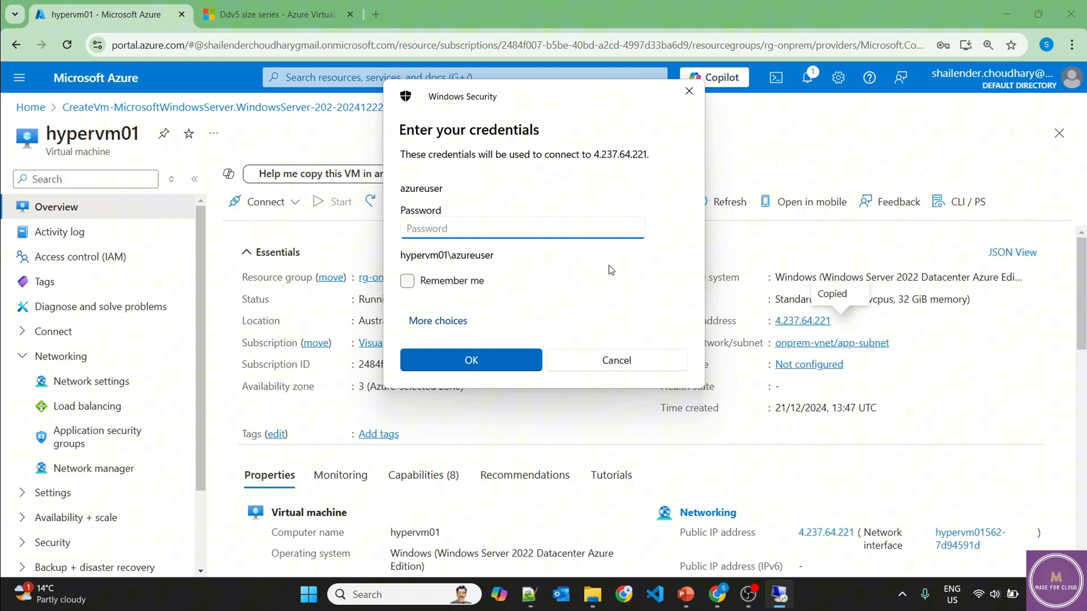
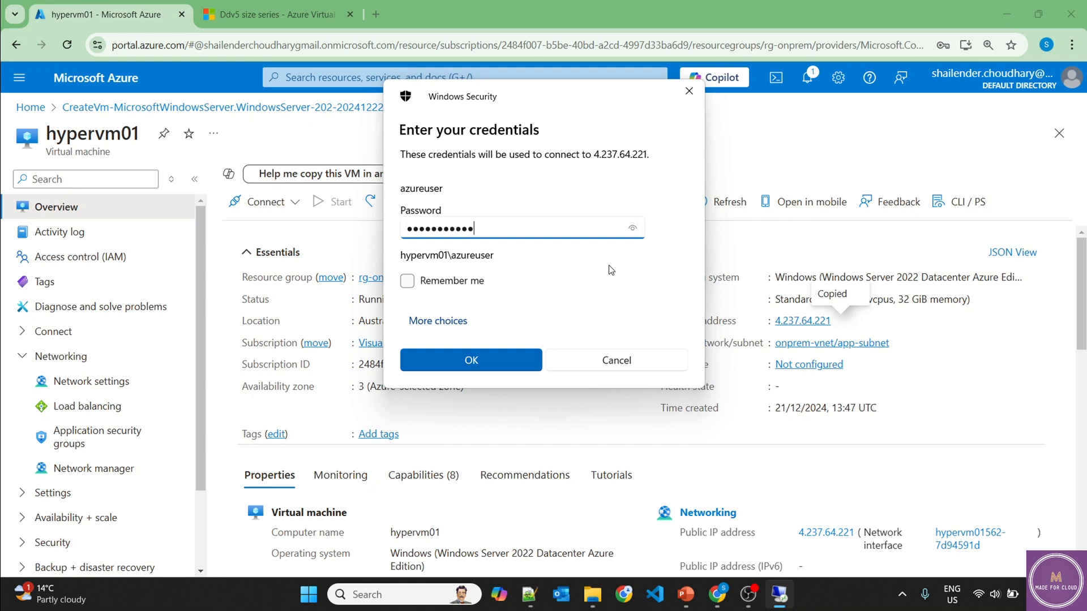
{"action": "left_click", "coordinate": [471, 360]}
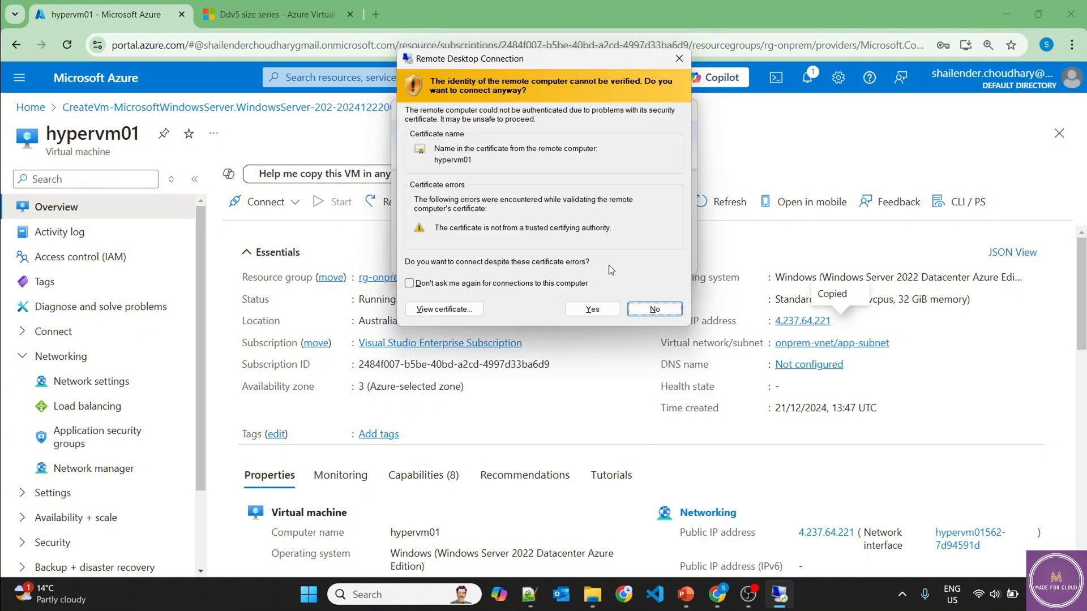
{"action": "left_click", "coordinate": [592, 309]}
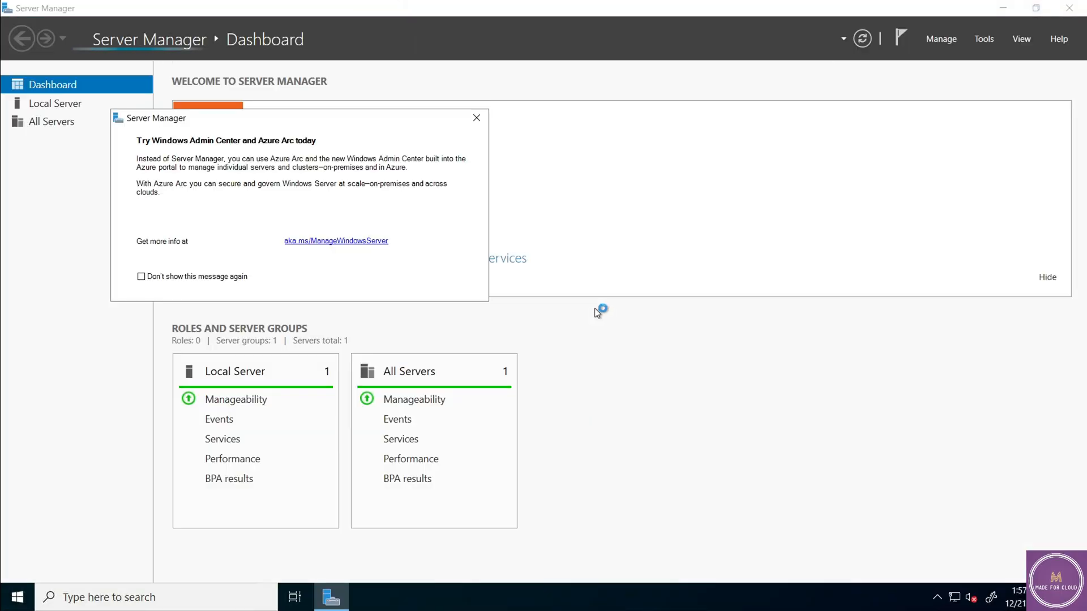
Dismiss the Windows Admin Center pop-up and view the Hyper-V server page listing hypervm01 online
{"action": "left_click", "coordinate": [475, 116]}
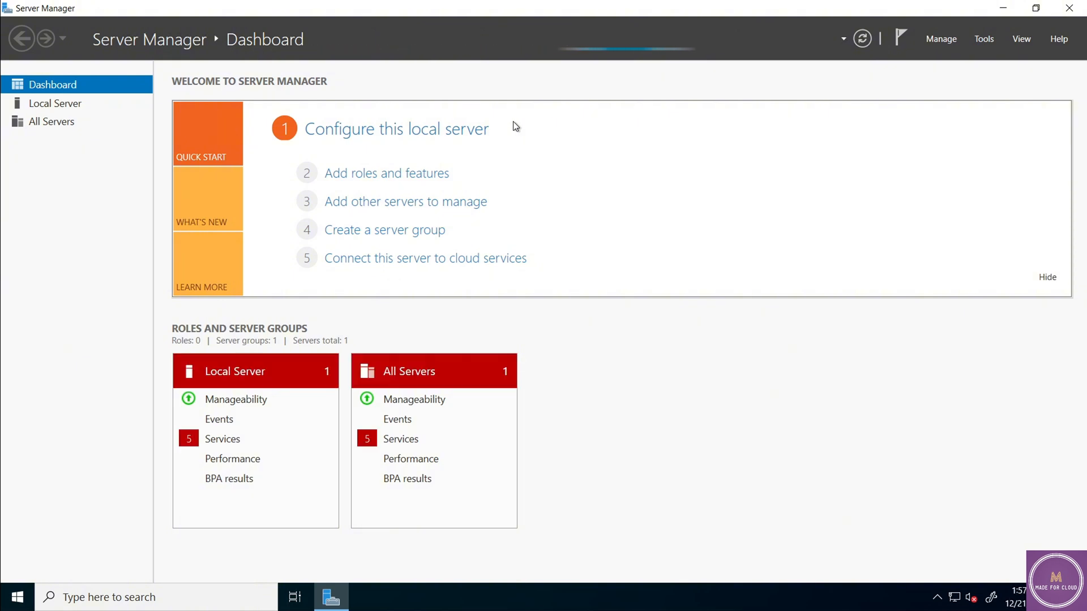
{"action": "mouse_move", "coordinate": [186, 342]}
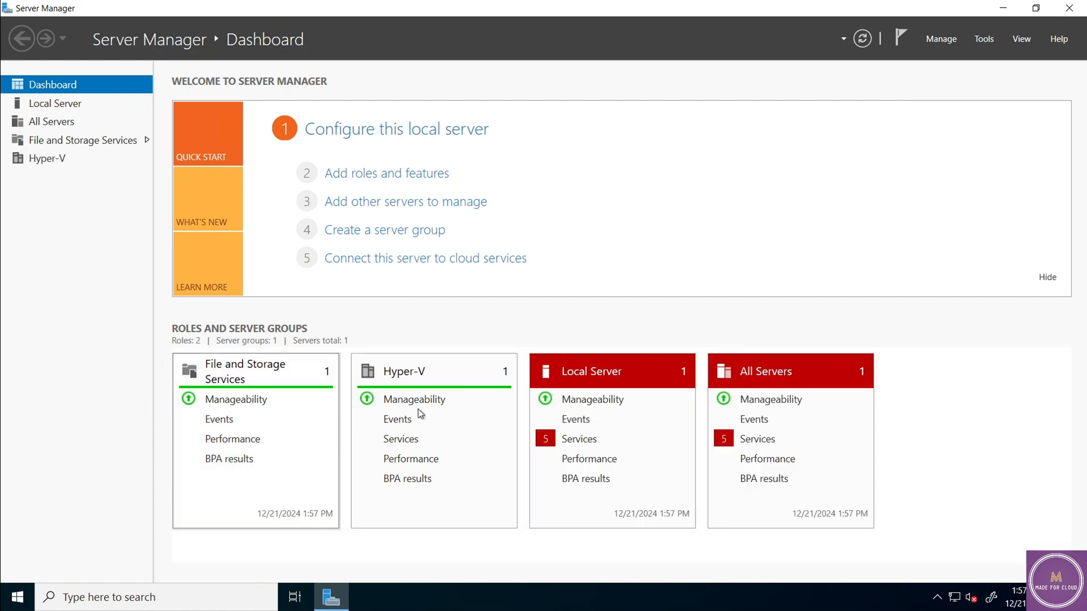
{"action": "mouse_move", "coordinate": [412, 373]}
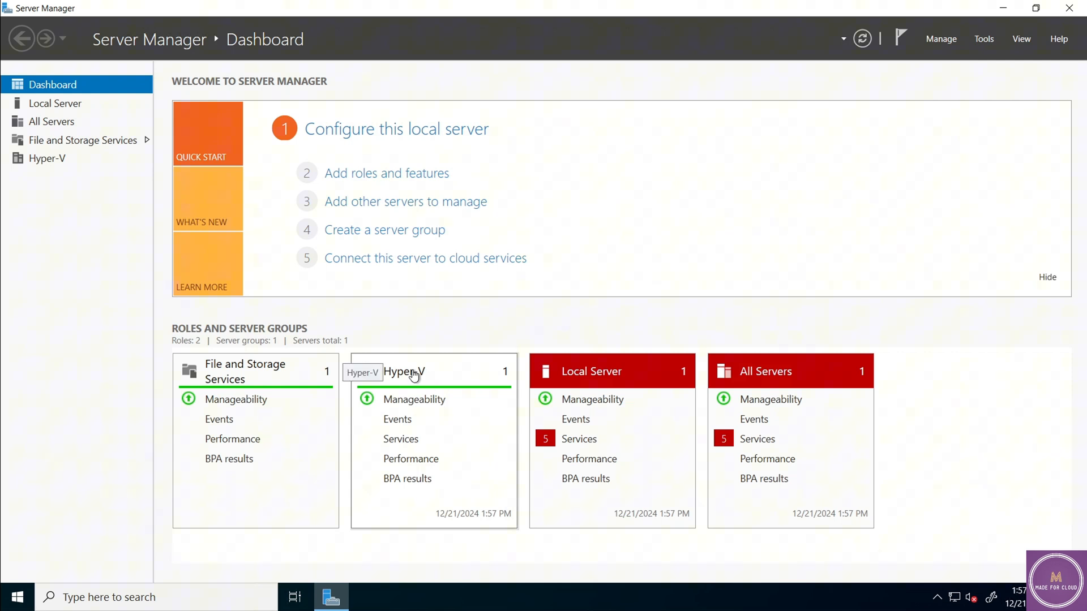
{"action": "left_click", "coordinate": [48, 157]}
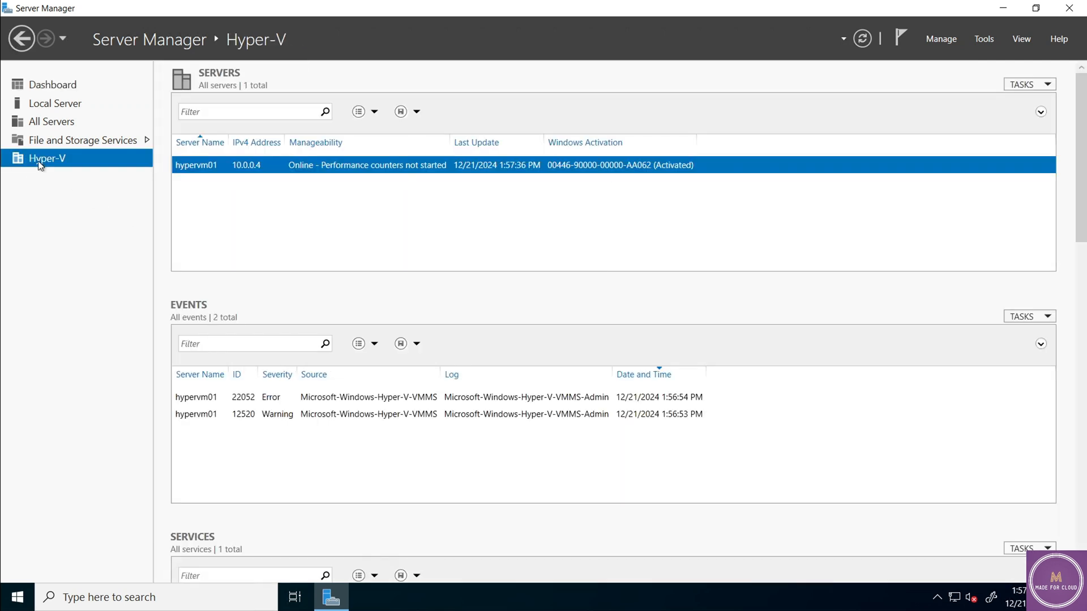
{"action": "mouse_move", "coordinate": [215, 171]}
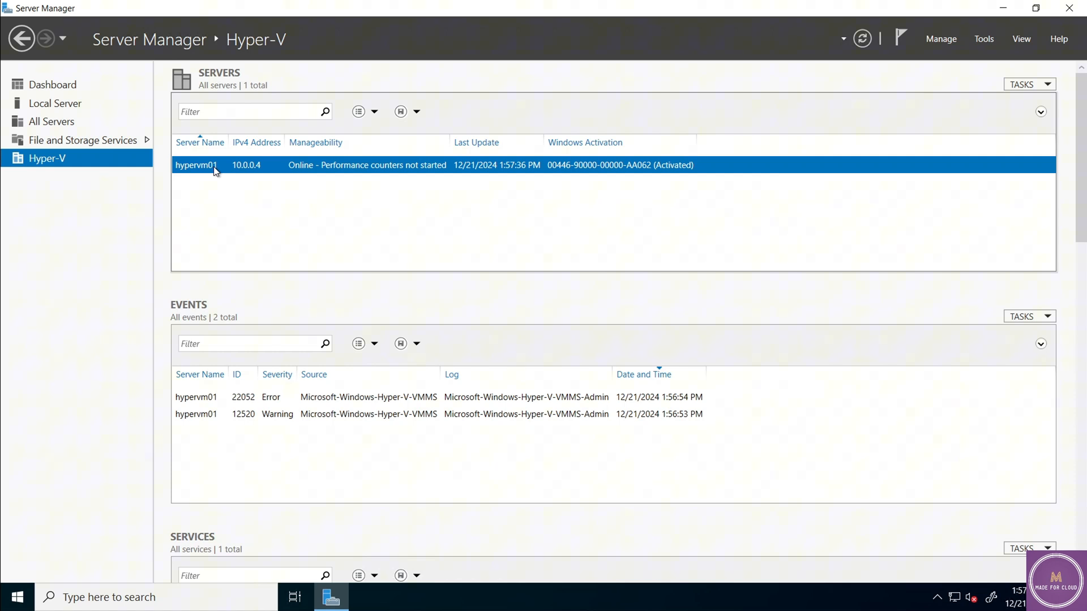
{"action": "mouse_move", "coordinate": [983, 55]}
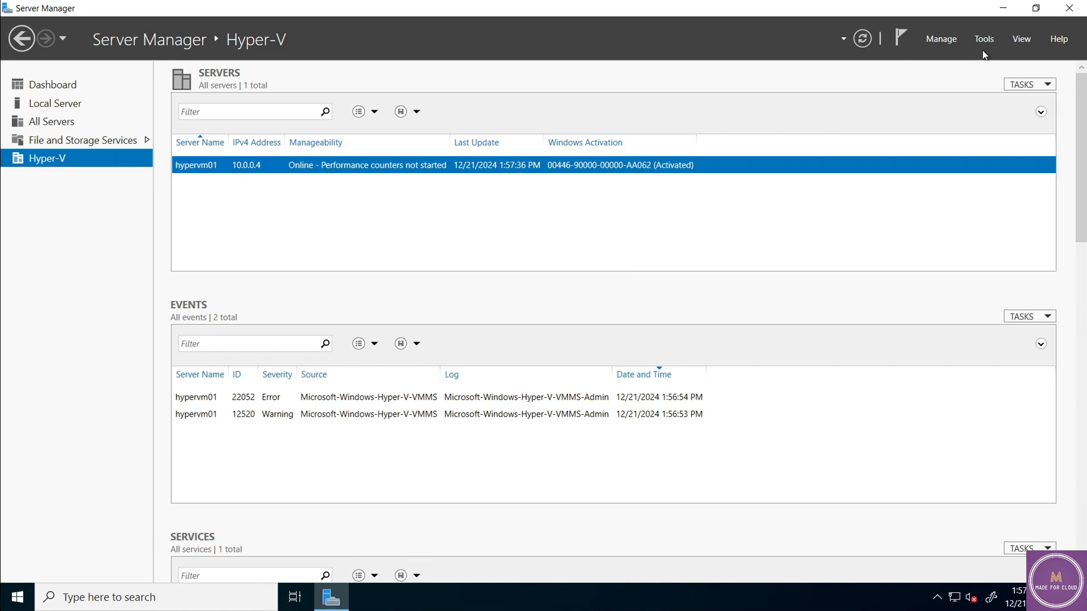
Launch Hyper-V Manager from Tools and start a new virtual machine on host HYPERVM01
{"action": "left_click", "coordinate": [988, 39]}
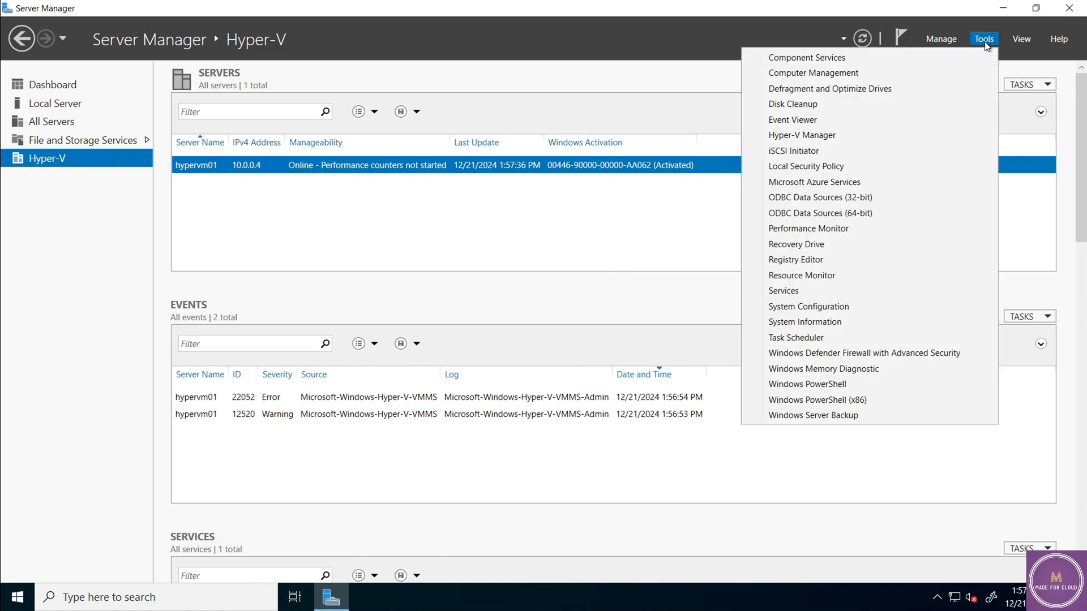
{"action": "mouse_move", "coordinate": [813, 137]}
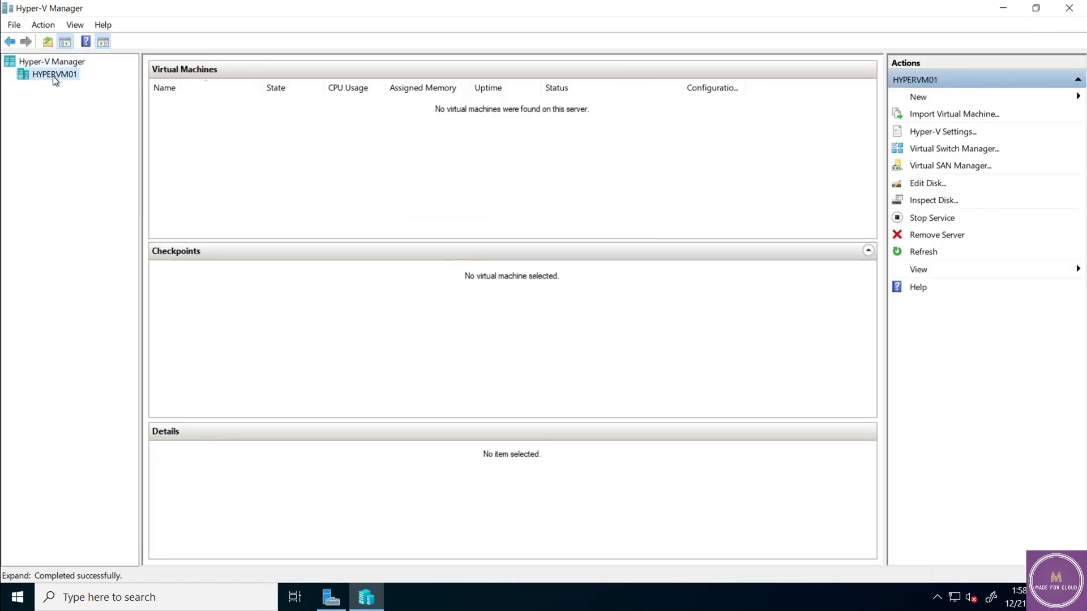
{"action": "left_click", "coordinate": [51, 78]}
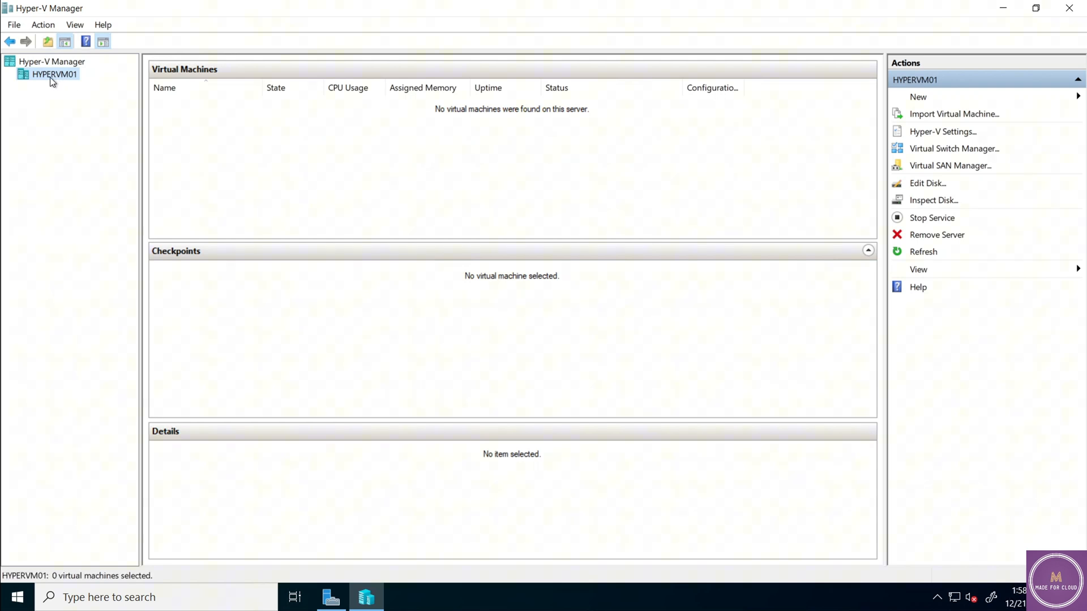
{"action": "right_click", "coordinate": [52, 75]}
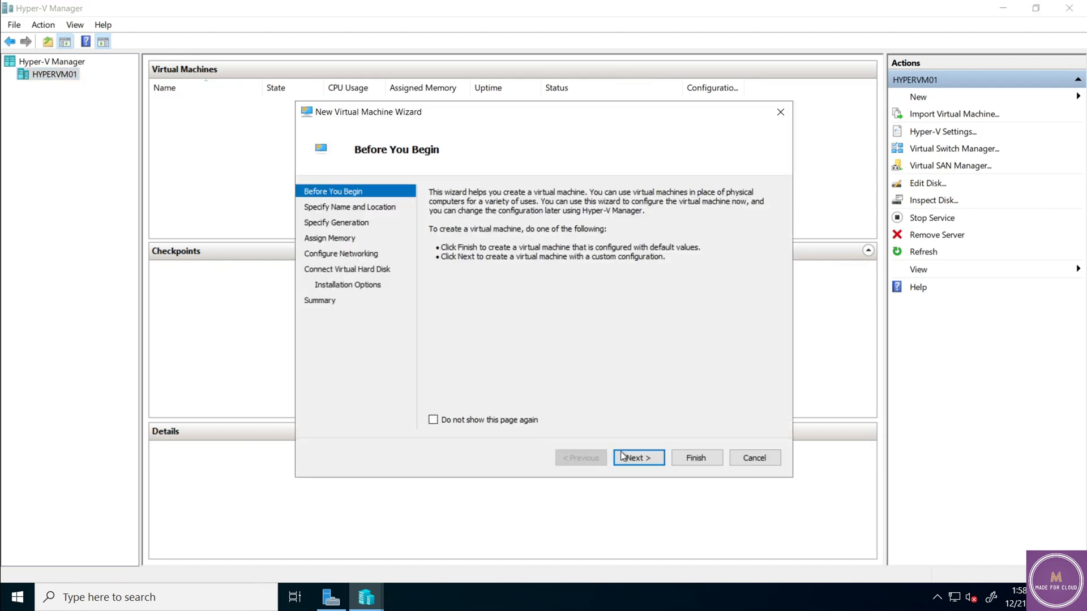
Name the new virtual machine onpremvm01 and continue to Specify Generation
{"action": "left_click", "coordinate": [639, 458]}
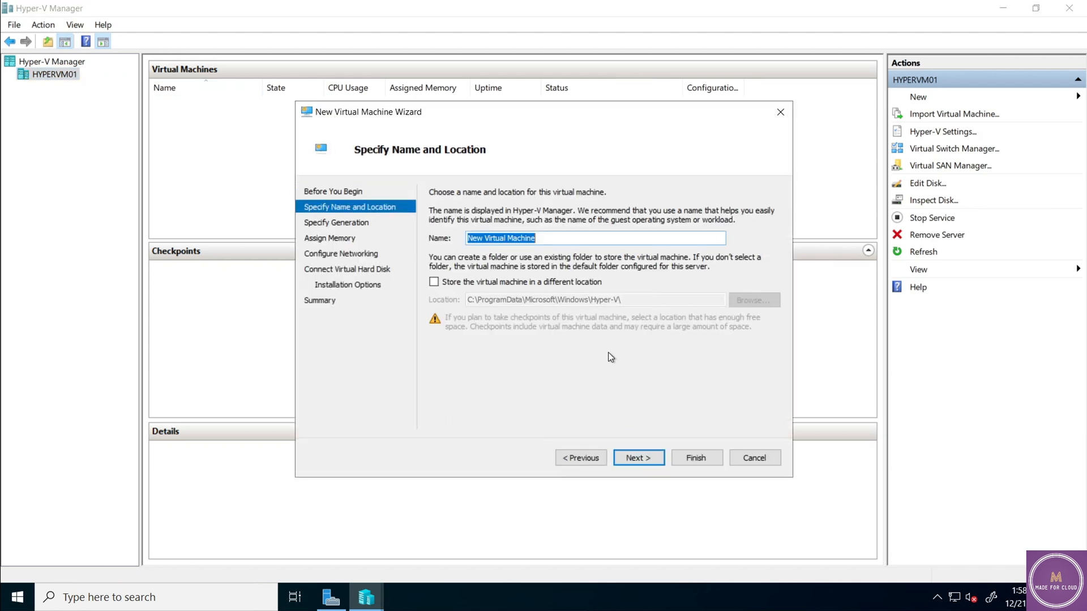
{"action": "type", "text": "o"}
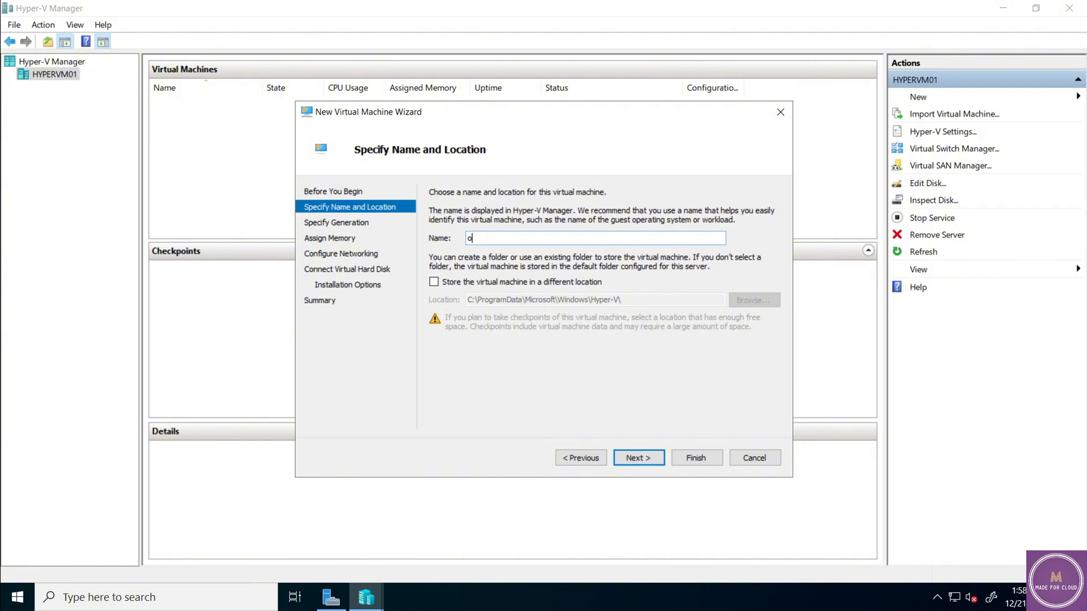
{"action": "type", "text": "npremv"}
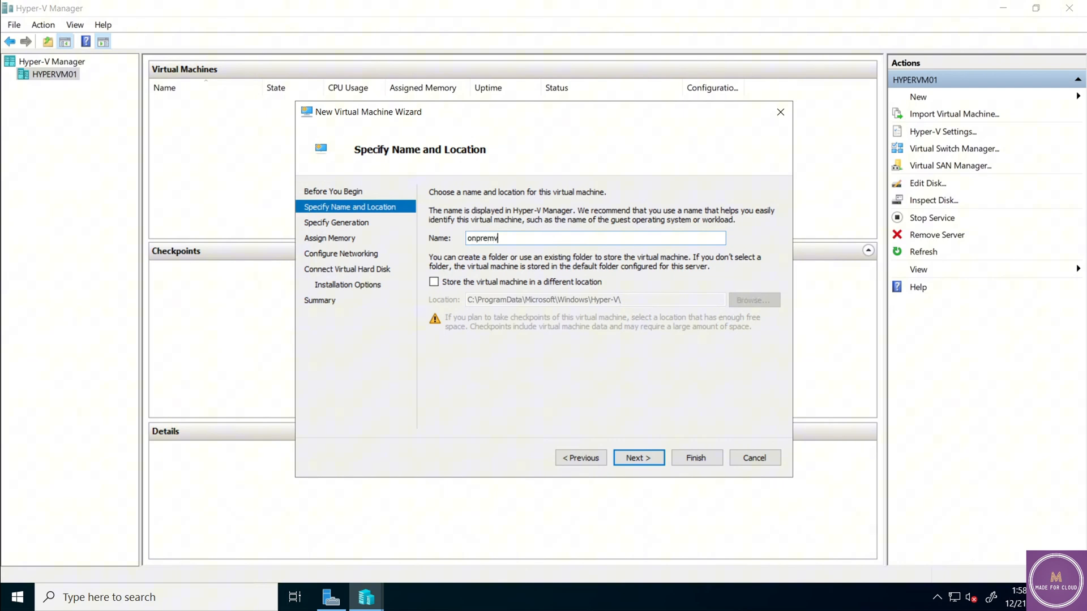
{"action": "type", "text": "m01"}
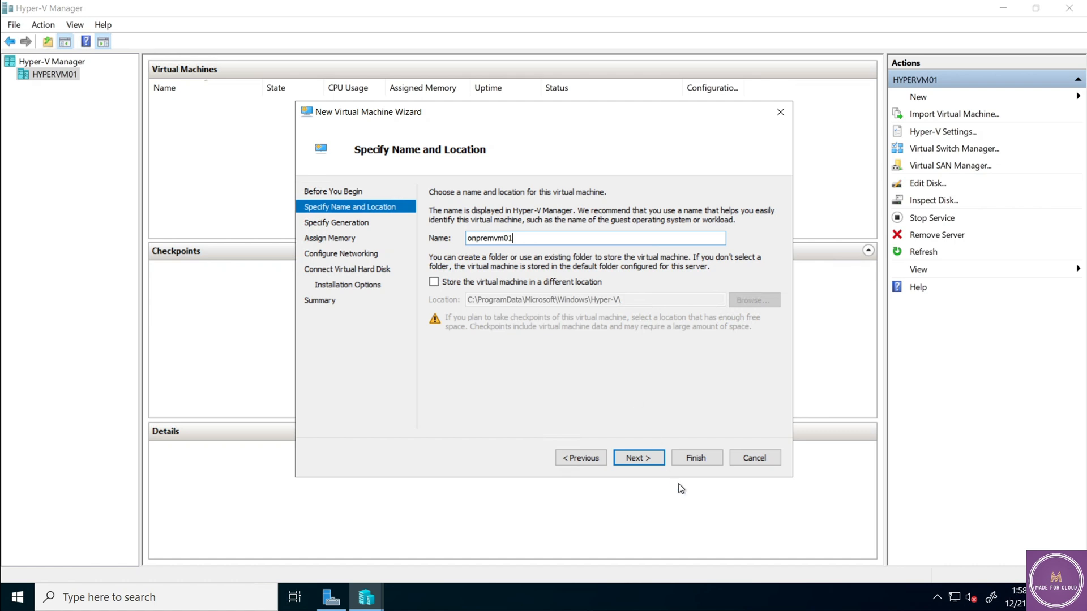
{"action": "left_click", "coordinate": [638, 457]}
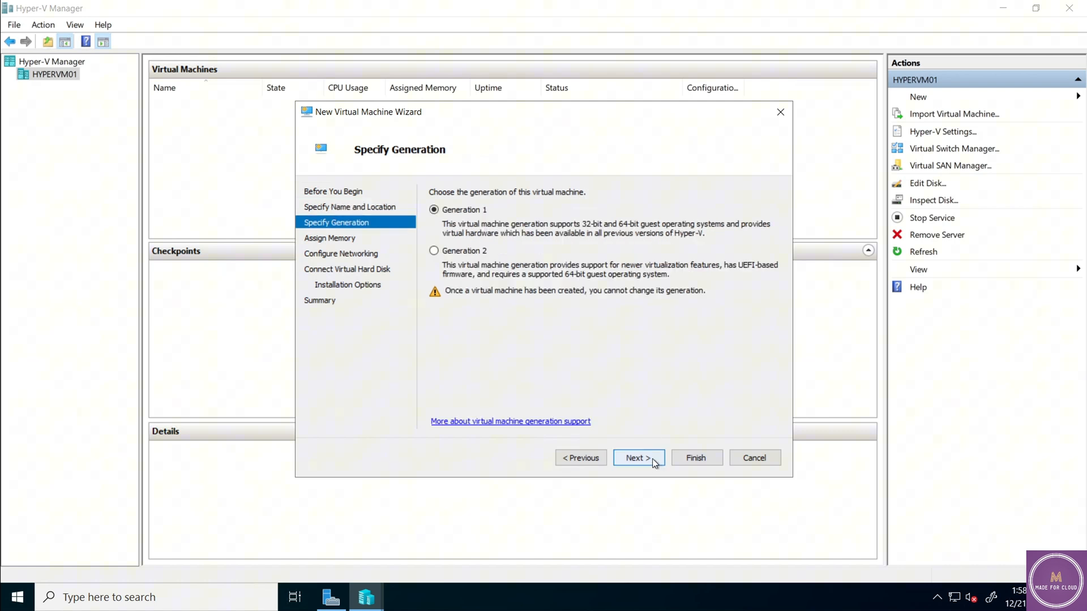
{"action": "mouse_move", "coordinate": [571, 233]}
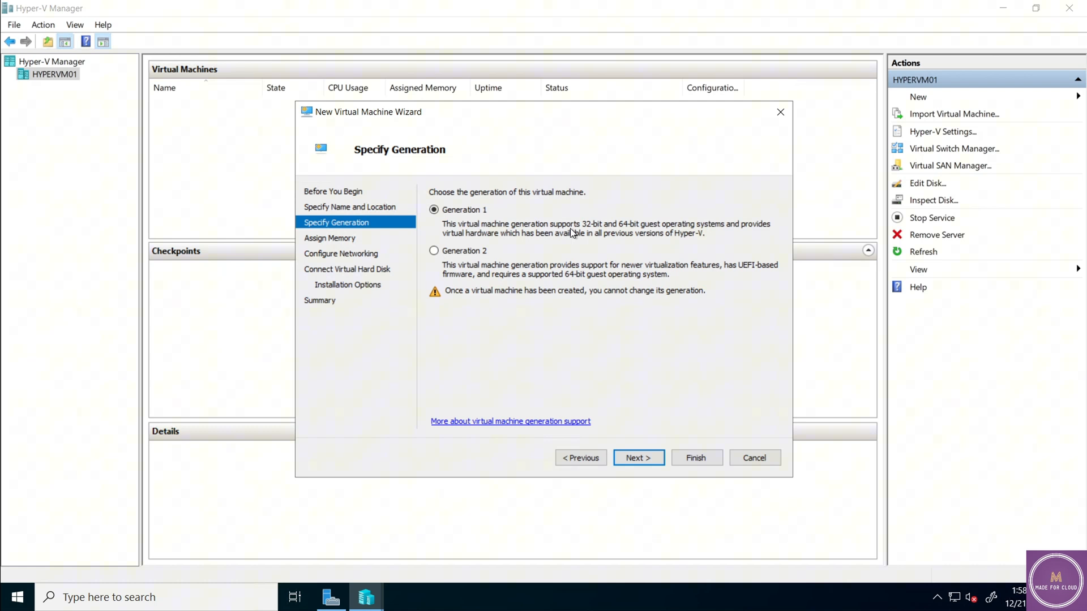
{"action": "mouse_move", "coordinate": [582, 236]}
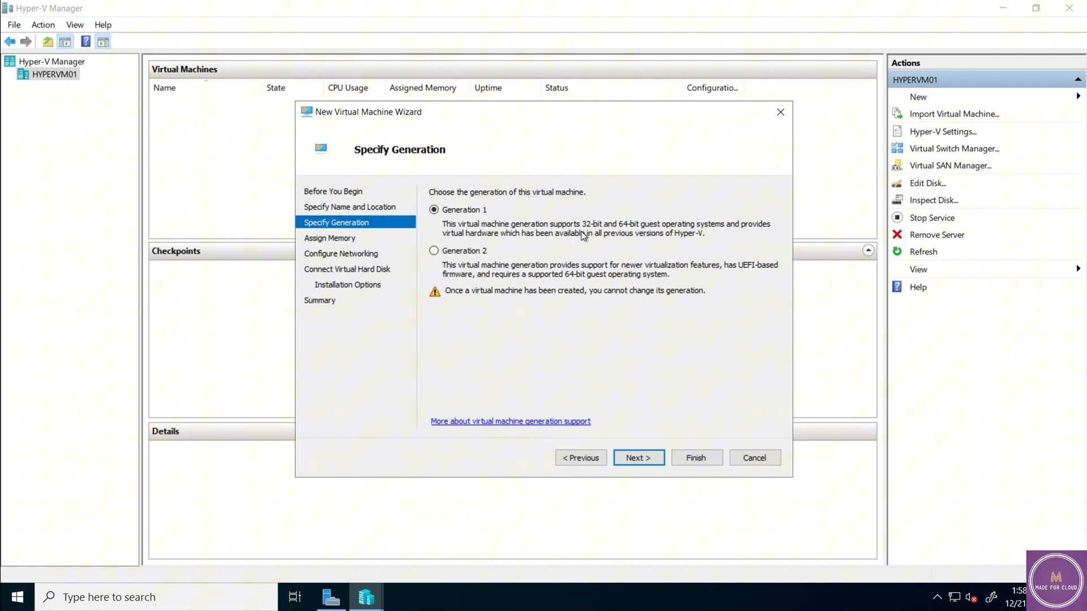
{"action": "mouse_move", "coordinate": [652, 226]}
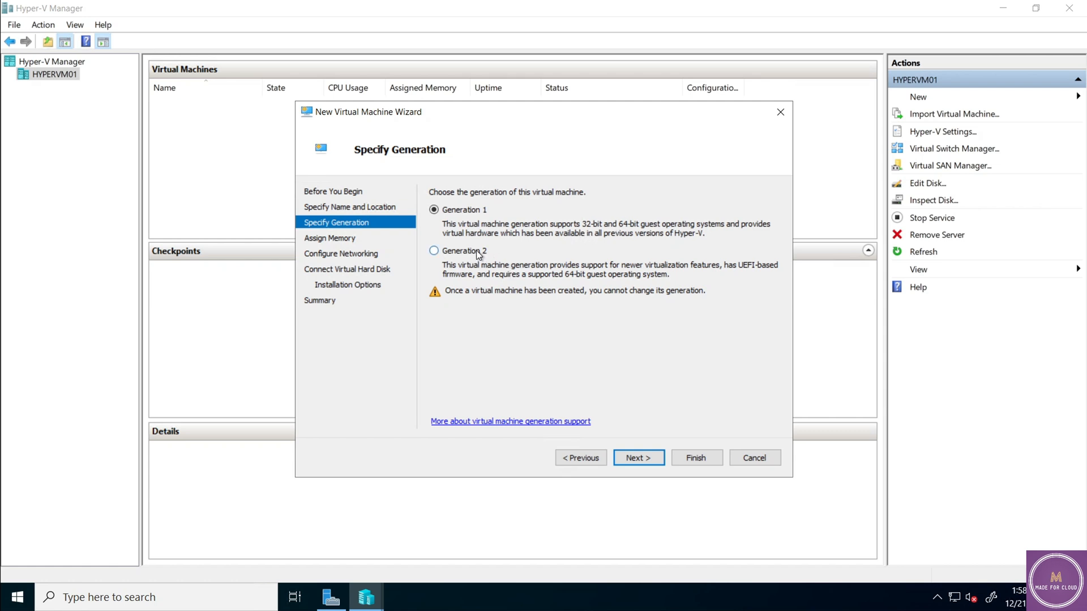
{"action": "mouse_move", "coordinate": [745, 277]}
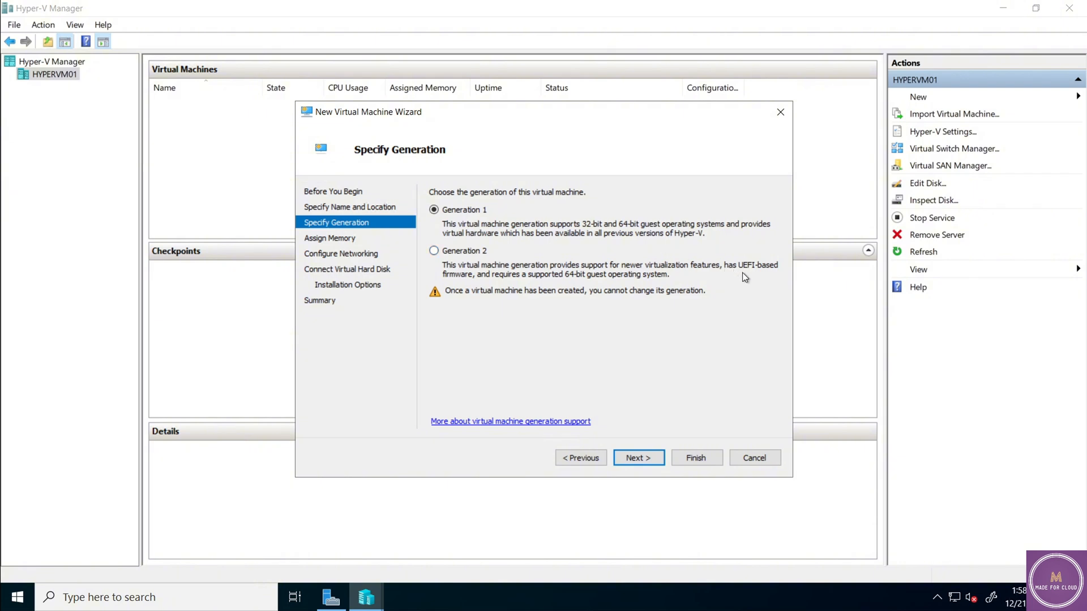
{"action": "mouse_move", "coordinate": [481, 276]}
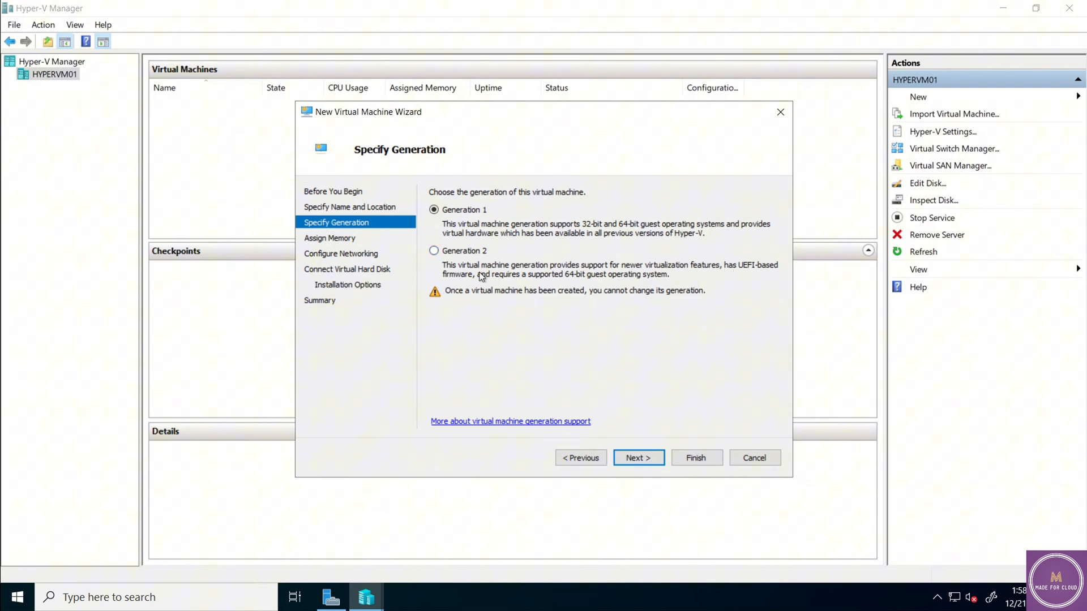
{"action": "mouse_move", "coordinate": [593, 290]}
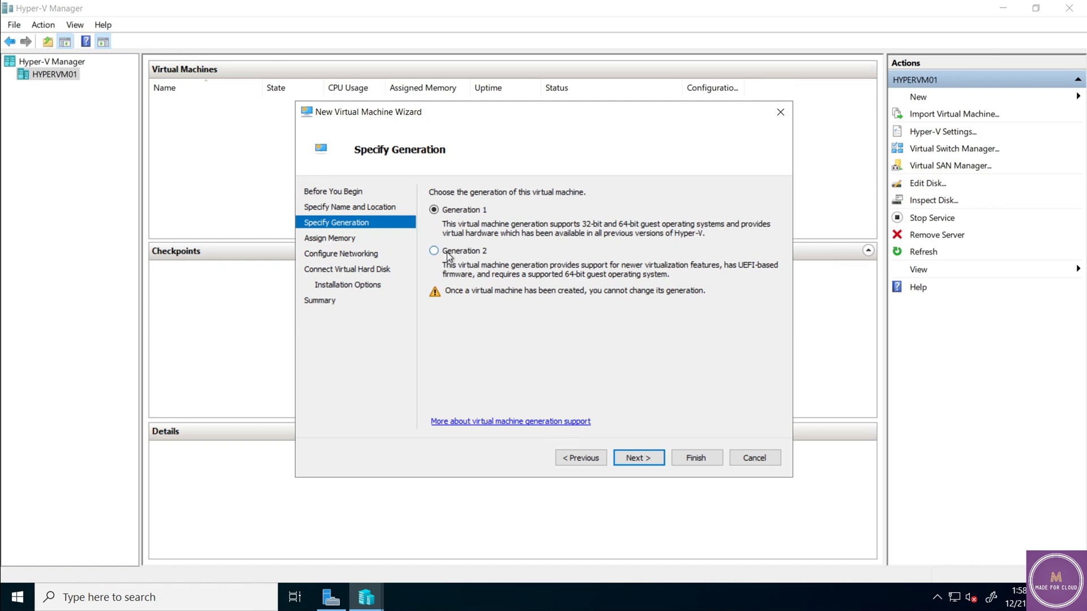
Choose Generation 2 and 4000 MB startup memory, reaching Configure Networking
{"action": "left_click", "coordinate": [434, 250]}
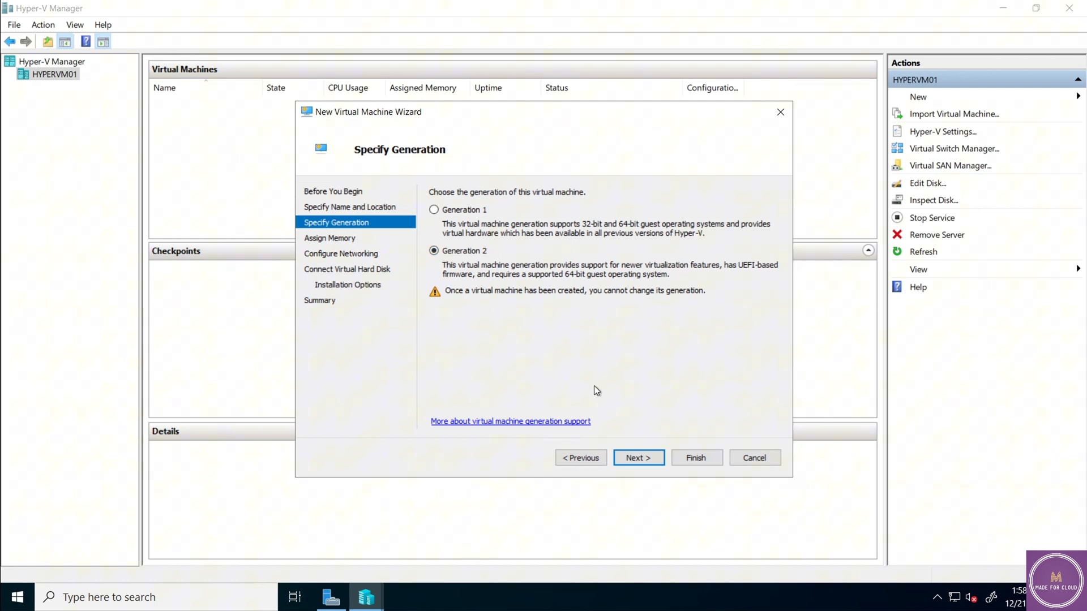
{"action": "left_click", "coordinate": [638, 457]}
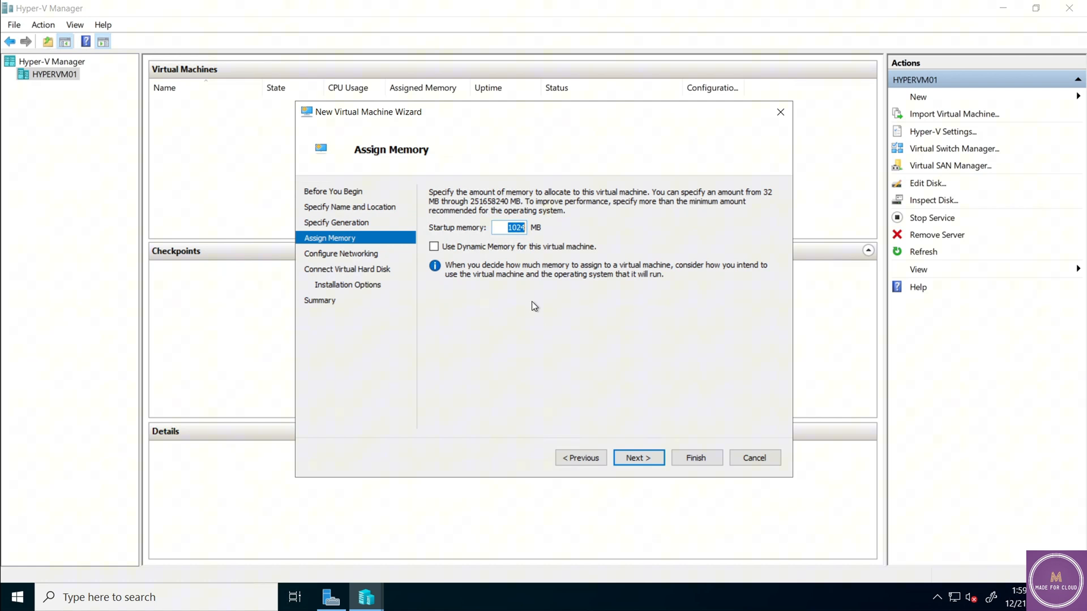
{"action": "type", "text": "40000"}
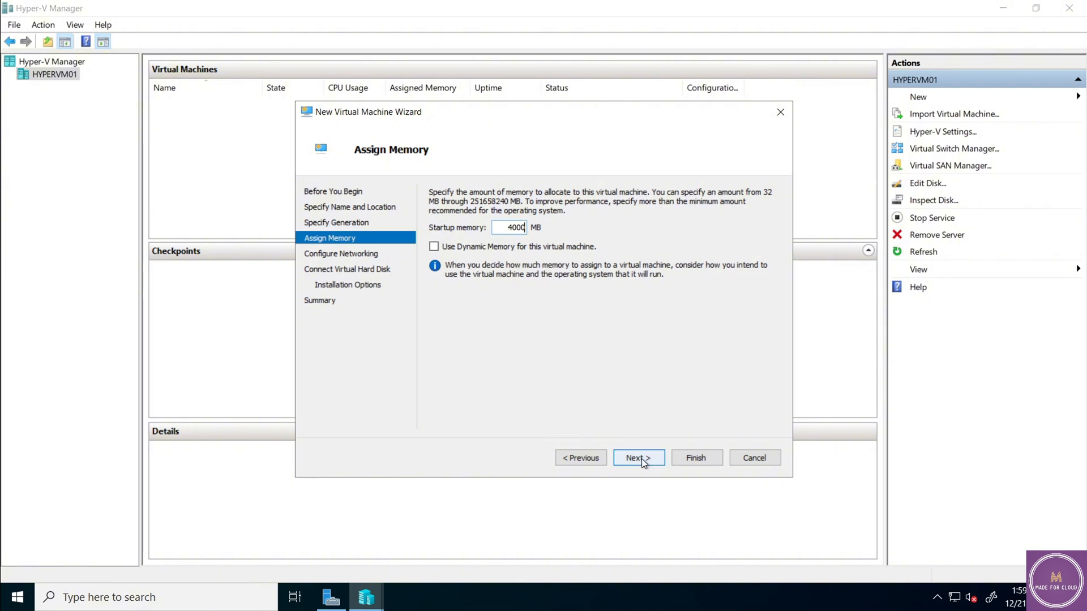
{"action": "left_click", "coordinate": [638, 457]}
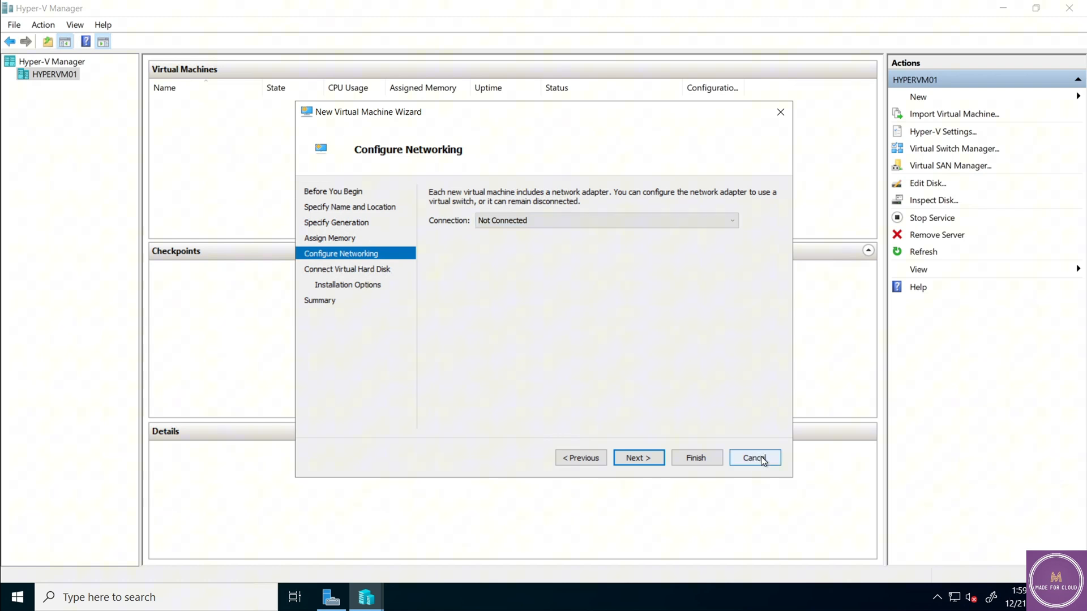
Cancel the wizard and start a new virtual network switch in Virtual Switch Manager
{"action": "left_click", "coordinate": [754, 457]}
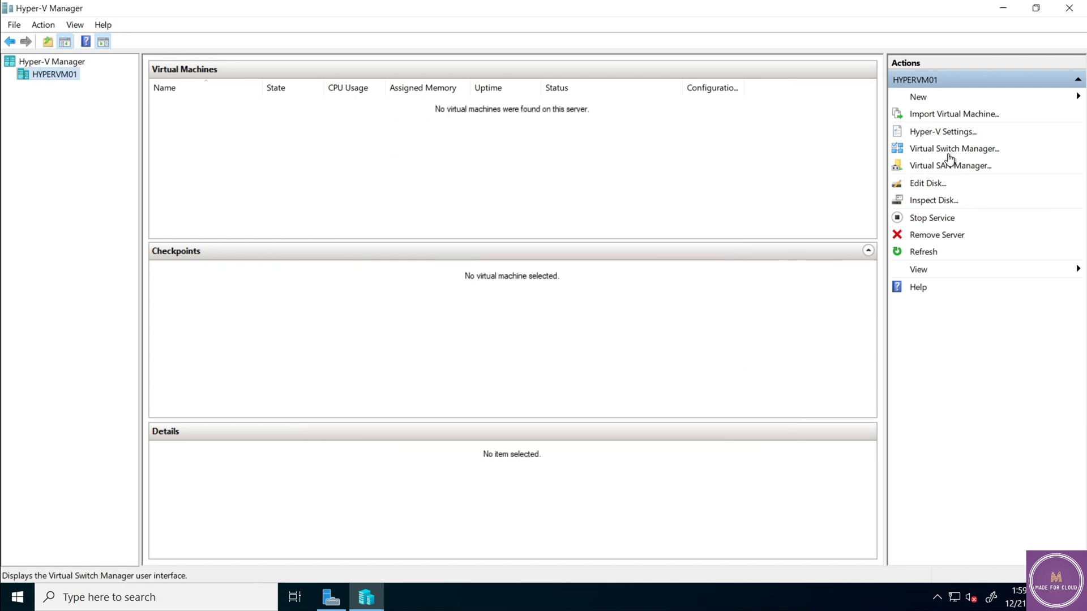
{"action": "left_click", "coordinate": [942, 150]}
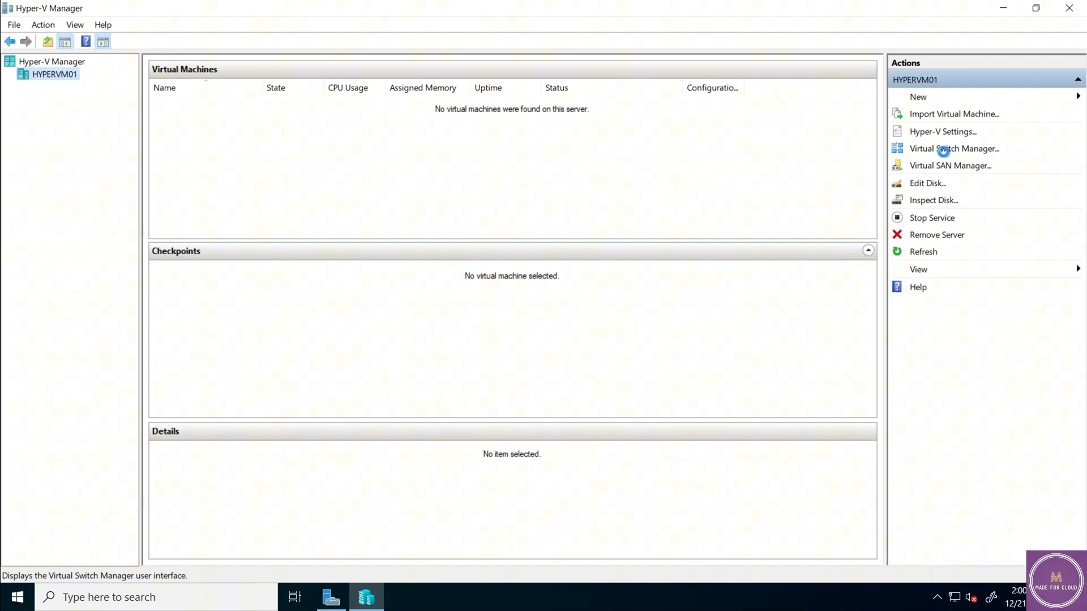
{"action": "left_click", "coordinate": [952, 149]}
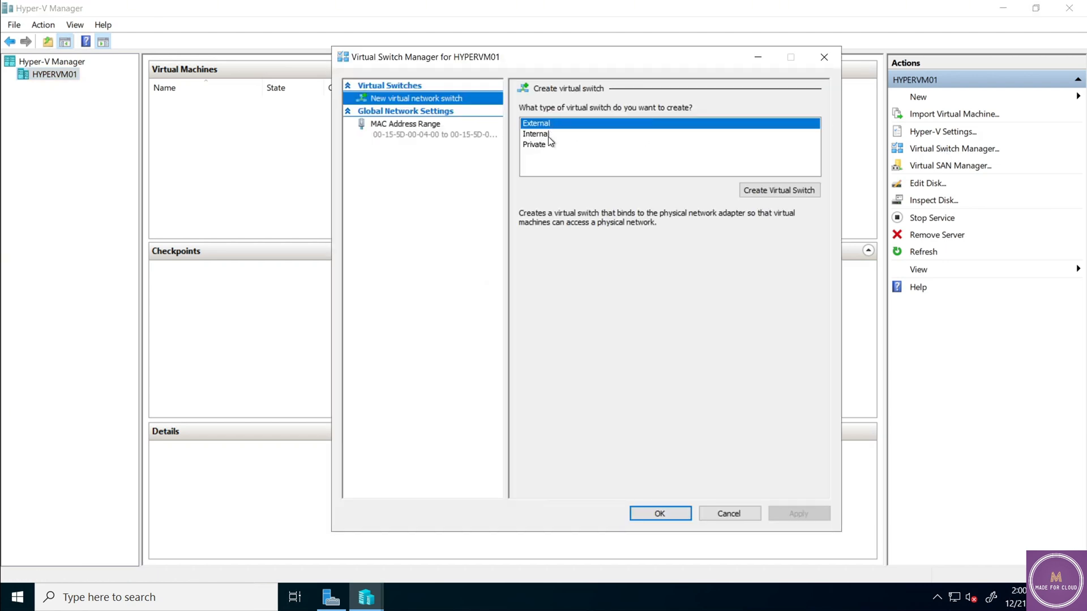
{"action": "mouse_move", "coordinate": [557, 126]}
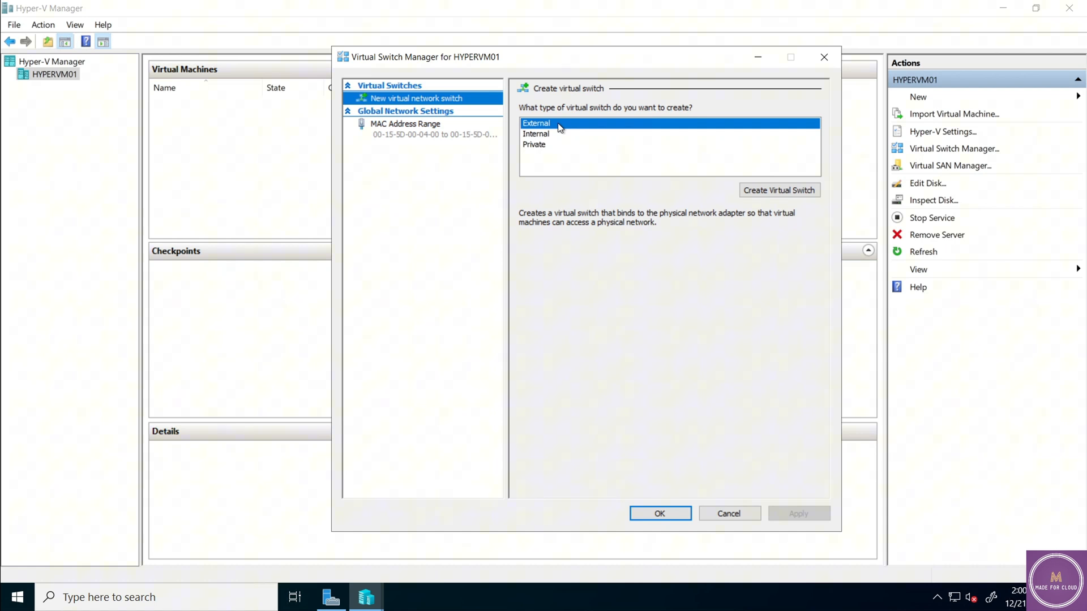
Review the External and Internal switch types and leave External selected
{"action": "left_click", "coordinate": [537, 133]}
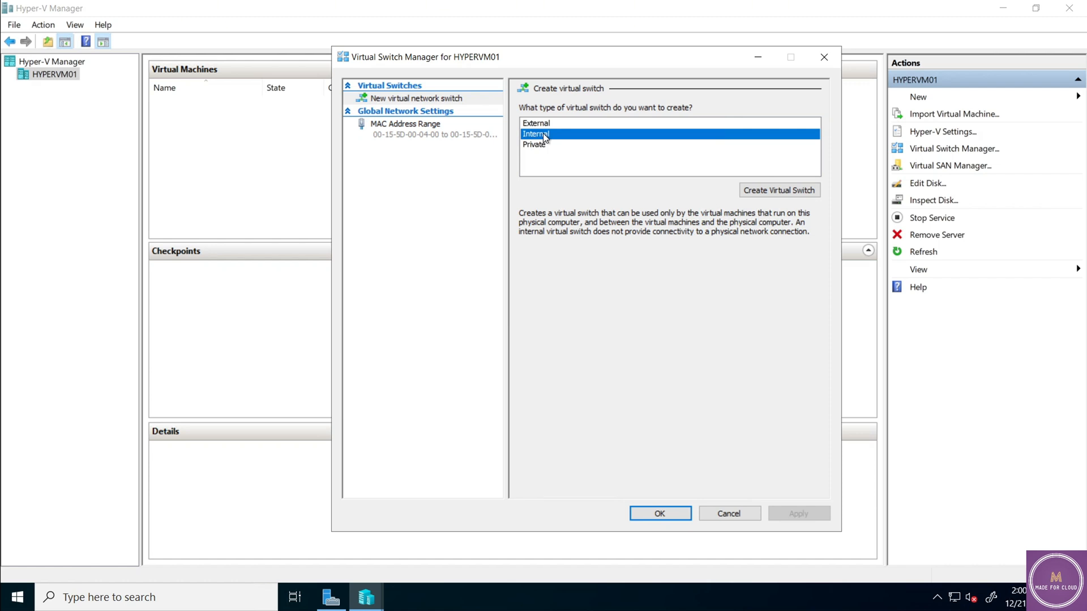
{"action": "left_click", "coordinate": [534, 145]}
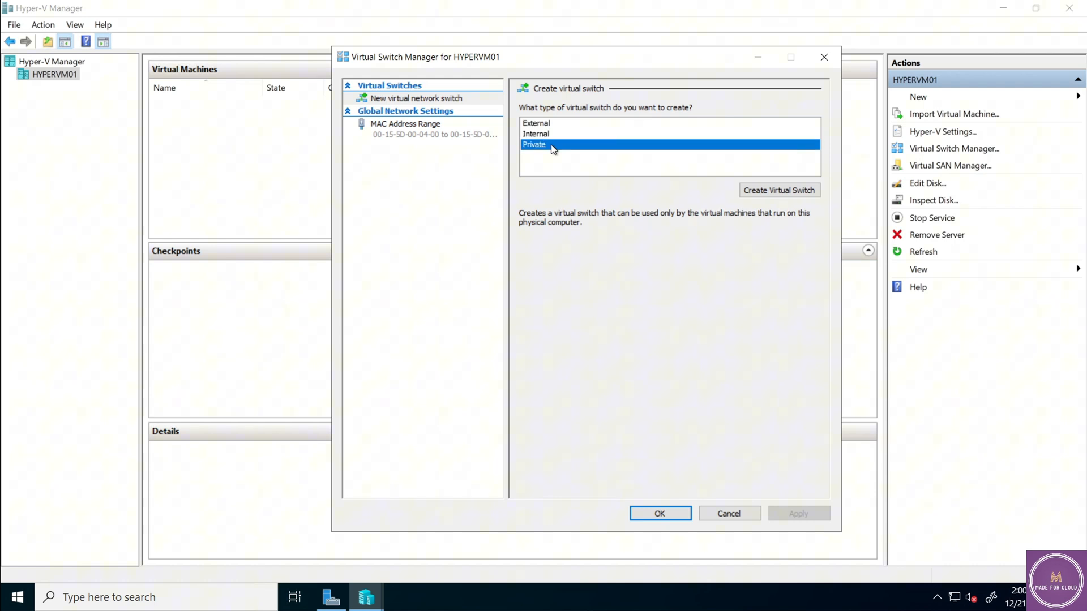
{"action": "mouse_move", "coordinate": [552, 140]}
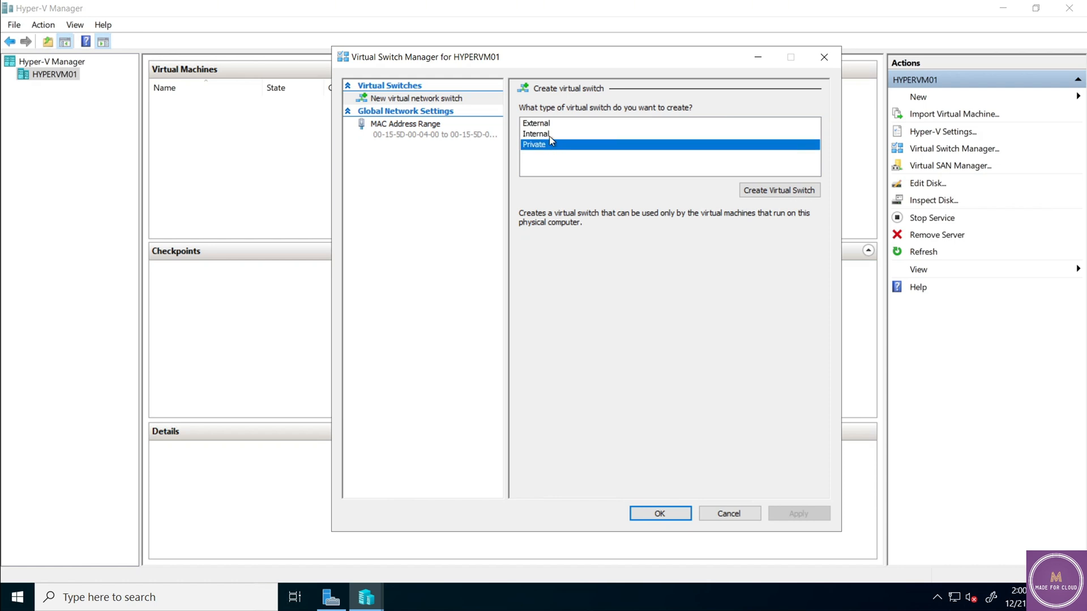
{"action": "left_click", "coordinate": [537, 123]}
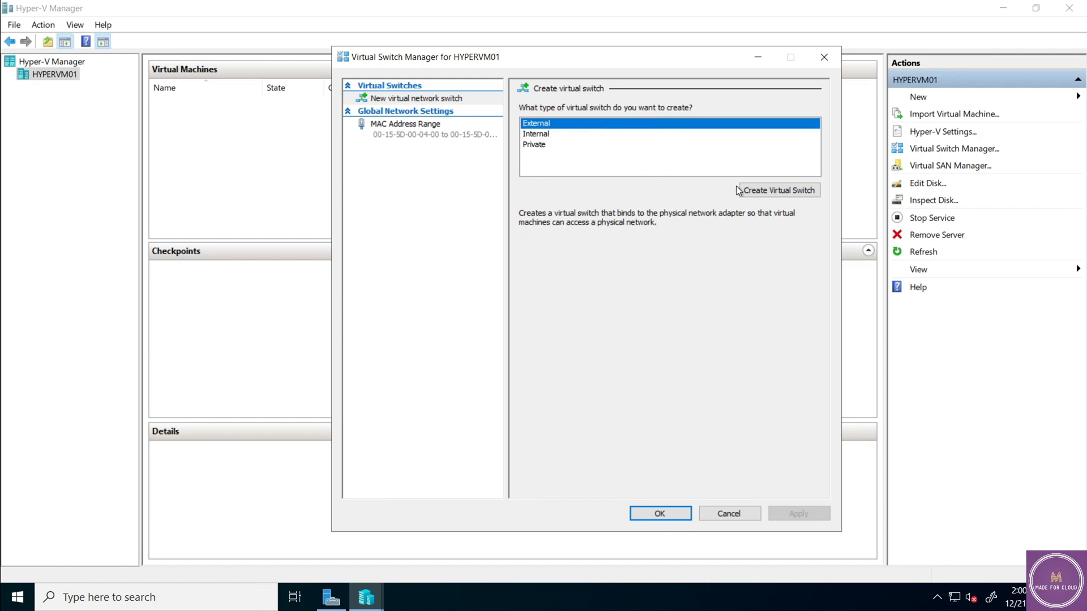
Create the external virtual switch named external-switch and apply it with OK
{"action": "left_click", "coordinate": [781, 191]}
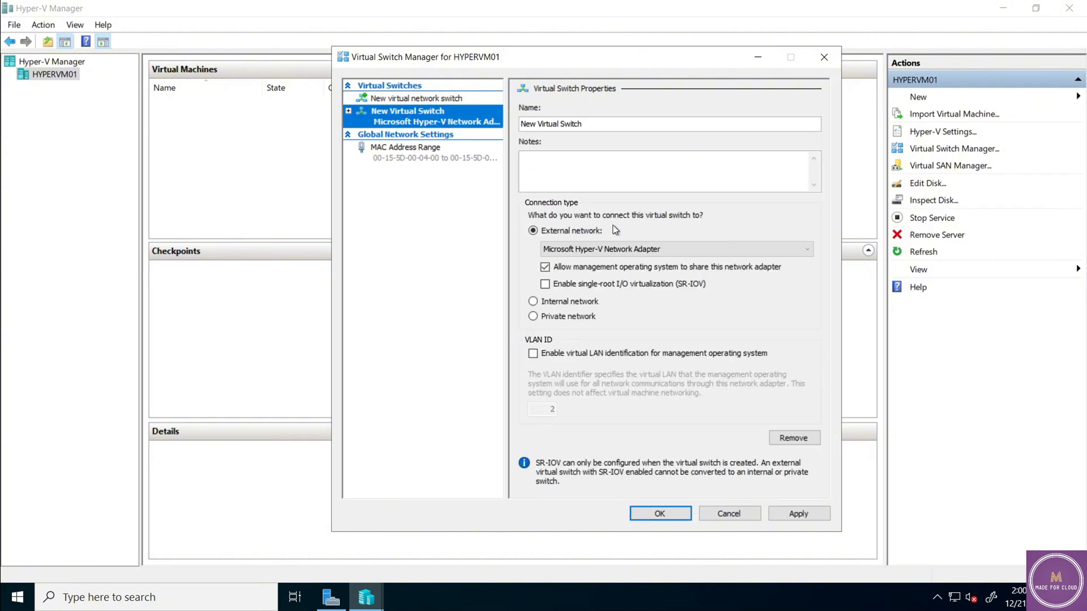
{"action": "triple_click", "coordinate": [552, 125]}
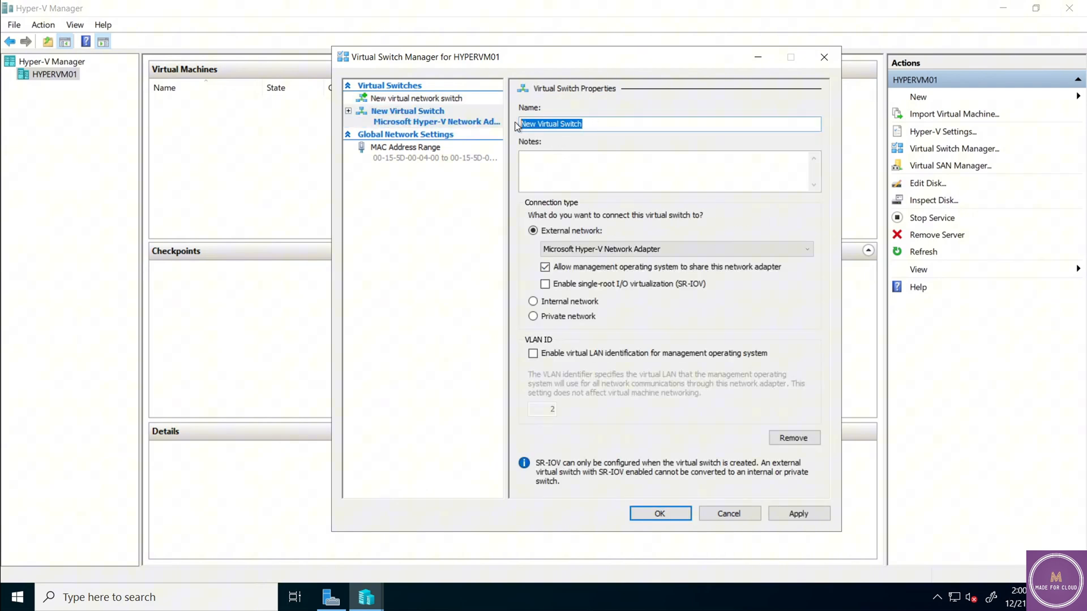
{"action": "type", "text": "external-s"}
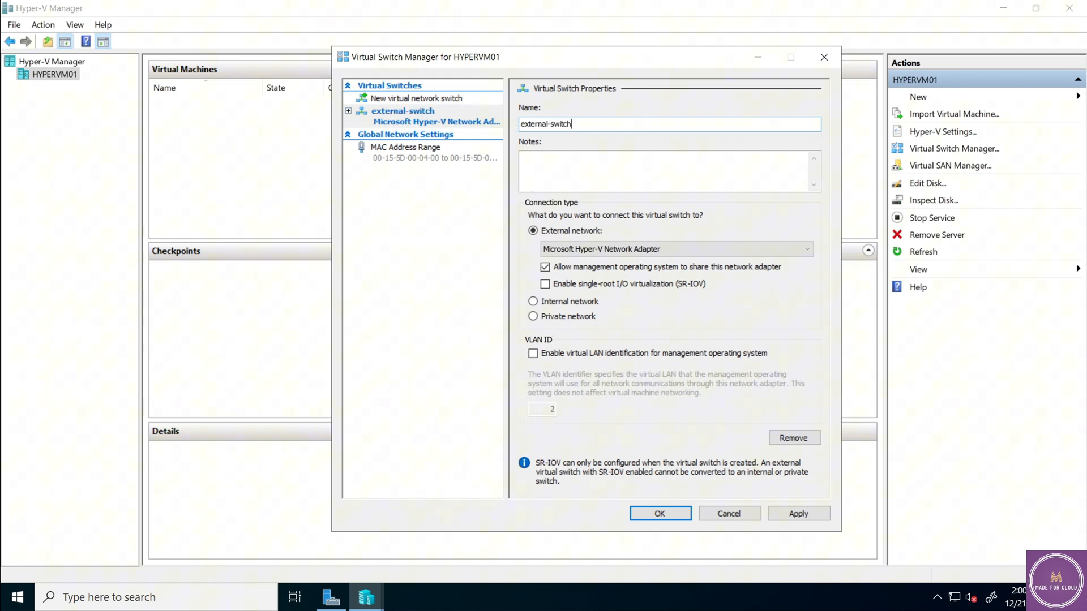
{"action": "mouse_move", "coordinate": [695, 528]}
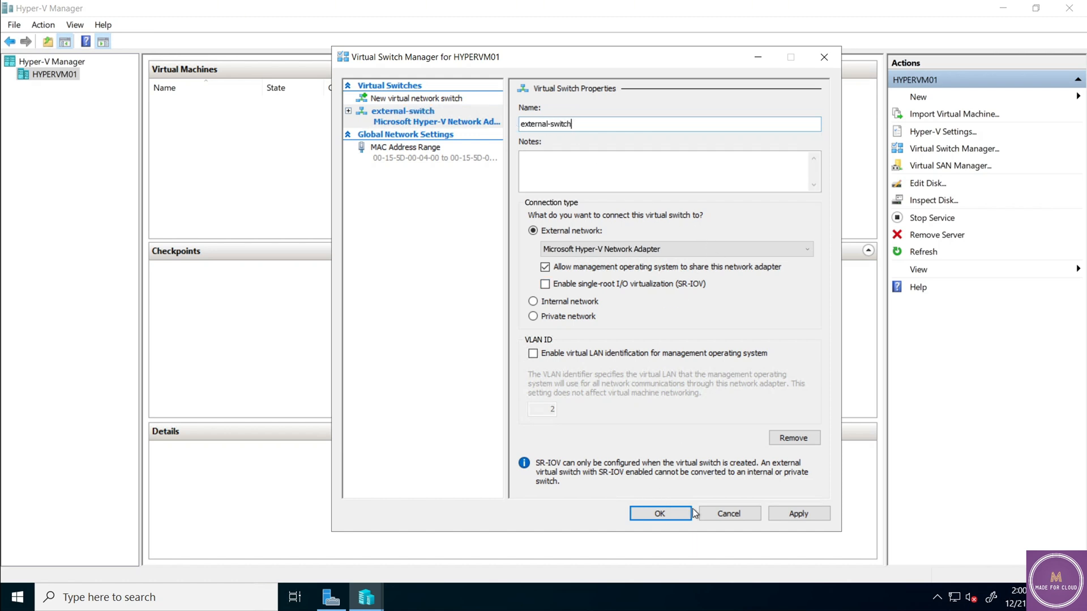
{"action": "left_click", "coordinate": [659, 514]}
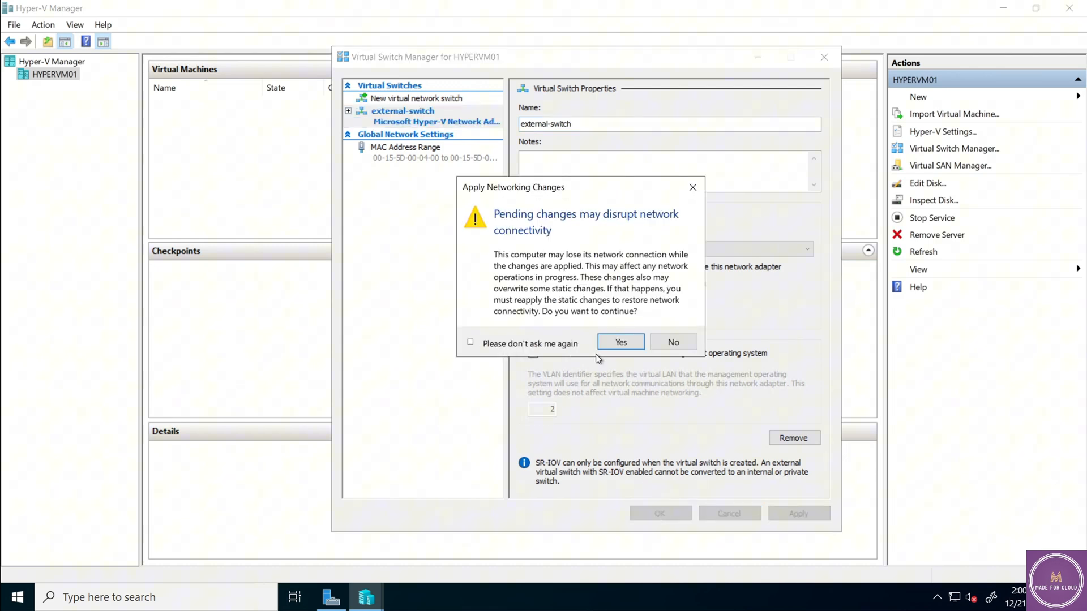
Accept the network disruption warning to apply the external-switch changes
{"action": "left_click", "coordinate": [620, 342]}
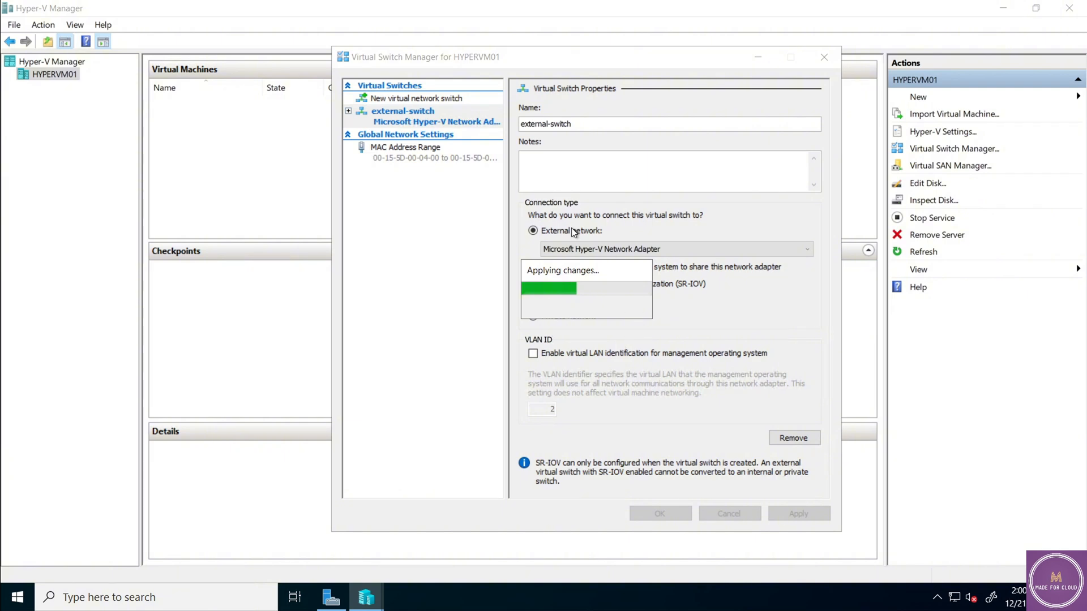
{"action": "mouse_move", "coordinate": [578, 279]}
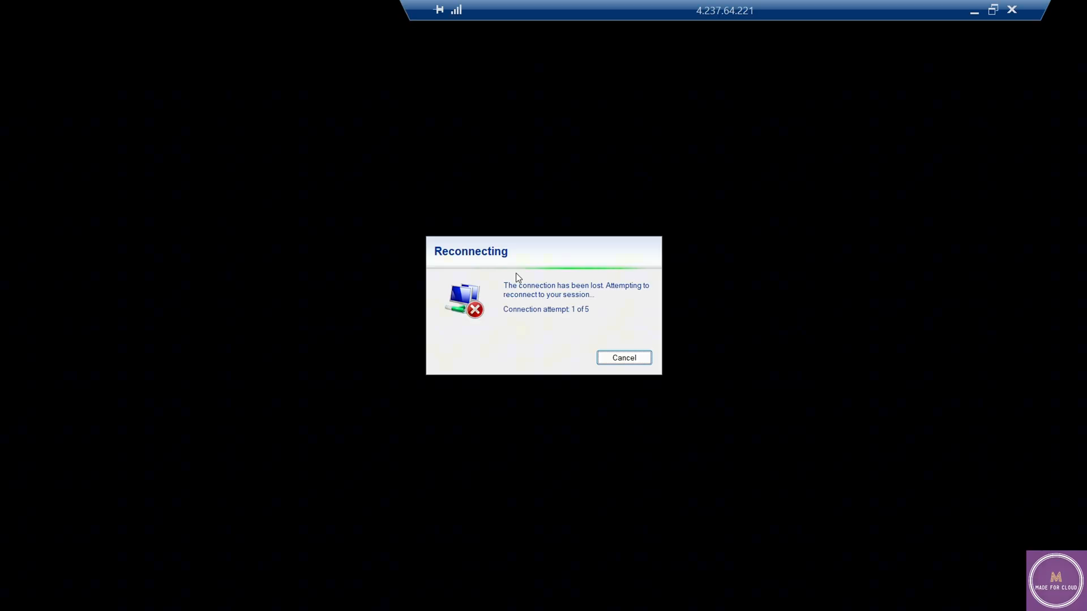
{"action": "mouse_move", "coordinate": [593, 305]}
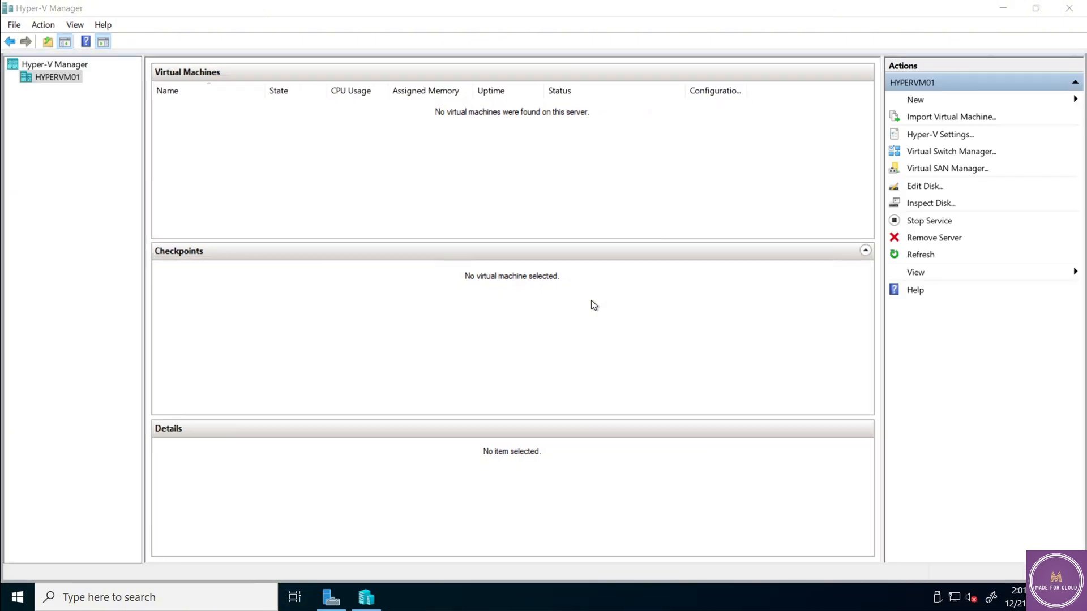
{"action": "mouse_move", "coordinate": [703, 241]}
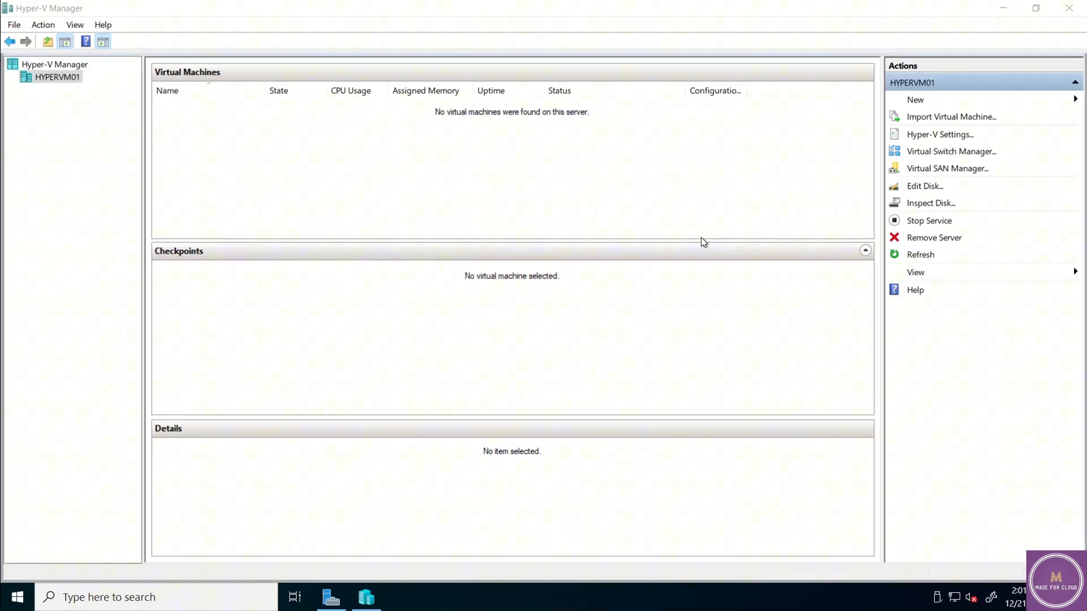
Reopen Virtual Switch Manager to verify external-switch is listed
{"action": "left_click", "coordinate": [952, 151]}
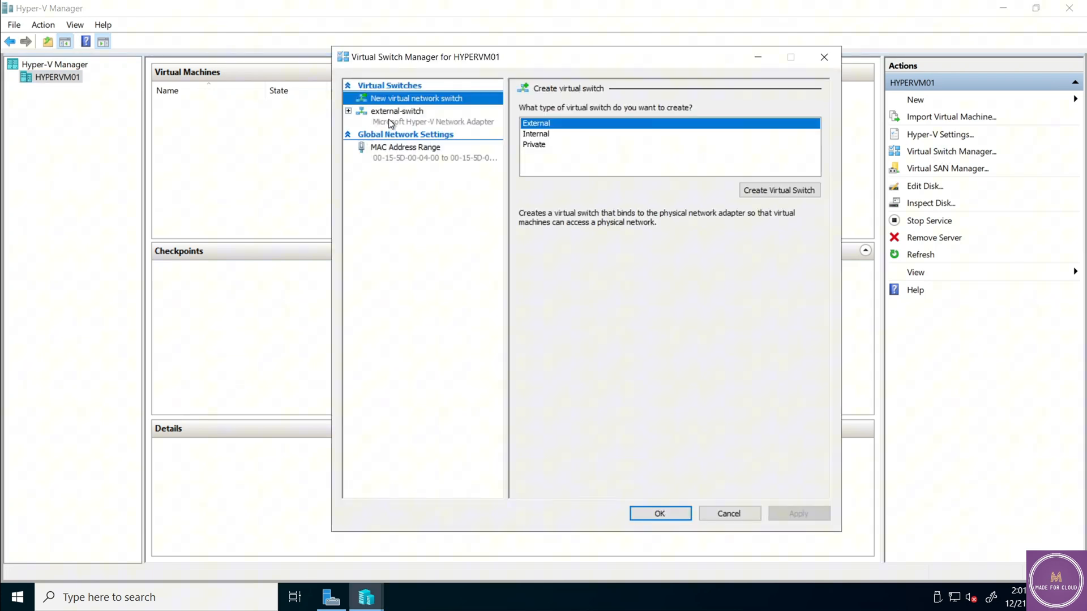
{"action": "mouse_move", "coordinate": [412, 122]}
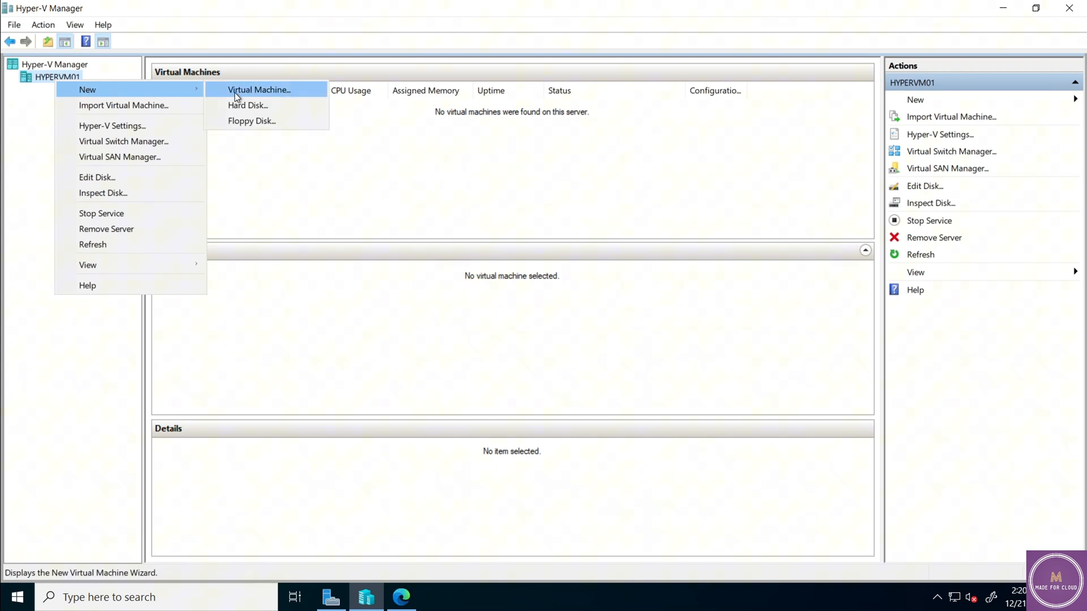
Restart the New Virtual Machine Wizard and name the VM onpremvm01
{"action": "left_click", "coordinate": [258, 90]}
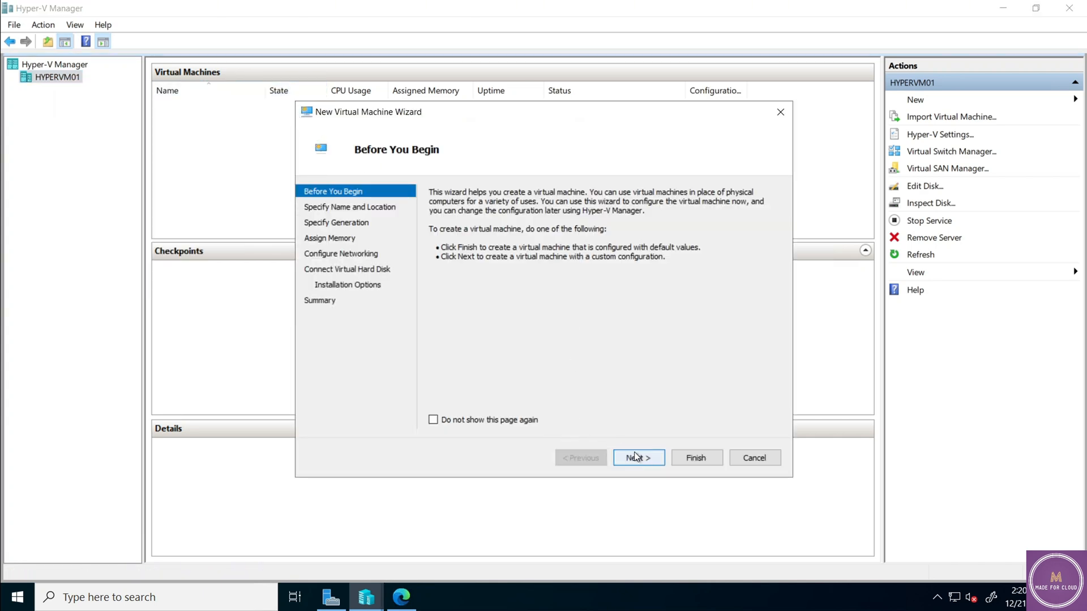
{"action": "left_click", "coordinate": [639, 457]}
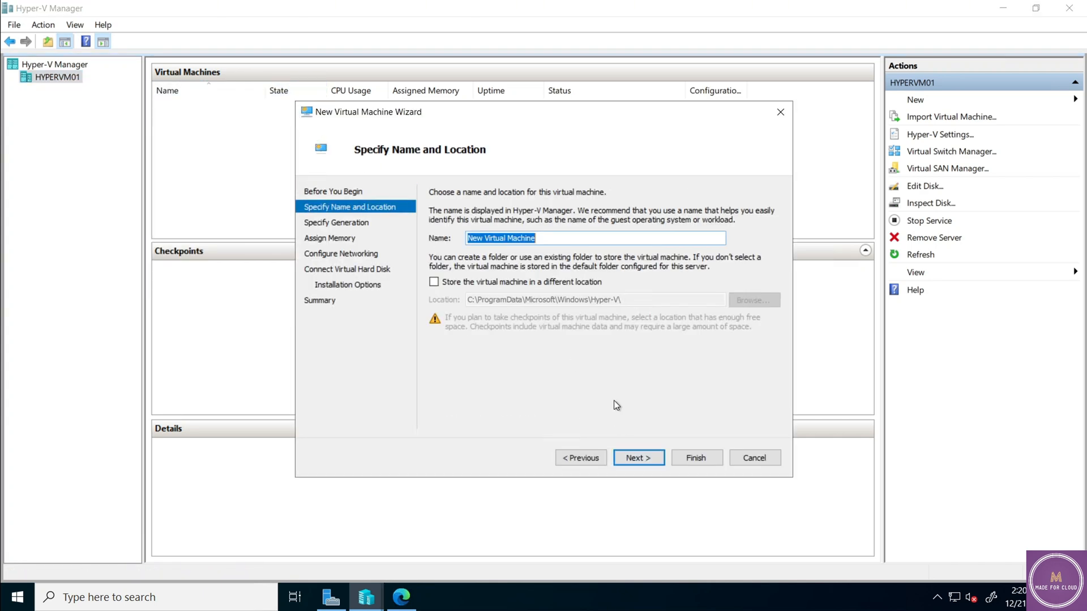
{"action": "type", "text": "onprem"}
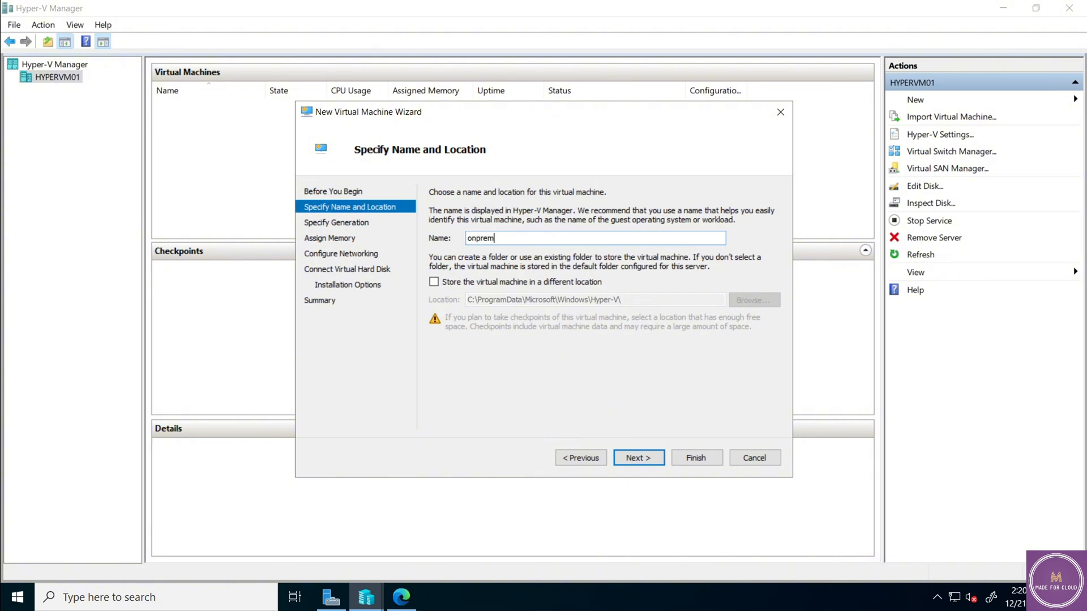
{"action": "type", "text": "vm01"}
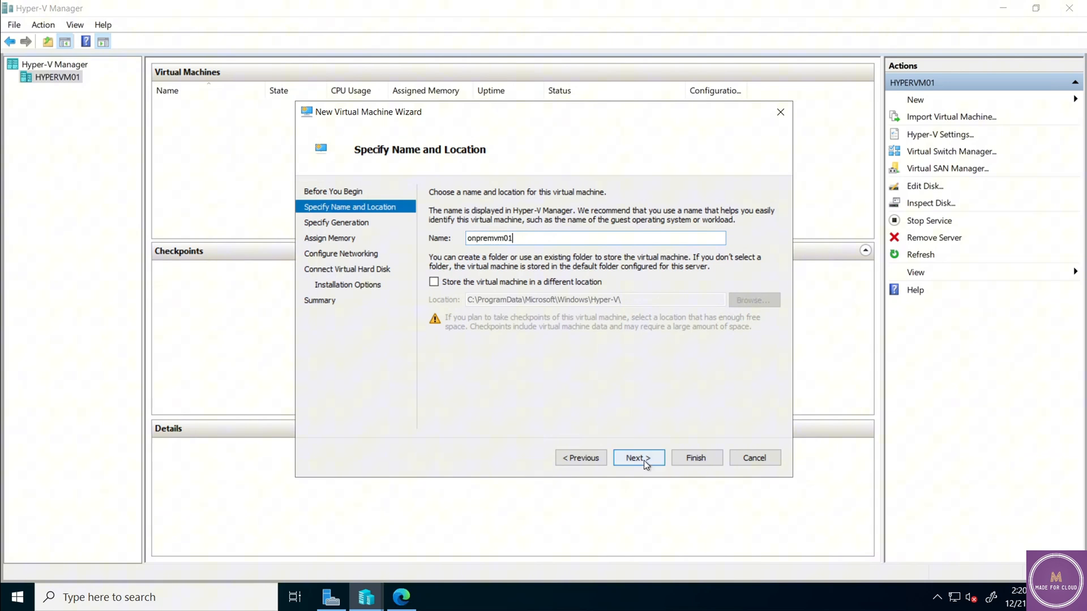
{"action": "left_click", "coordinate": [639, 457]}
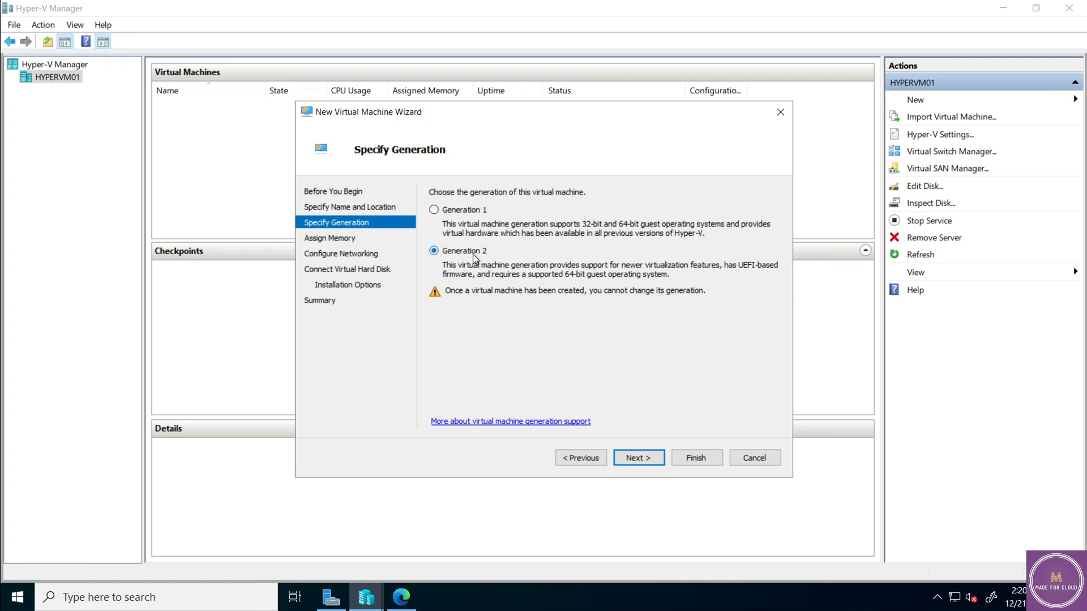
Keep Generation 2, set 4000 MB memory, external-switch and the default 127 GB VHDX
{"action": "left_click", "coordinate": [639, 457]}
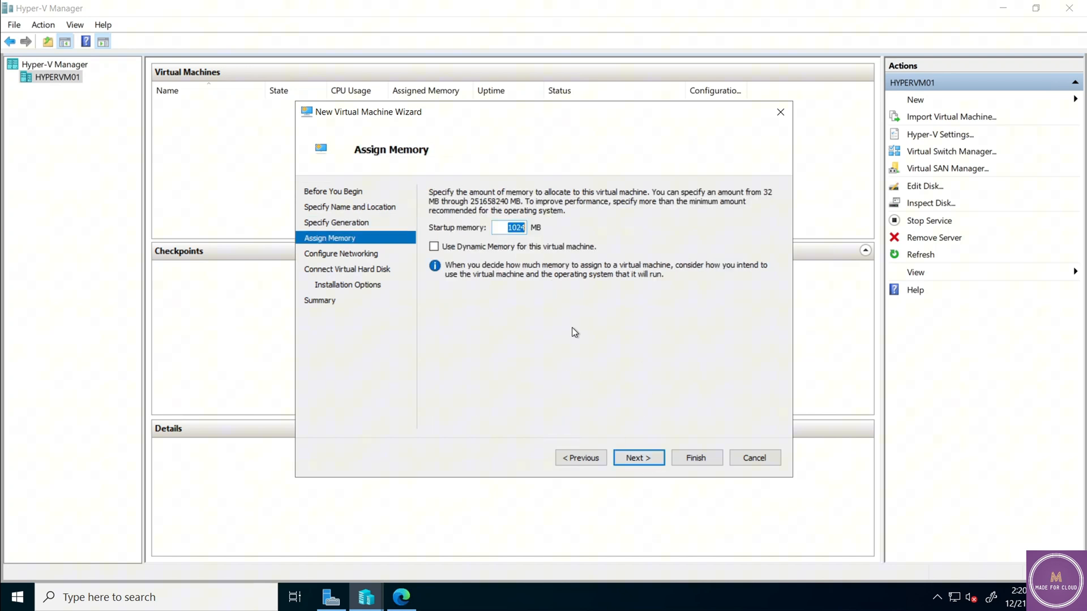
{"action": "type", "text": "4000"}
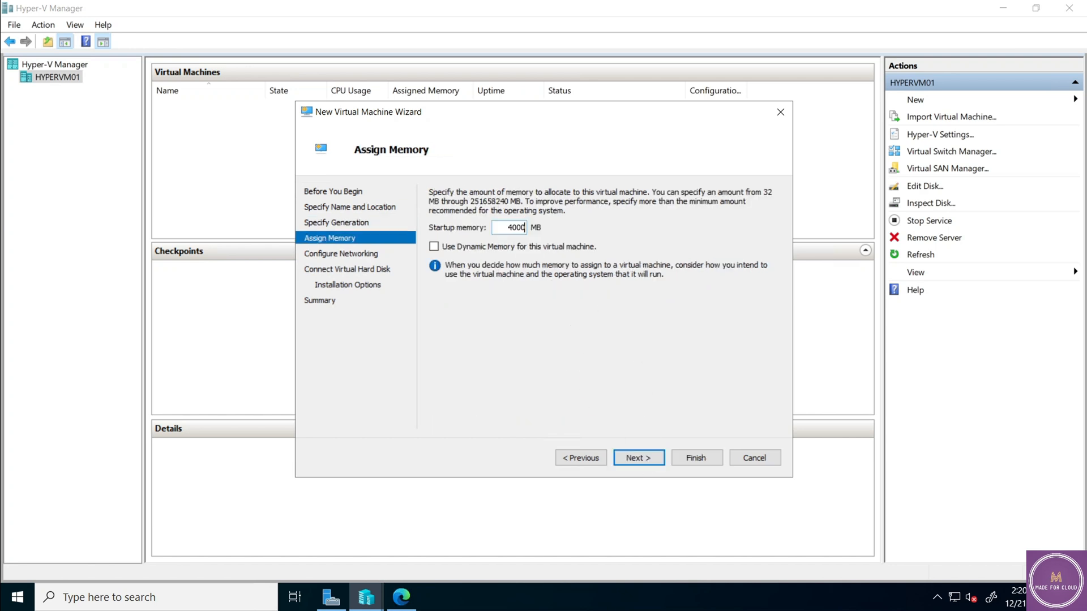
{"action": "left_click", "coordinate": [638, 458]}
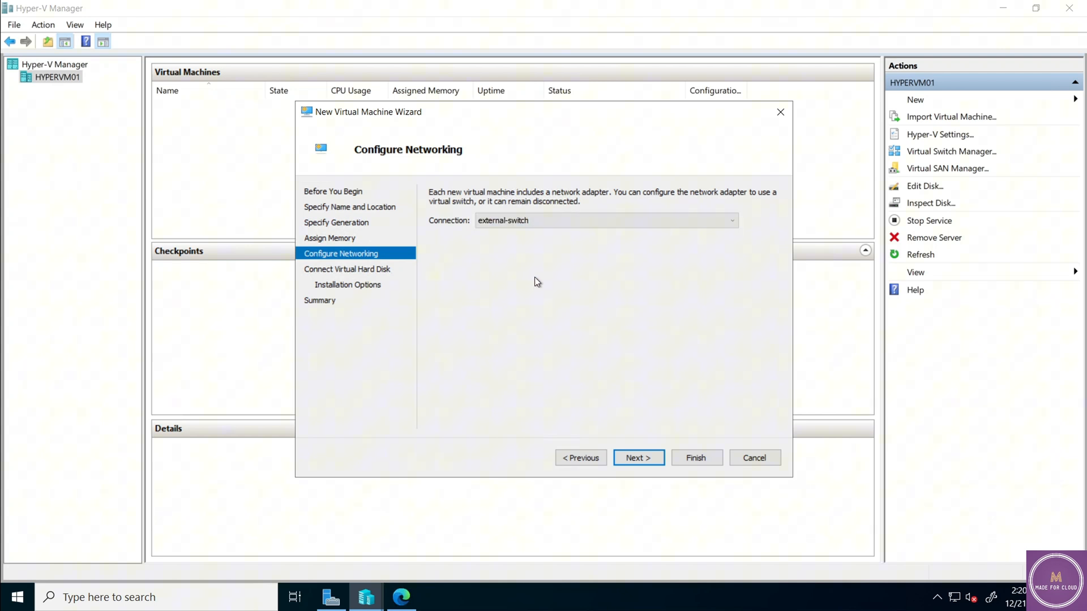
{"action": "left_click", "coordinate": [638, 458]}
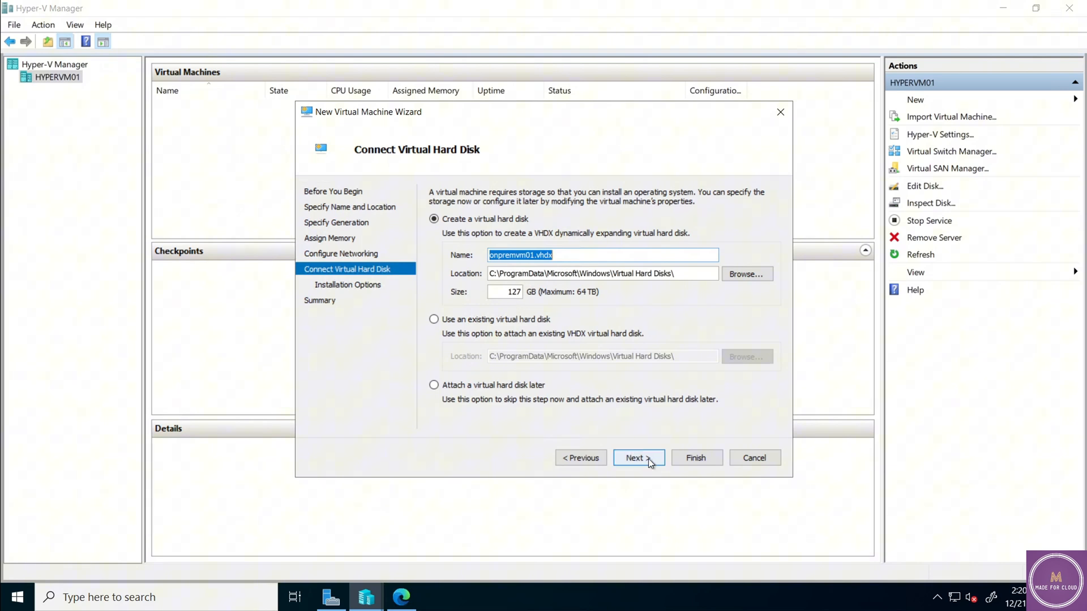
{"action": "left_click", "coordinate": [639, 457]}
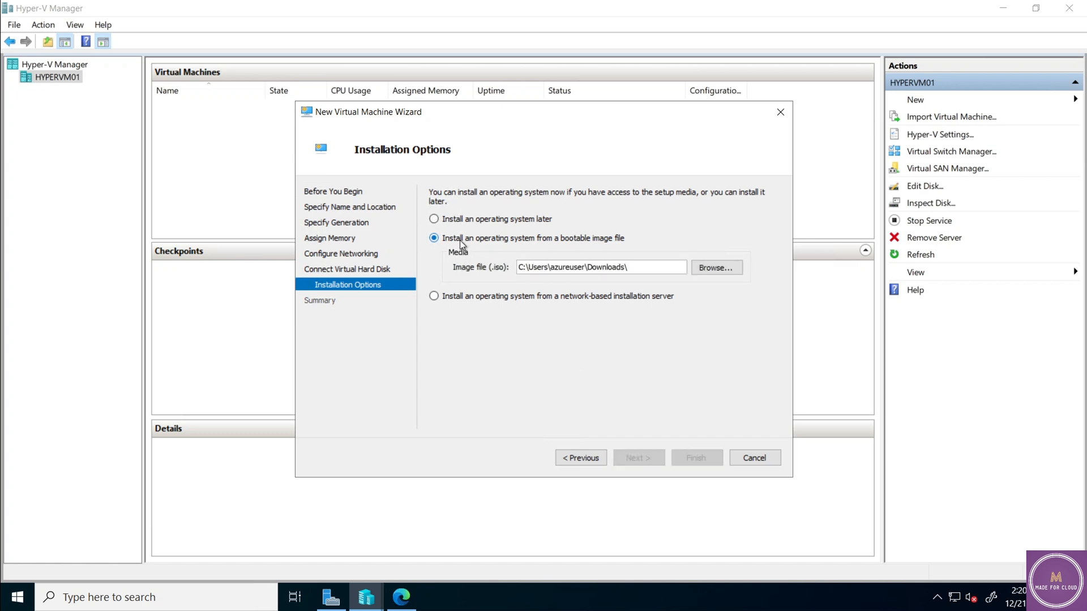
{"action": "mouse_move", "coordinate": [571, 247]}
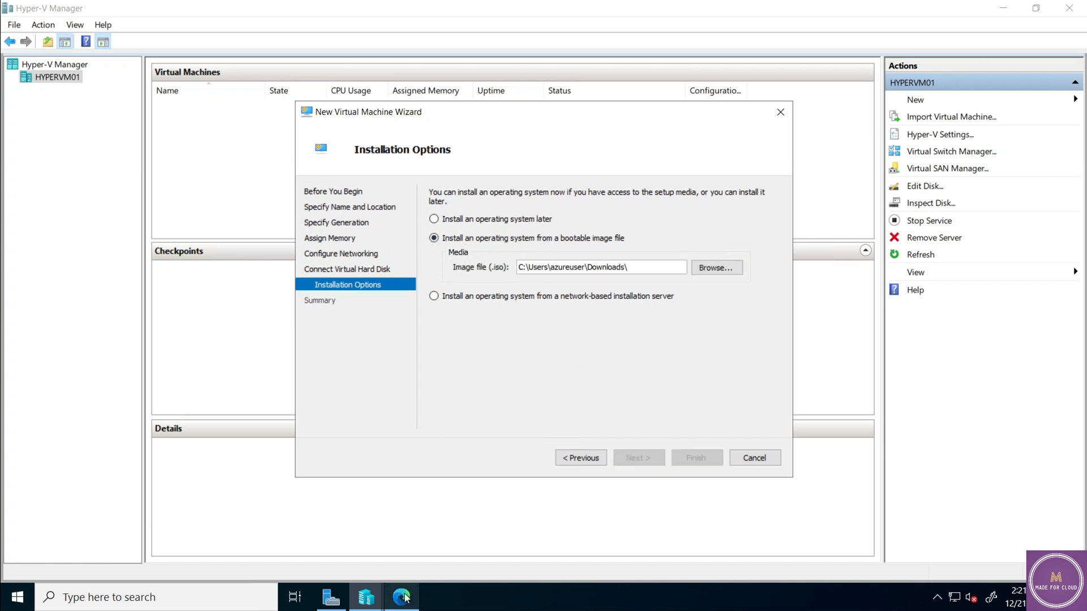
Switch to Microsoft Edge showing the Windows Server 2022 ISO search results
{"action": "left_click", "coordinate": [401, 598]}
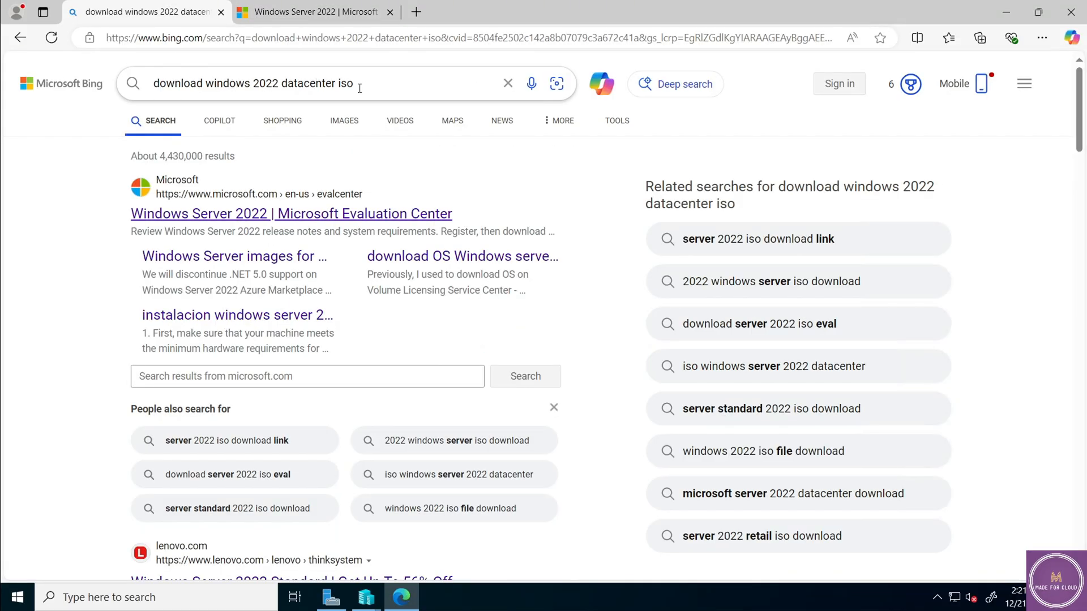
{"action": "mouse_move", "coordinate": [209, 216]}
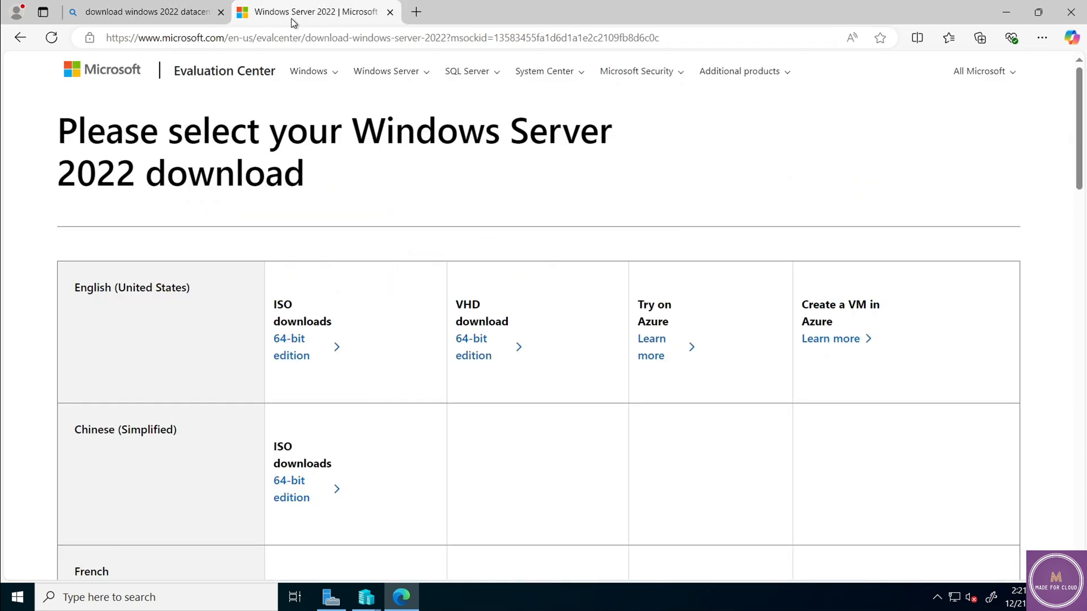
{"action": "mouse_move", "coordinate": [294, 358]}
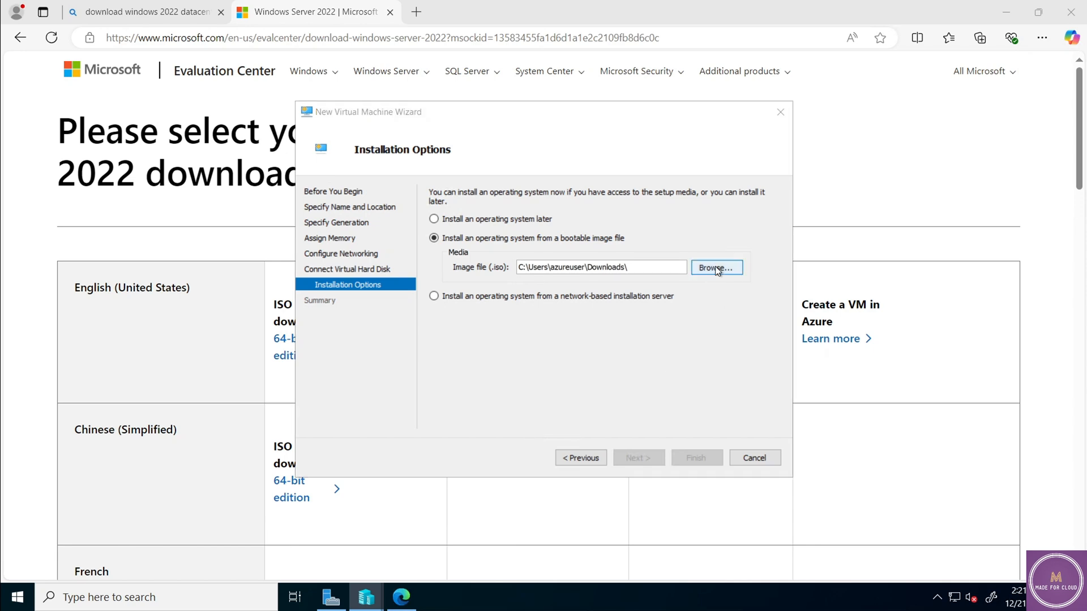
Select the SERVER_EVAL_x64FRE_en-us ISO as install media and finish creating onpremvm01
{"action": "left_click", "coordinate": [715, 268]}
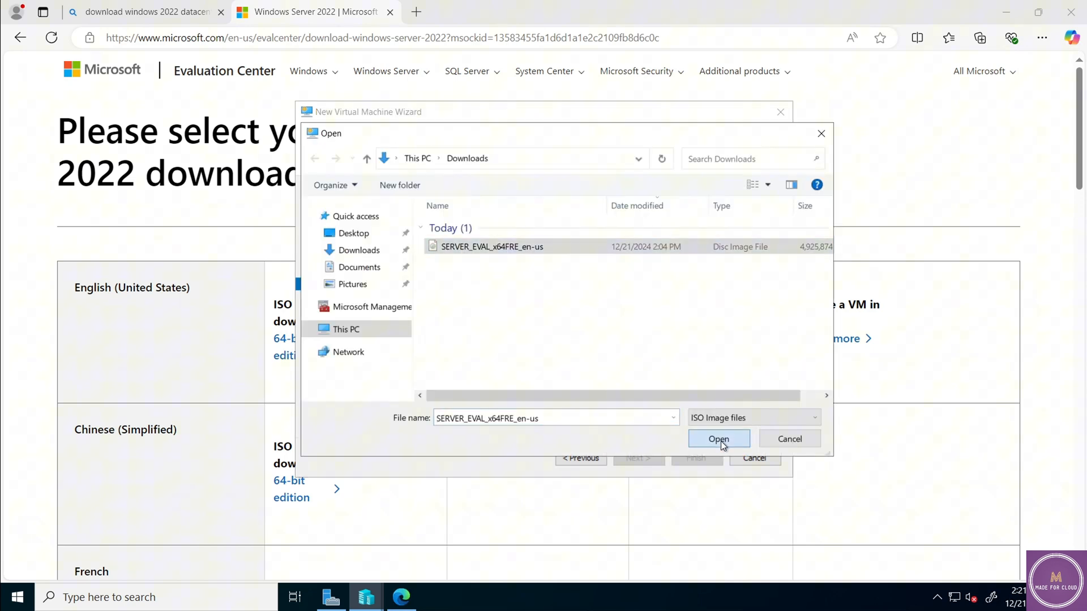
{"action": "left_click", "coordinate": [719, 440]}
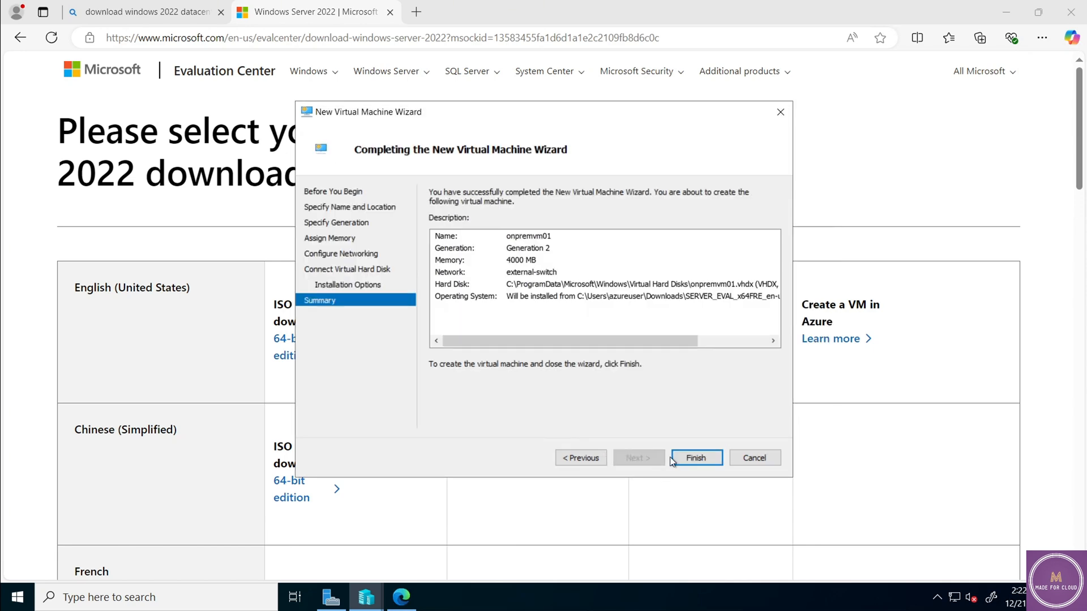
{"action": "left_click", "coordinate": [697, 457]}
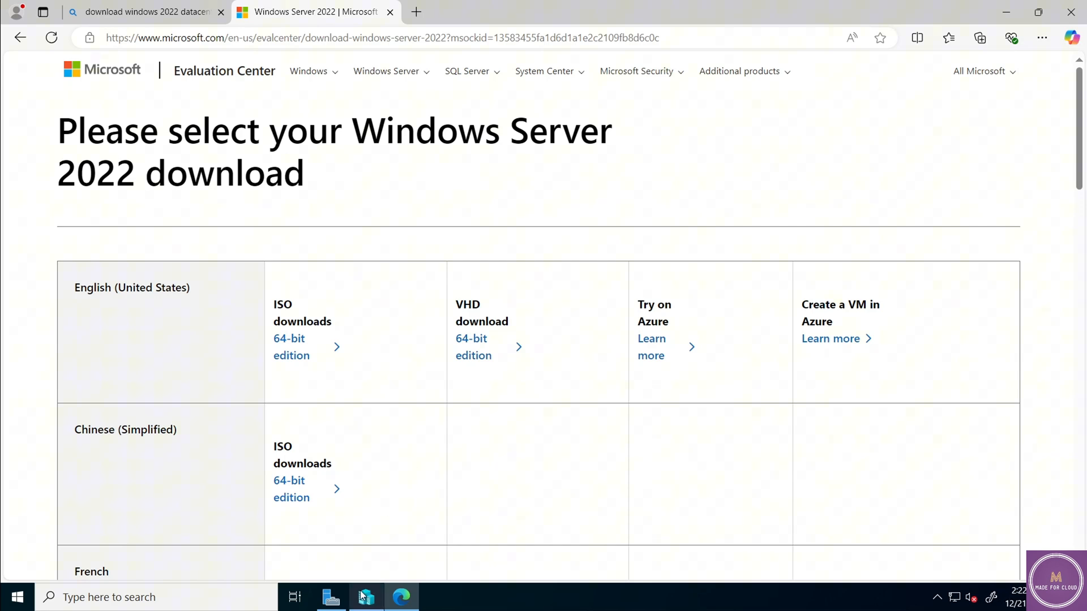
Connect to onpremvm01, start it and boot it from the installation DVD
{"action": "left_click", "coordinate": [366, 596]}
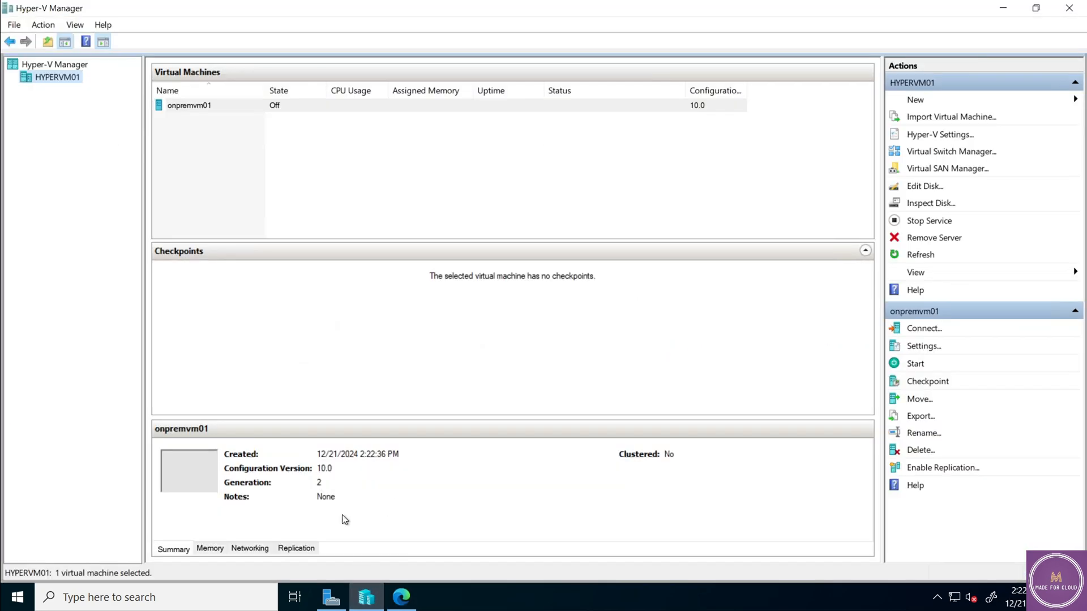
{"action": "left_click", "coordinate": [190, 106]}
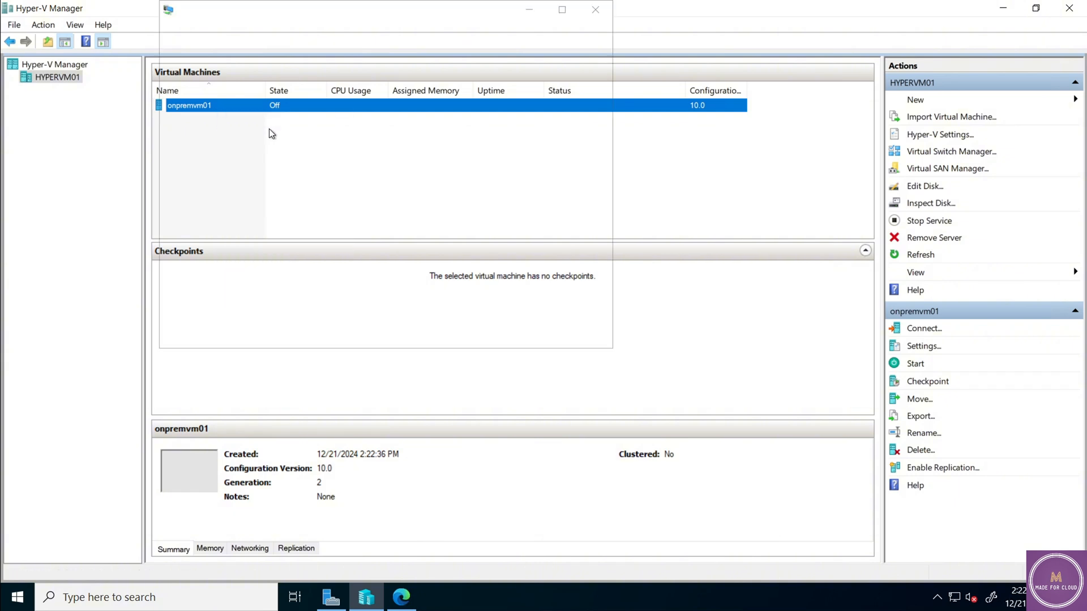
{"action": "left_click", "coordinate": [923, 328]}
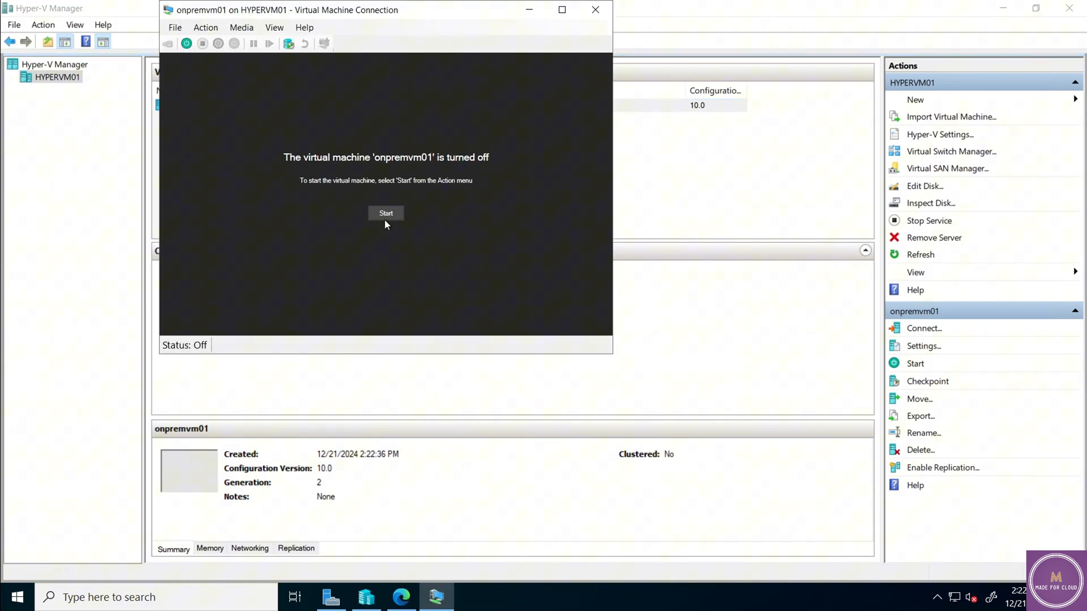
{"action": "left_click", "coordinate": [385, 213]}
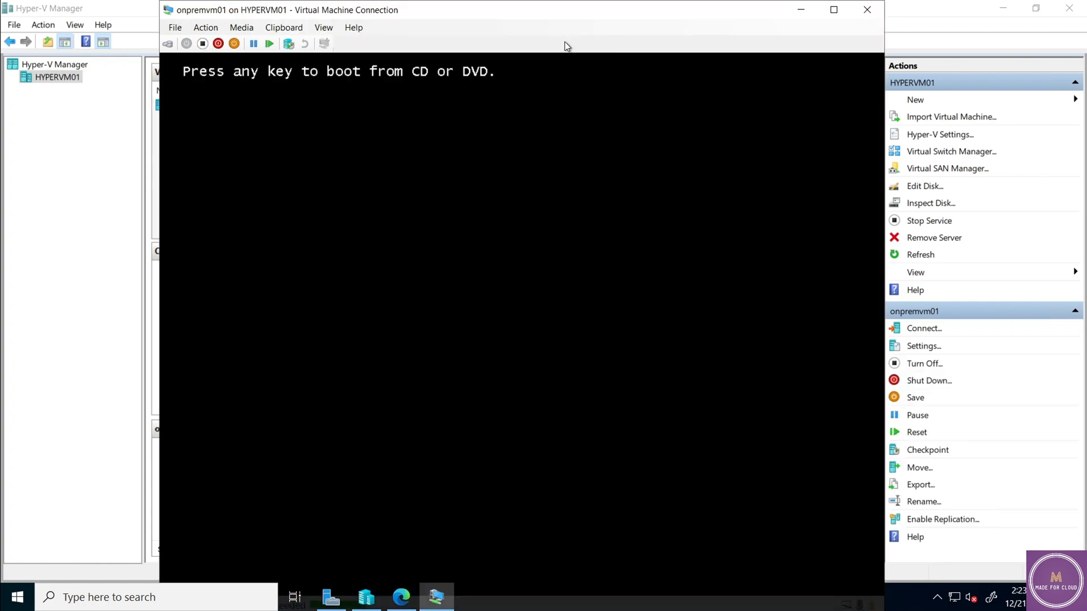
{"action": "left_click", "coordinate": [833, 9]}
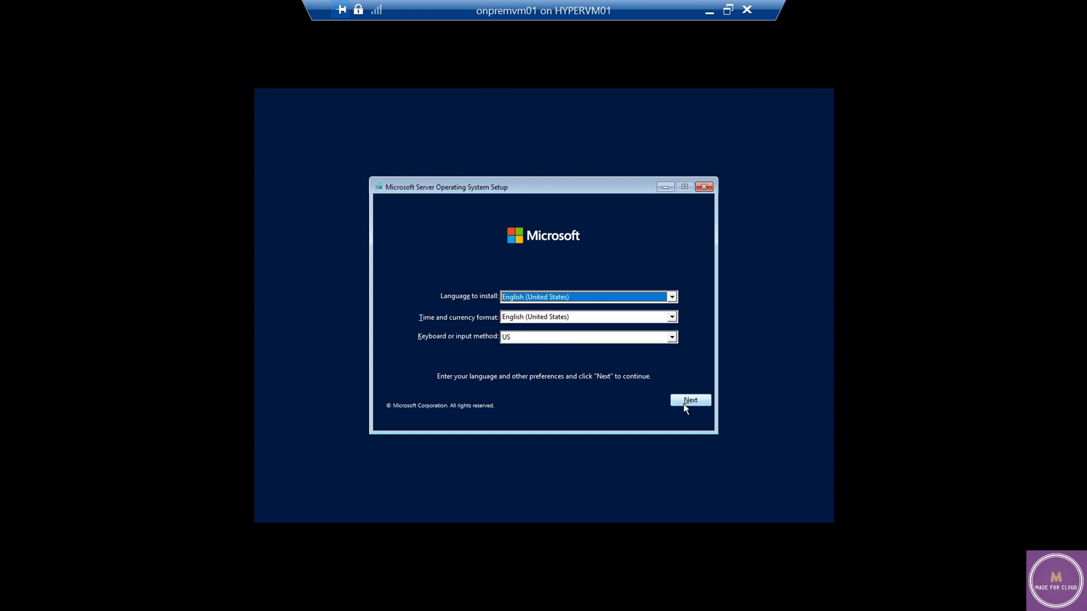
Keep English defaults, choose Windows Server 2022 Datacenter Evaluation (Desktop Experience) and accept the license terms
{"action": "left_click", "coordinate": [690, 401]}
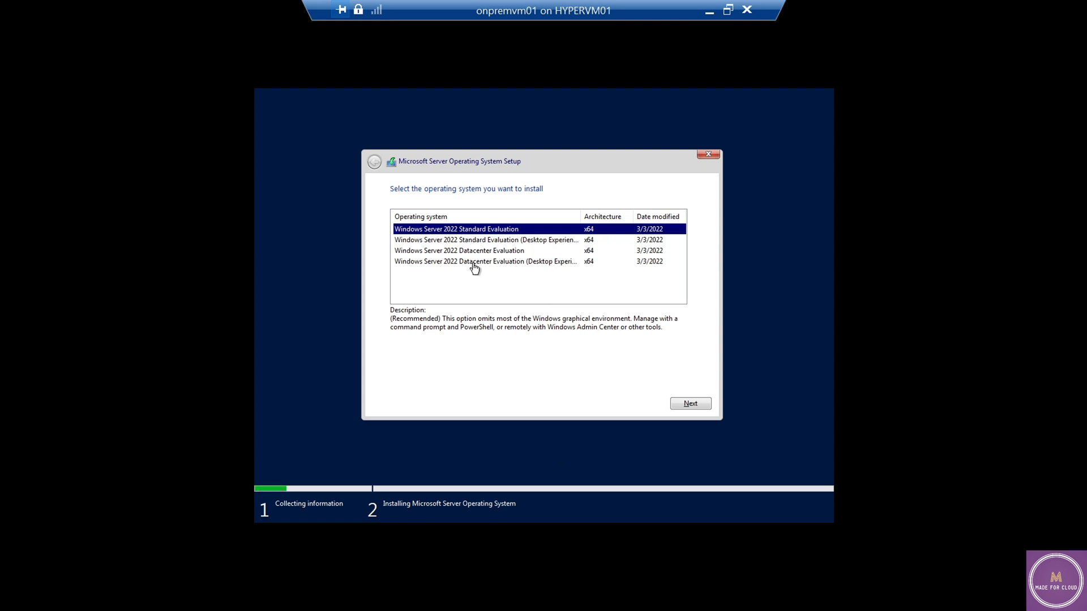
{"action": "left_click", "coordinate": [484, 262]}
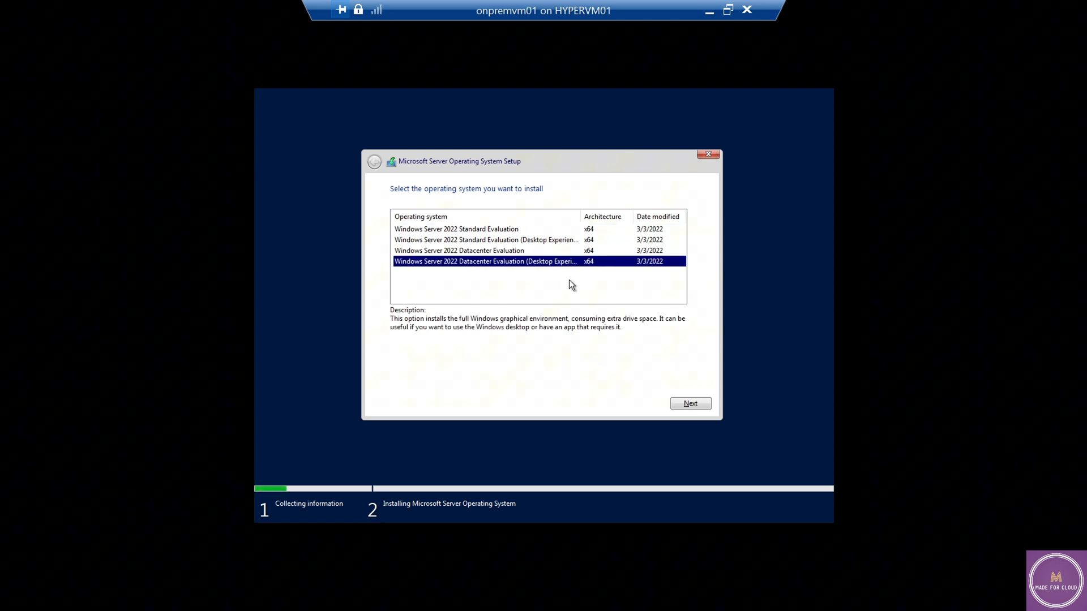
{"action": "left_click", "coordinate": [691, 403]}
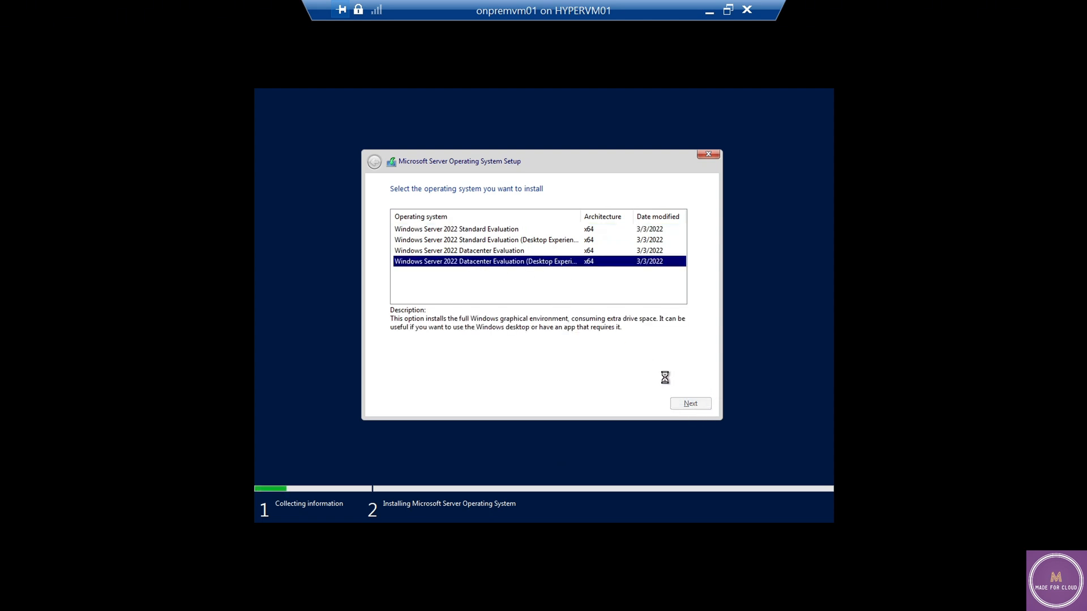
{"action": "left_click", "coordinate": [691, 403]}
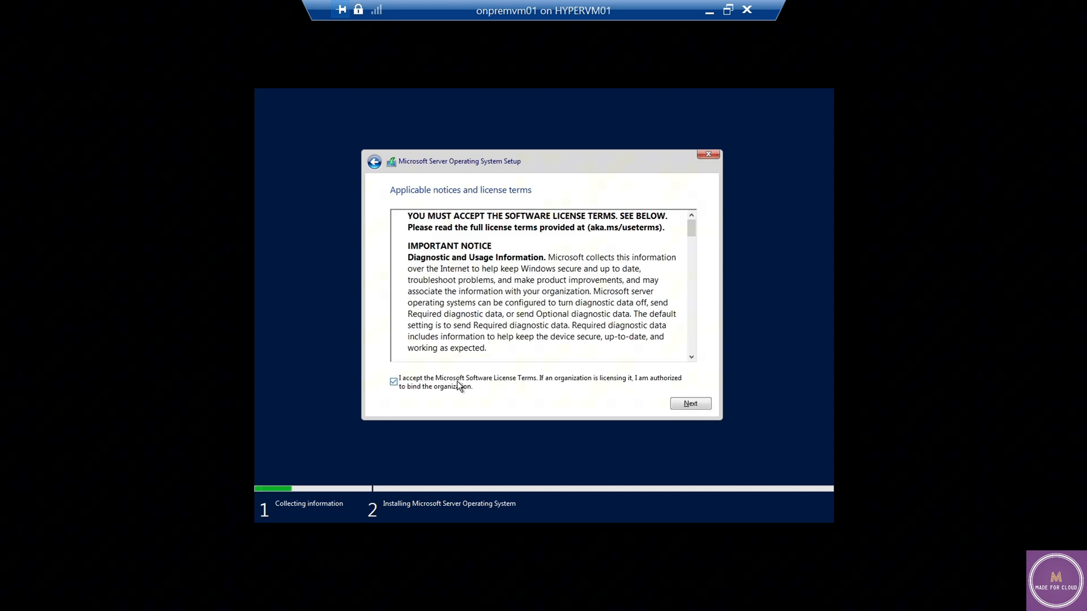
{"action": "left_click", "coordinate": [690, 403]}
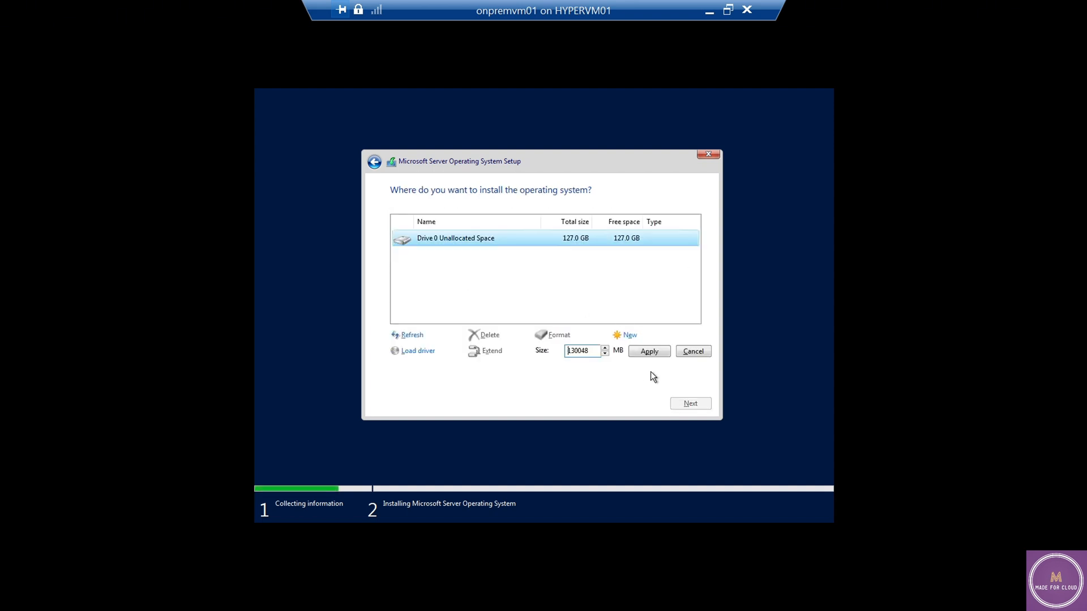
Create a partition on Drive 0 and start installing Windows Server onto it
{"action": "left_click", "coordinate": [649, 351]}
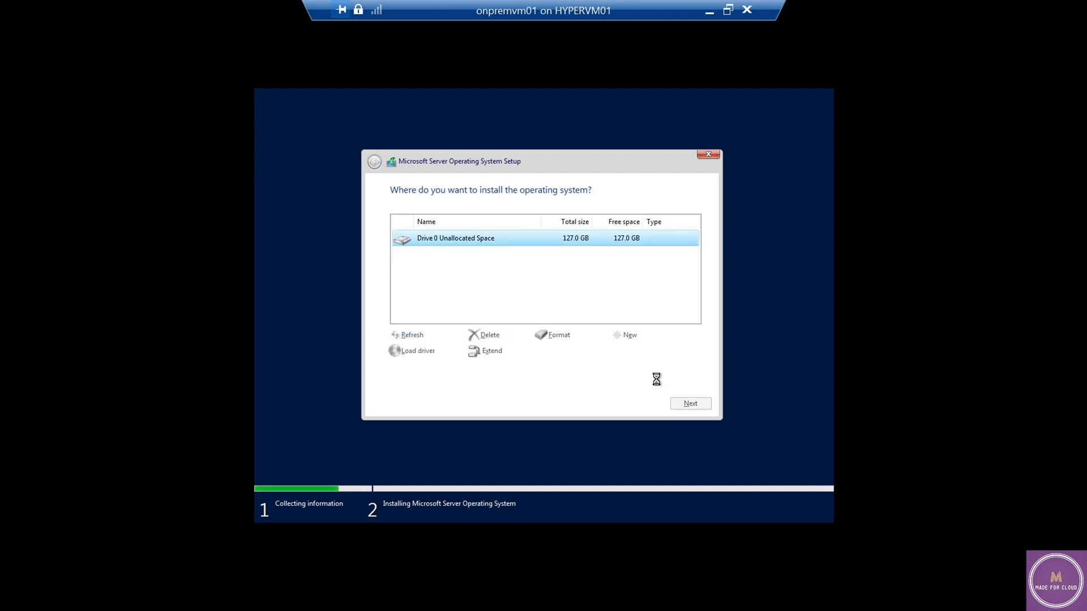
{"action": "left_click", "coordinate": [691, 403]}
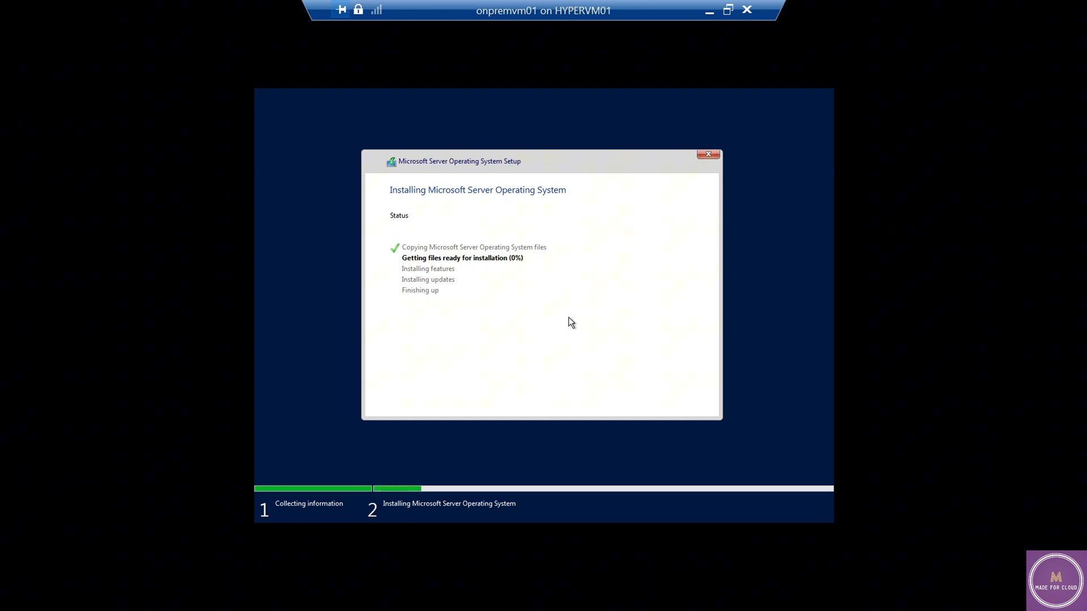
{"action": "mouse_move", "coordinate": [859, 5]}
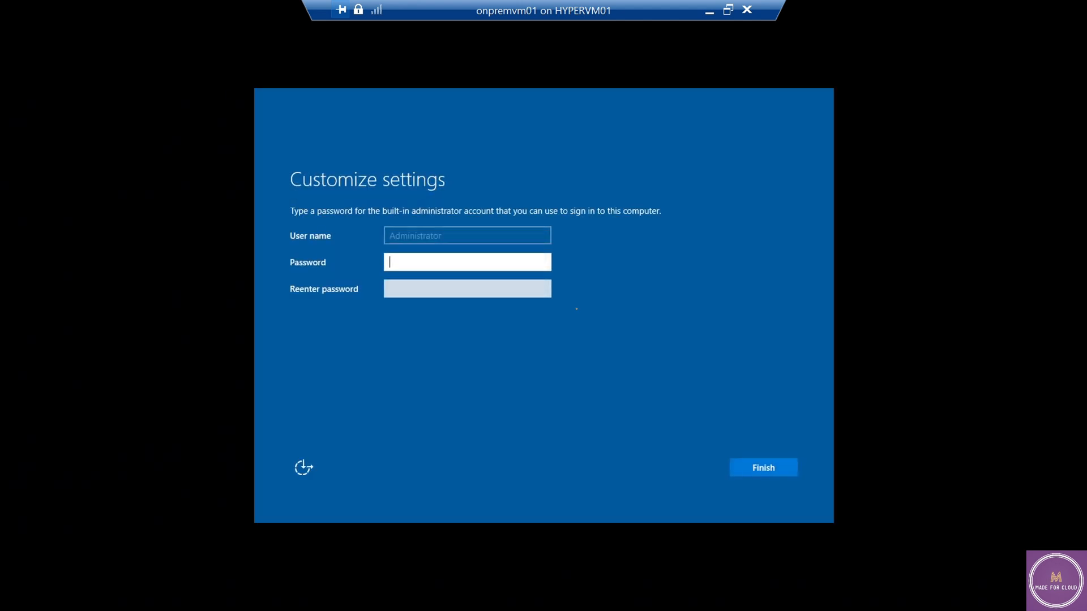
Enter and confirm the Administrator password, then finish Windows Server Setup
{"action": "type", "text": "••"}
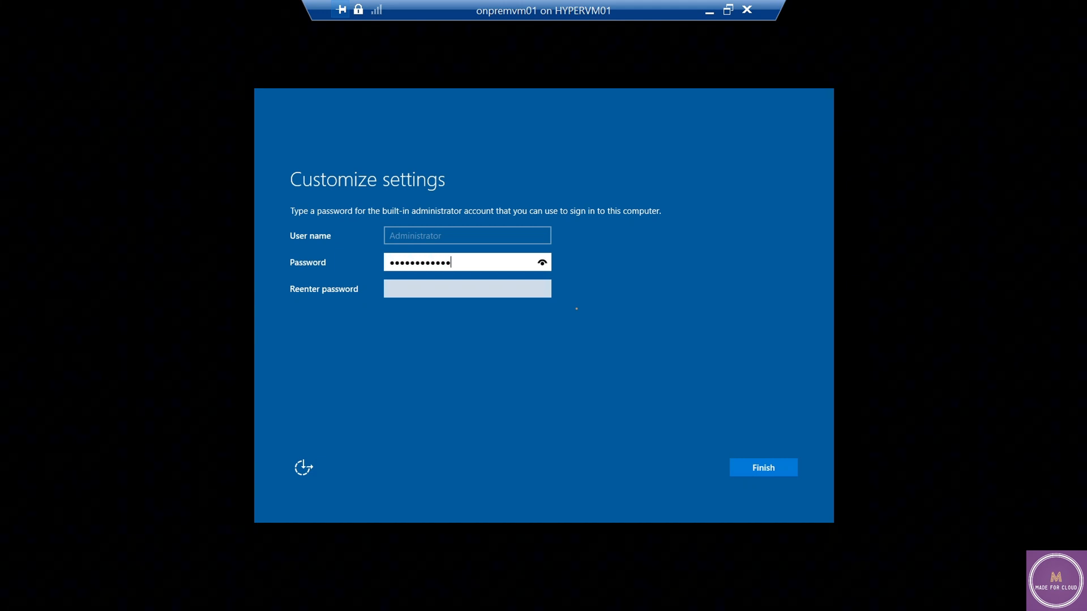
{"action": "left_click", "coordinate": [467, 288]}
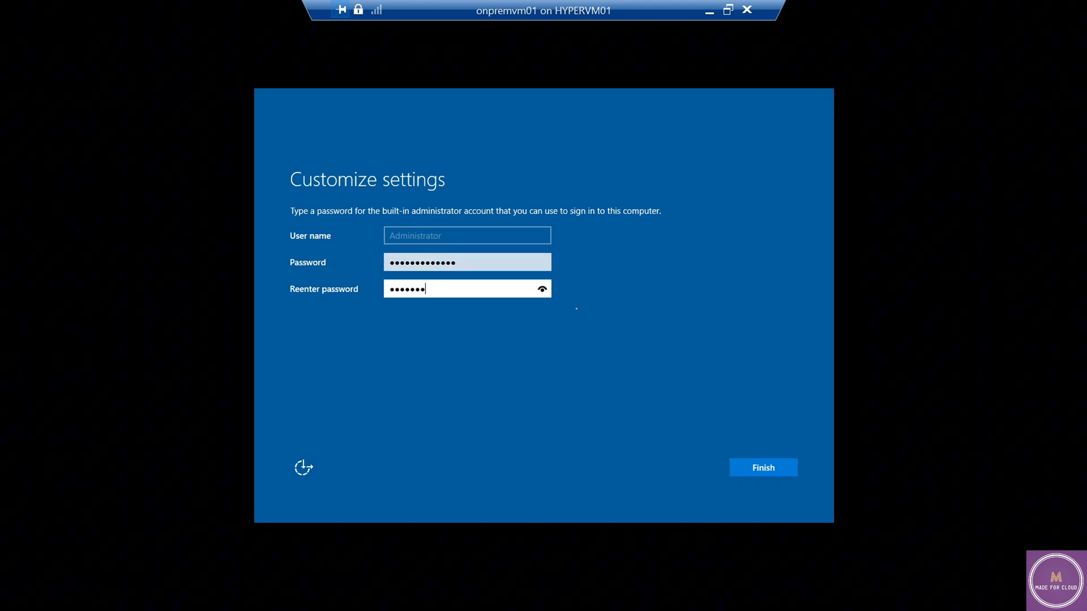
{"action": "type", "text": "••••••"}
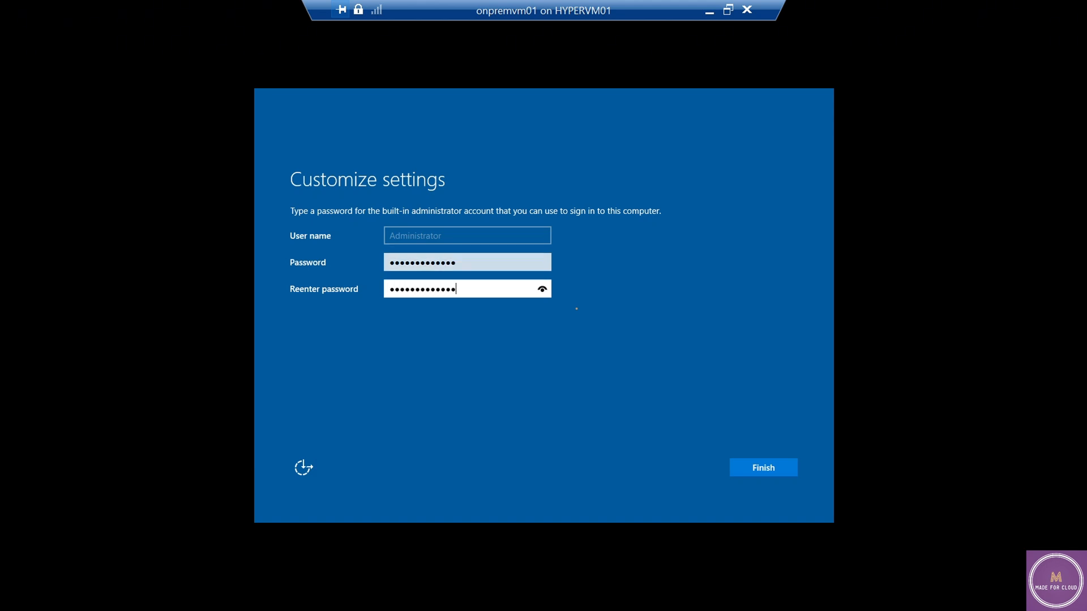
{"action": "left_click", "coordinate": [763, 467]}
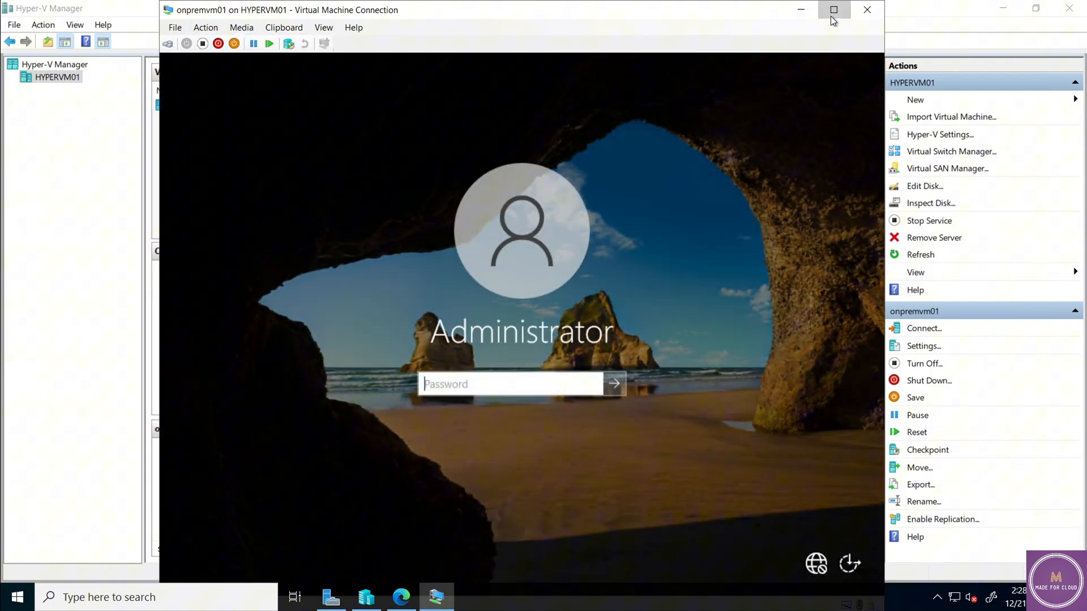
Maximize the console and sign in to onpremvm01 as Administrator with the password
{"action": "left_click", "coordinate": [834, 9]}
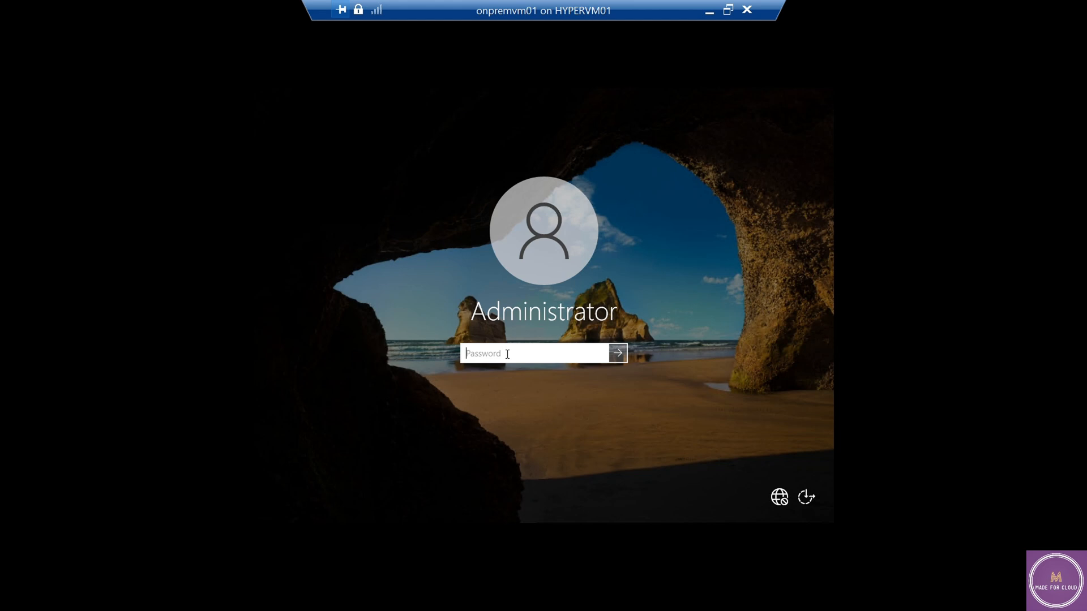
{"action": "type", "text": "password"}
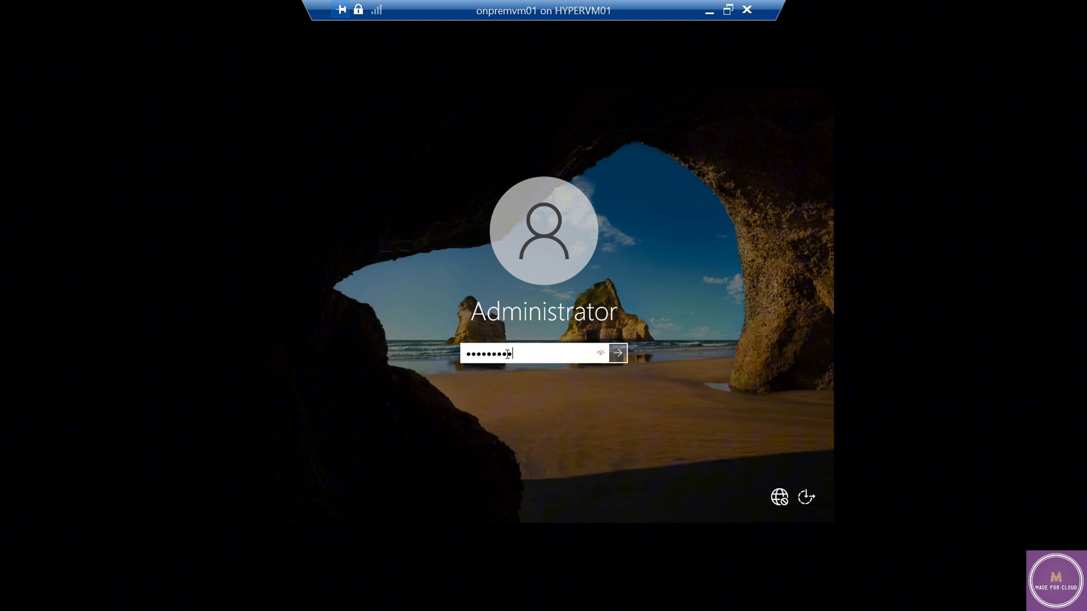
{"action": "left_click", "coordinate": [619, 353]}
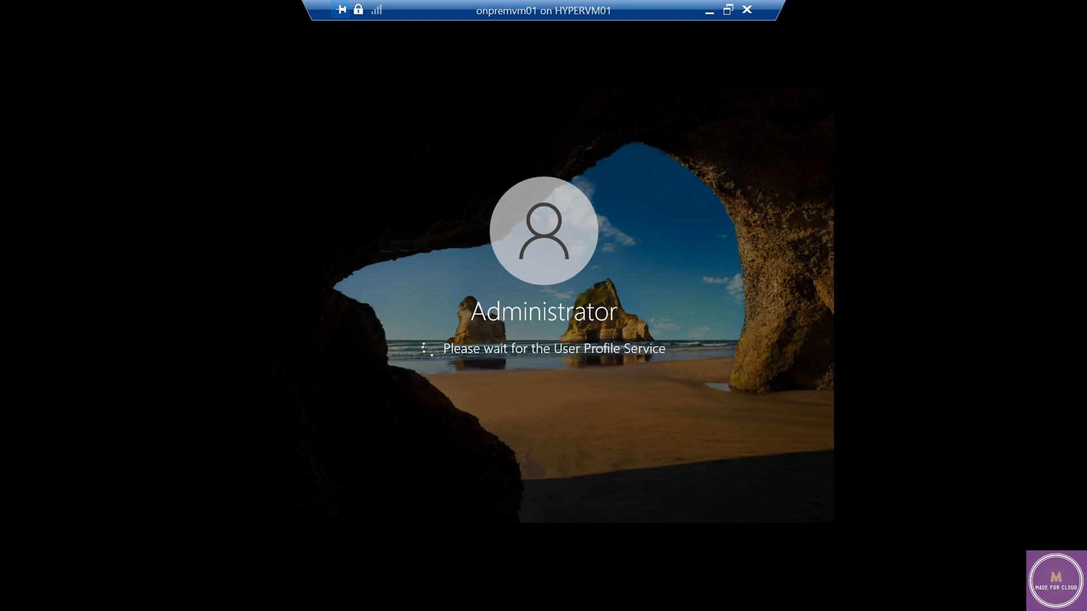